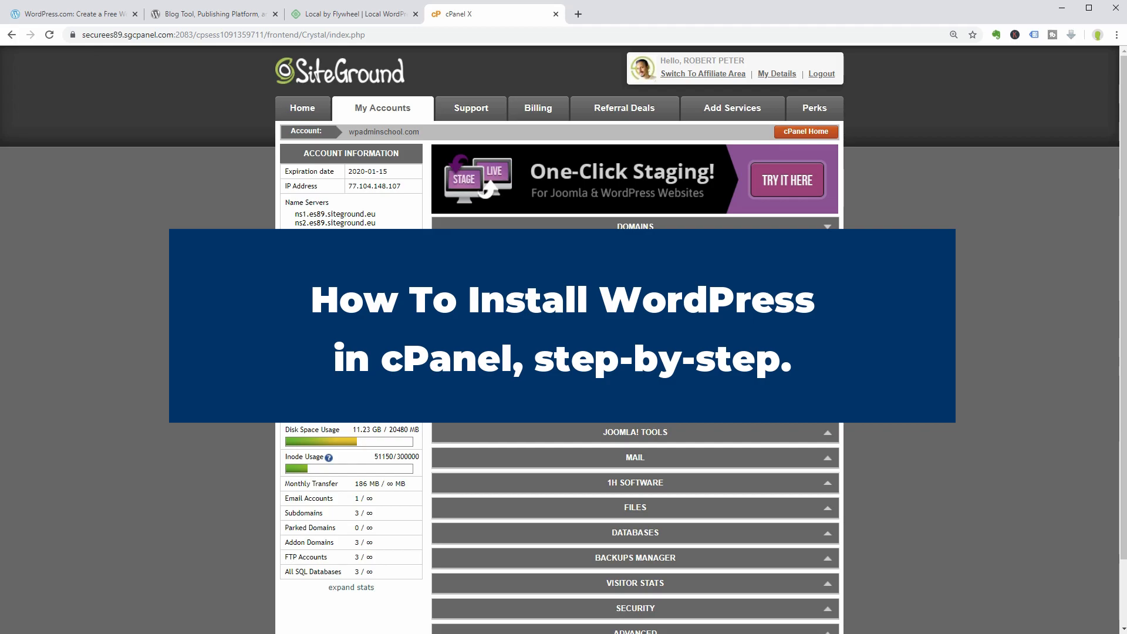
# Bring up the WordPress.org homepage at normal zoom and look down the page
pyautogui.scroll(-3)
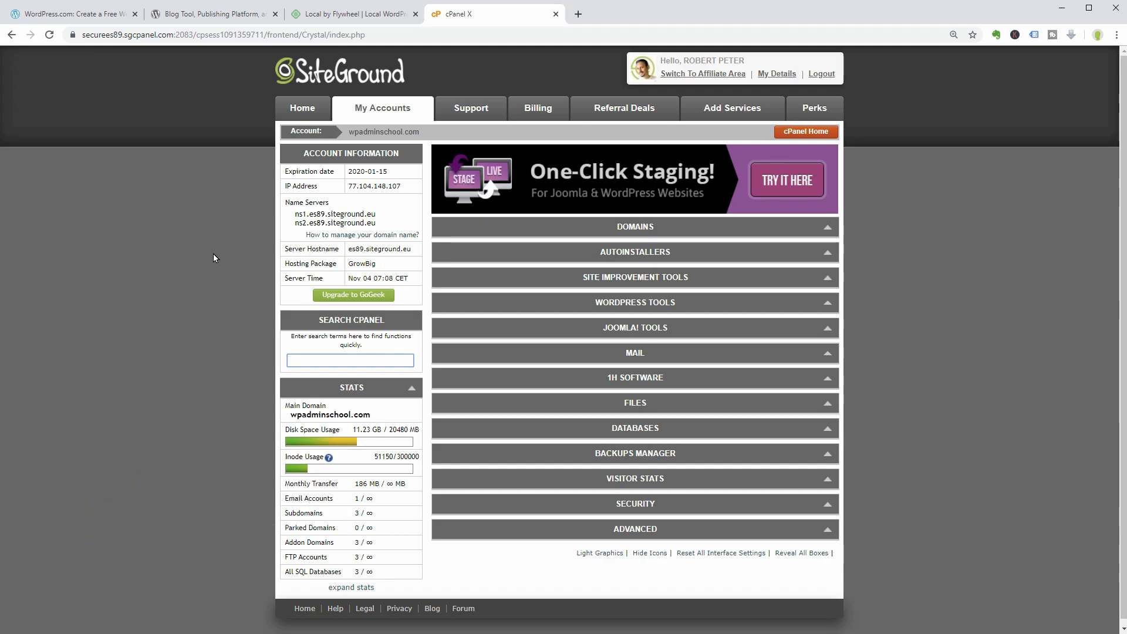
pyautogui.click(350, 360)
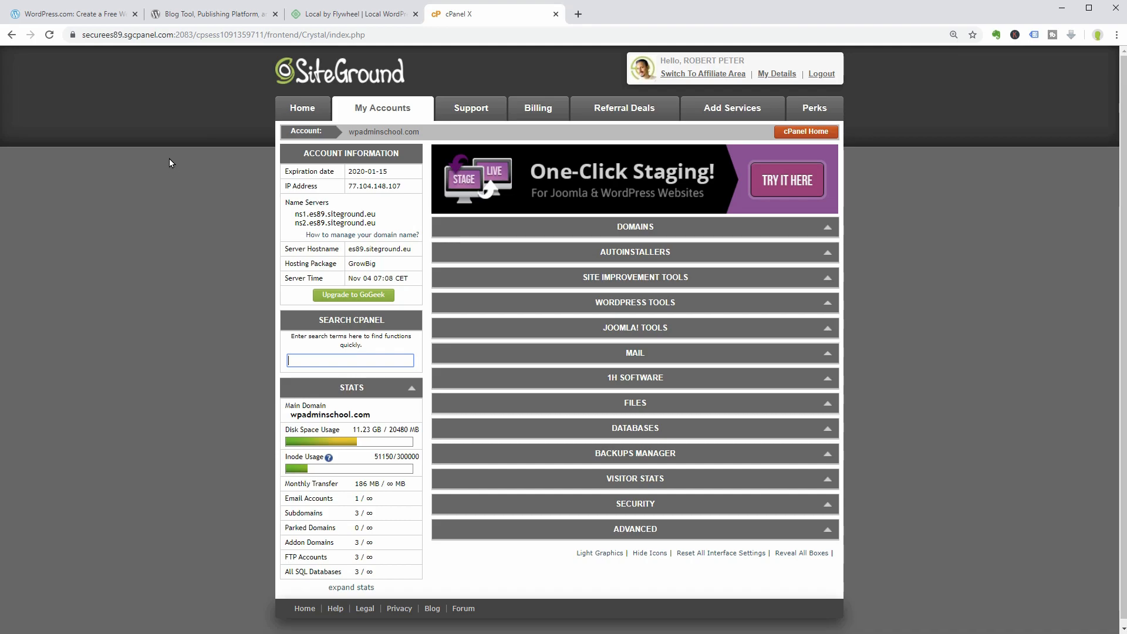
pyautogui.moveTo(68, 14)
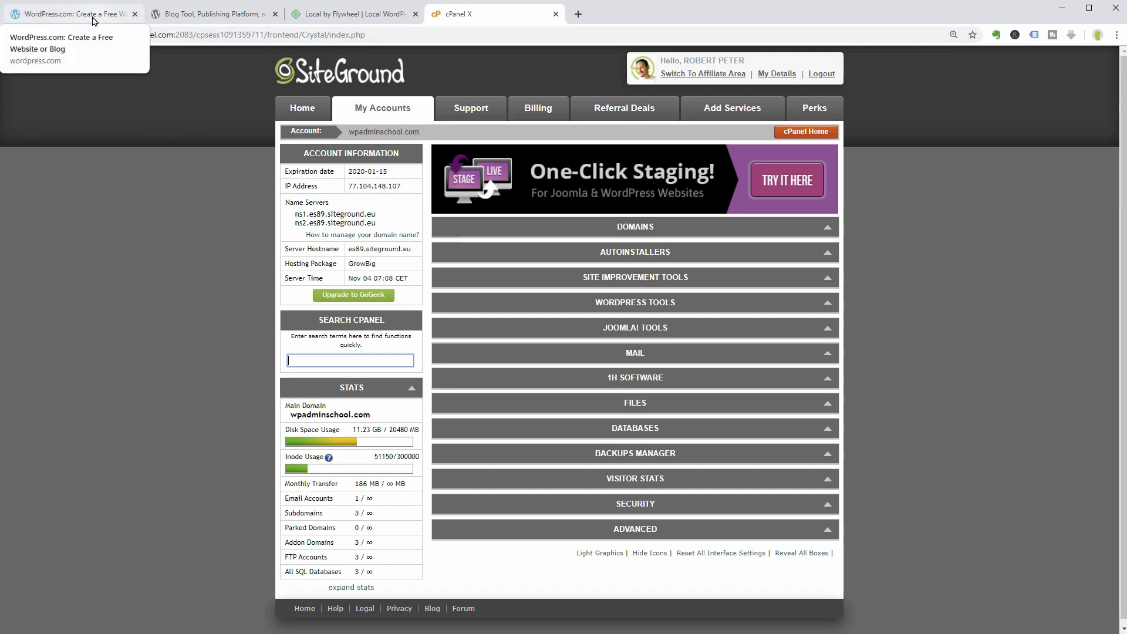
pyautogui.click(68, 14)
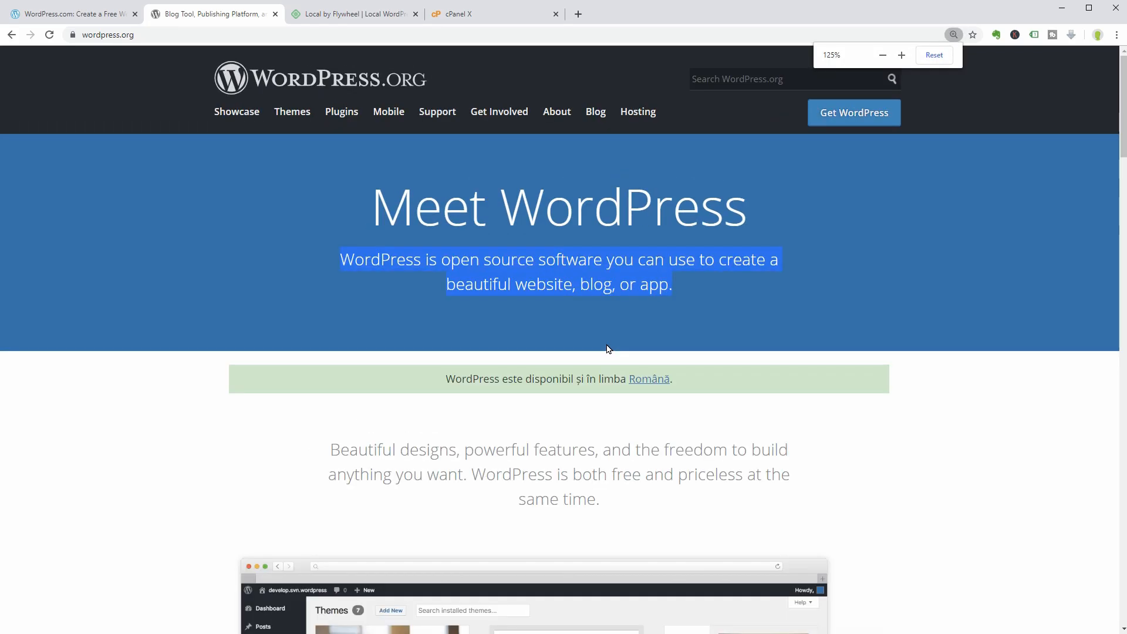
pyautogui.click(882, 56)
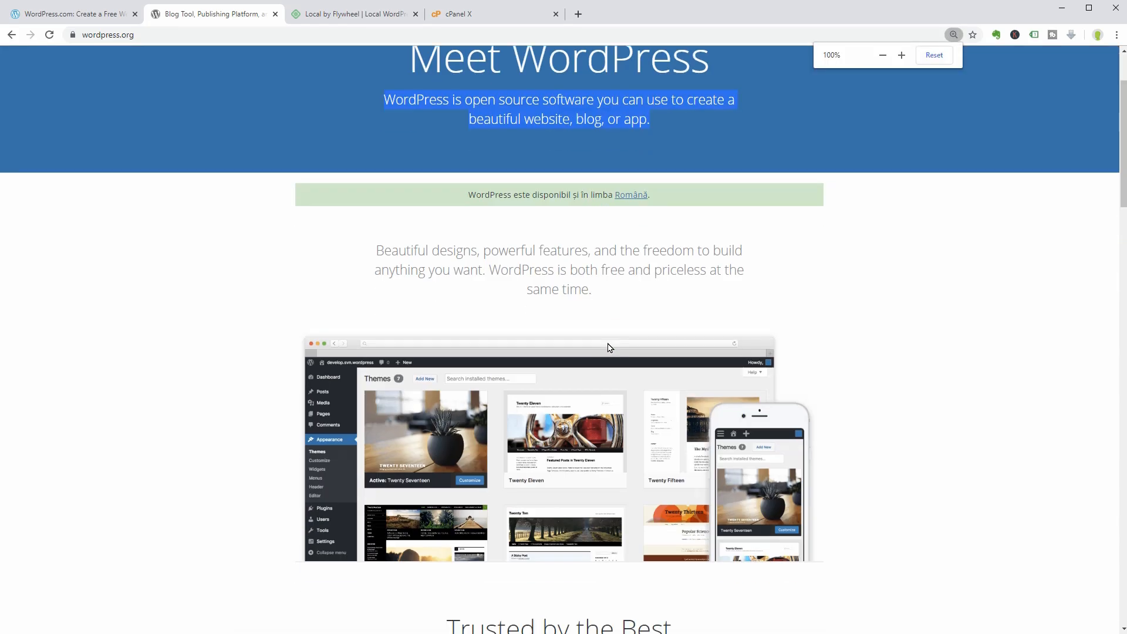
pyautogui.scroll(-3)
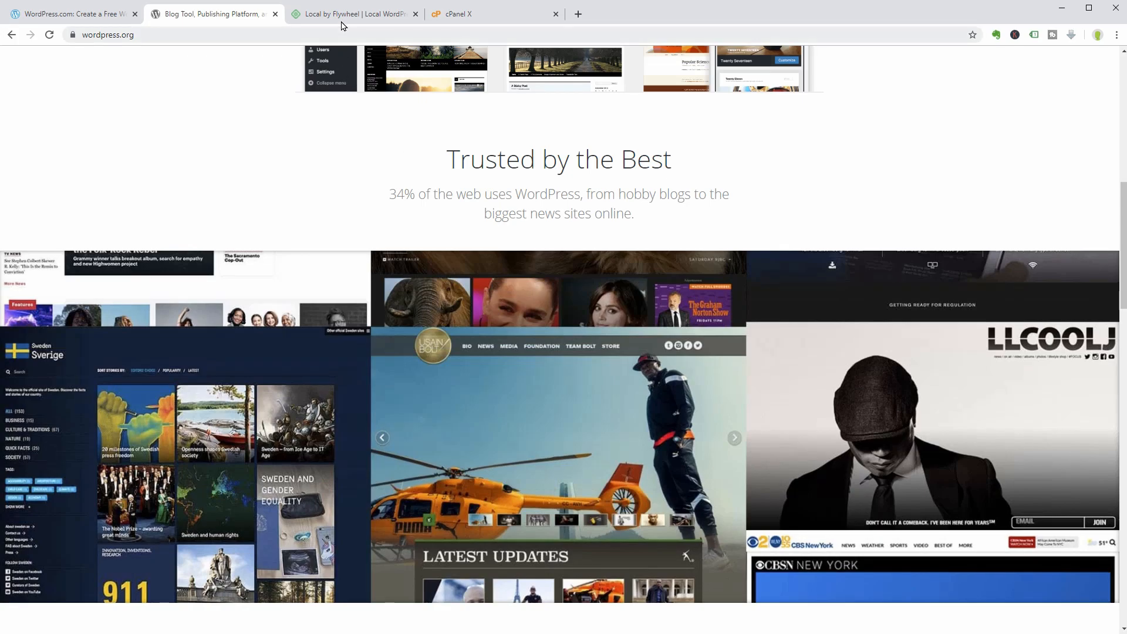
# Visit the Local by Flywheel site, reach the WordPress 5.2.4 download page, and return to cPanel
pyautogui.click(352, 14)
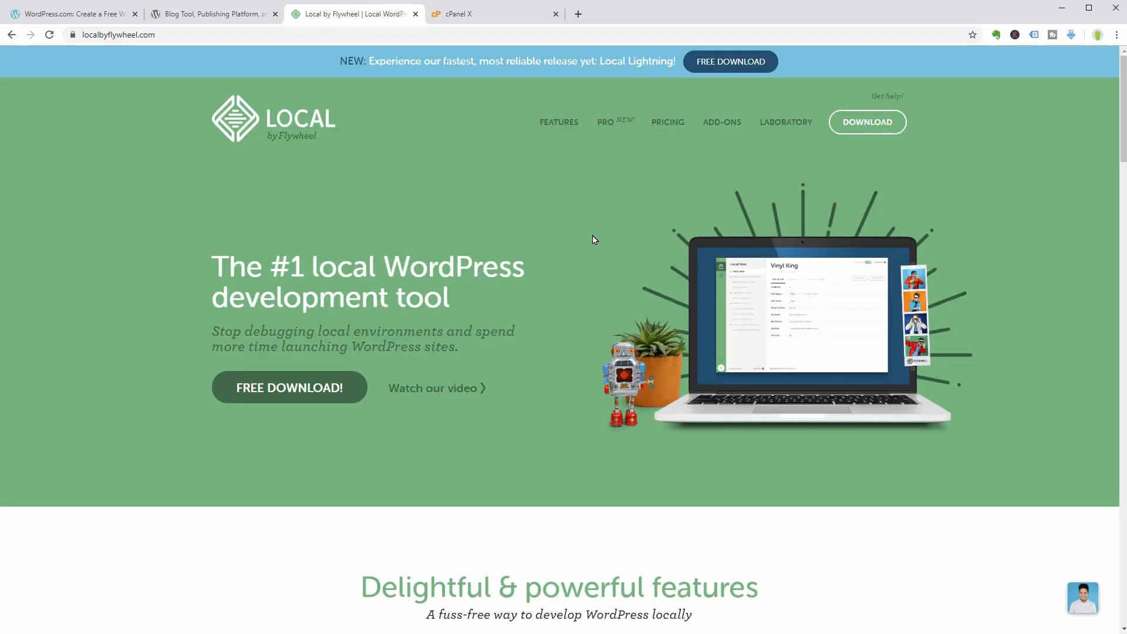
pyautogui.moveTo(579, 265)
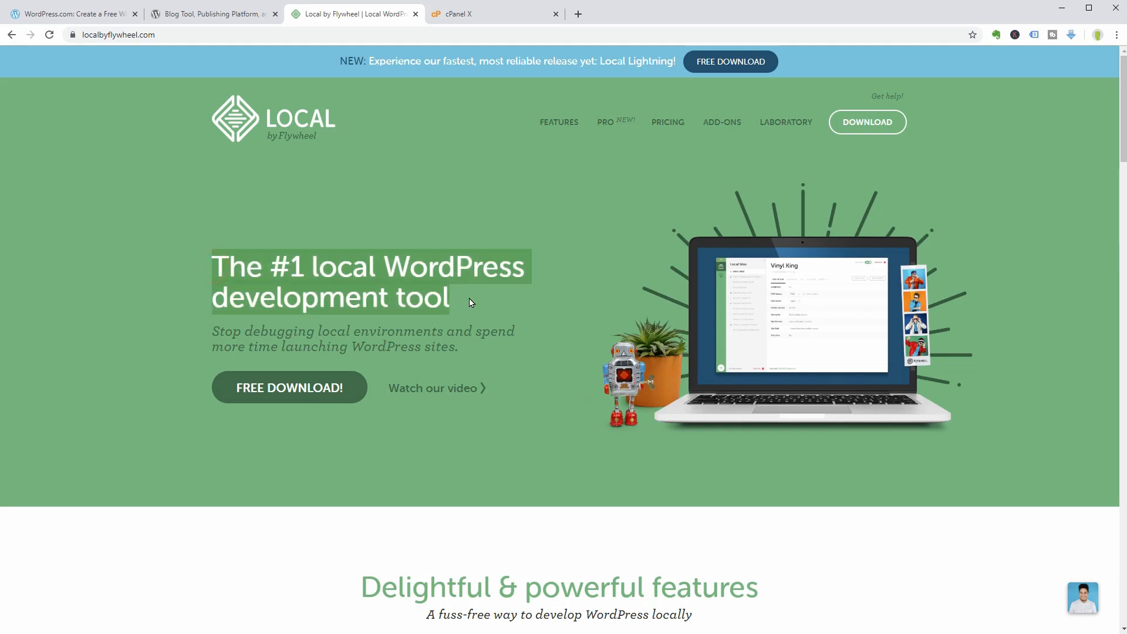
pyautogui.moveTo(502, 389)
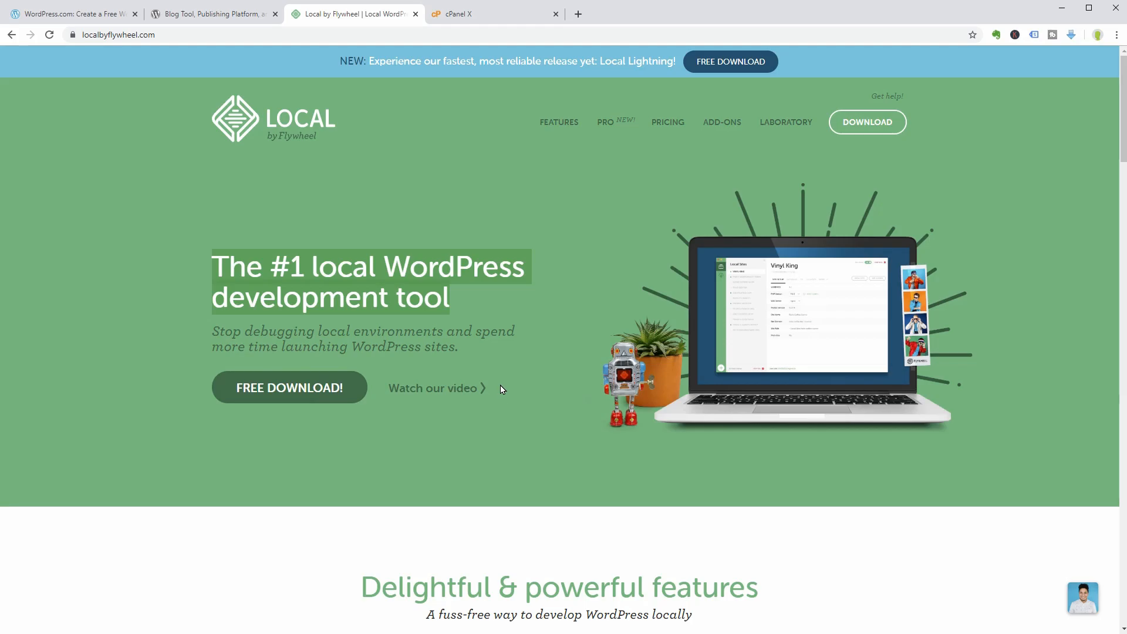
pyautogui.moveTo(227, 23)
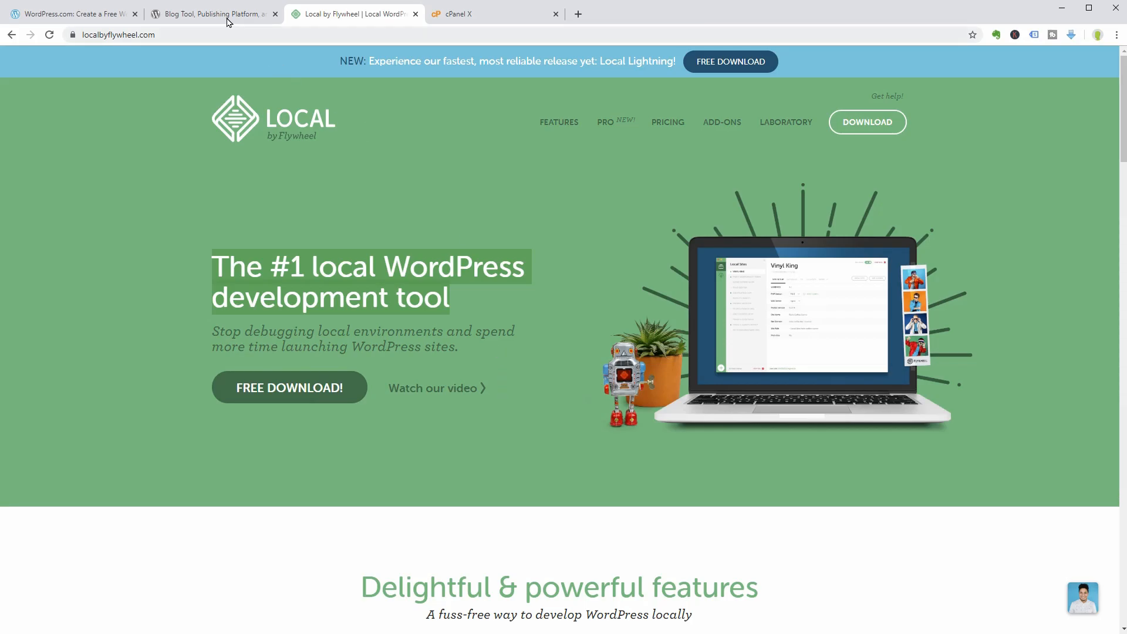
pyautogui.click(210, 14)
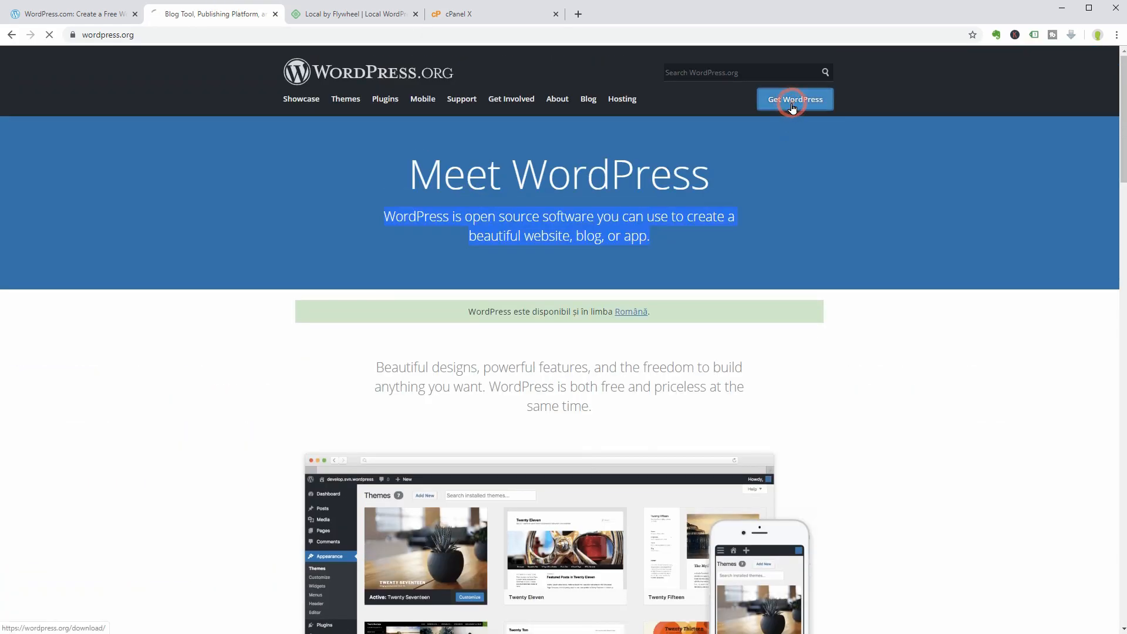
pyautogui.click(795, 98)
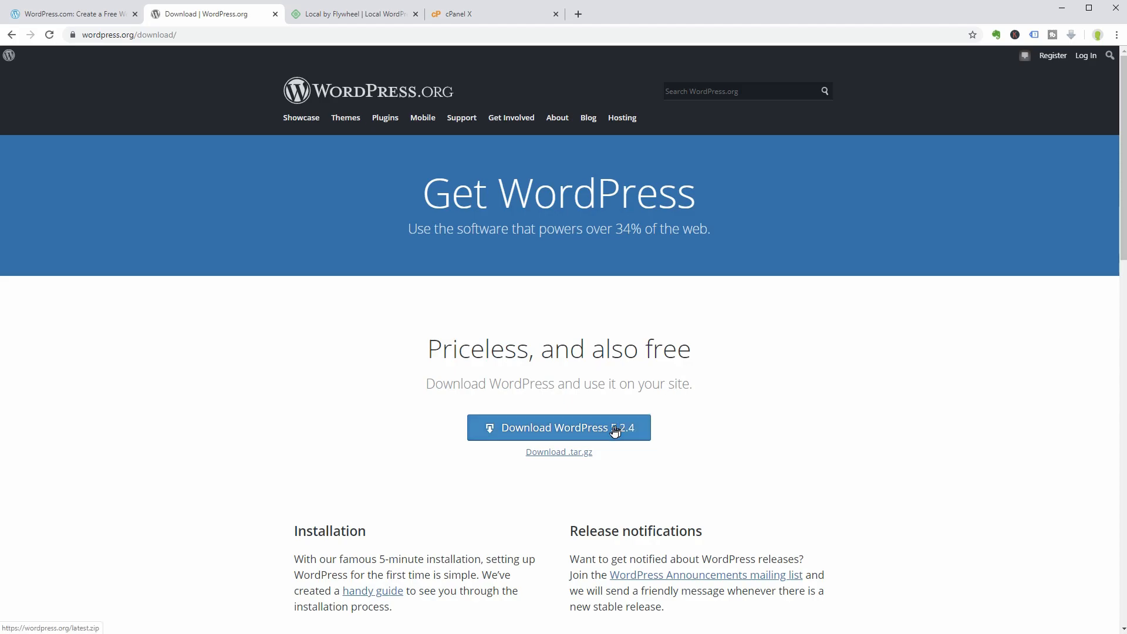
pyautogui.moveTo(624, 376)
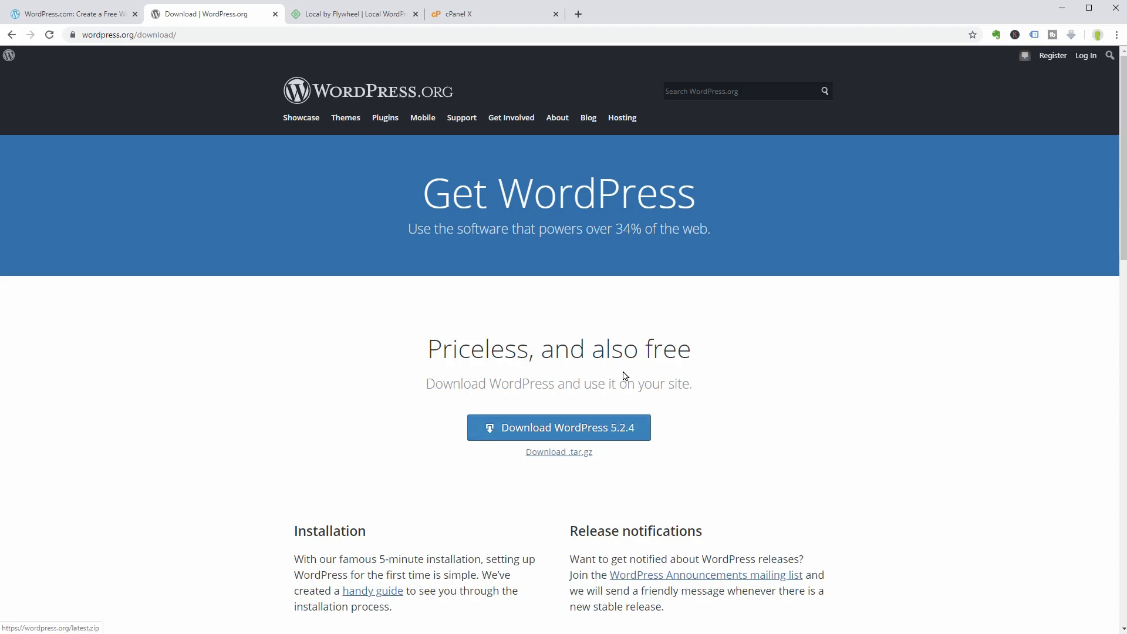
pyautogui.click(494, 14)
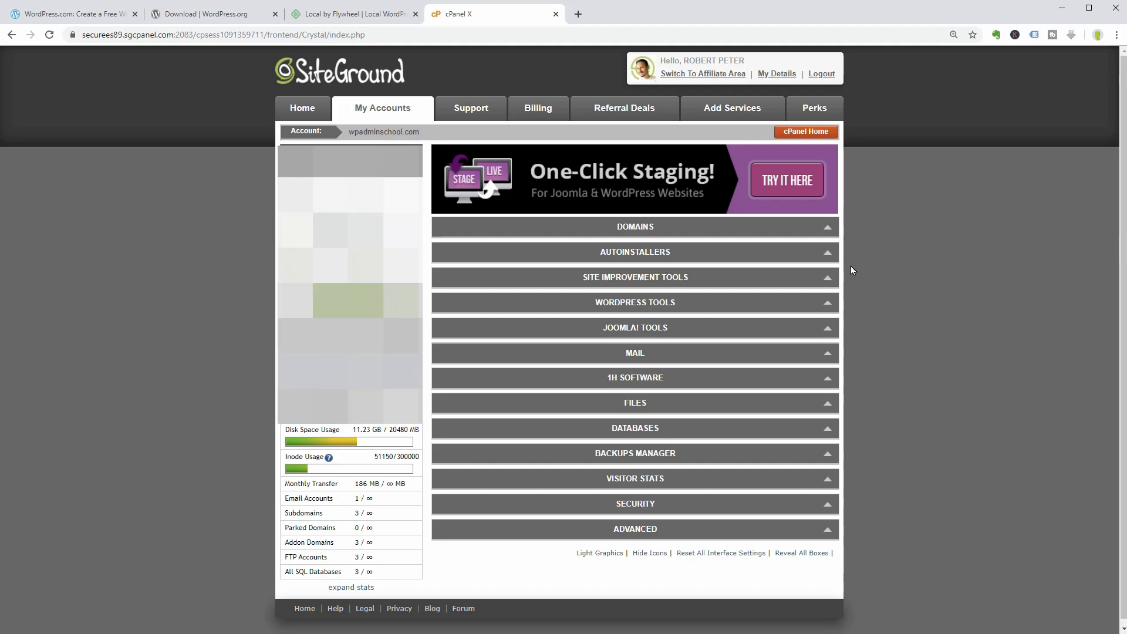
pyautogui.moveTo(642, 101)
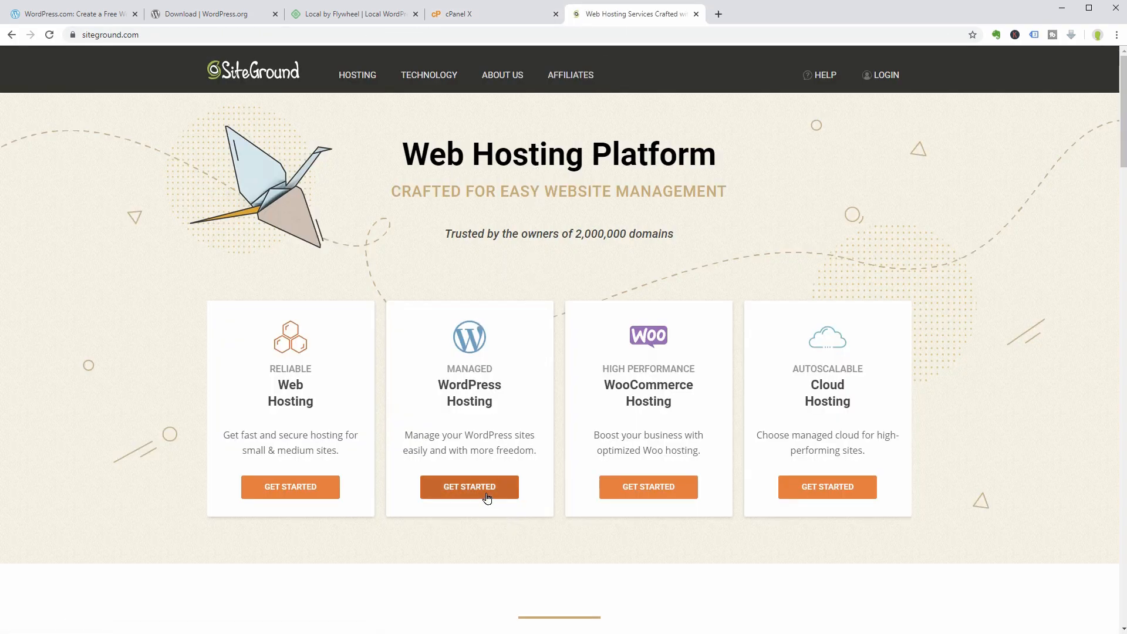
# Start a managed WordPress hosting order with the StartUp plan
pyautogui.click(469, 486)
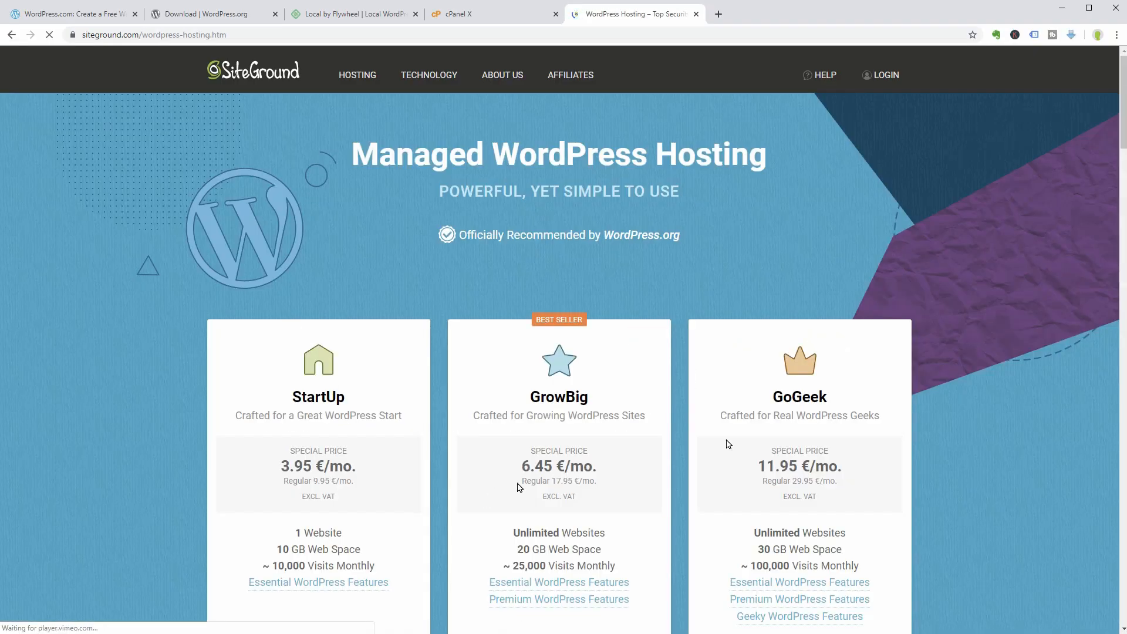
pyautogui.scroll(-3)
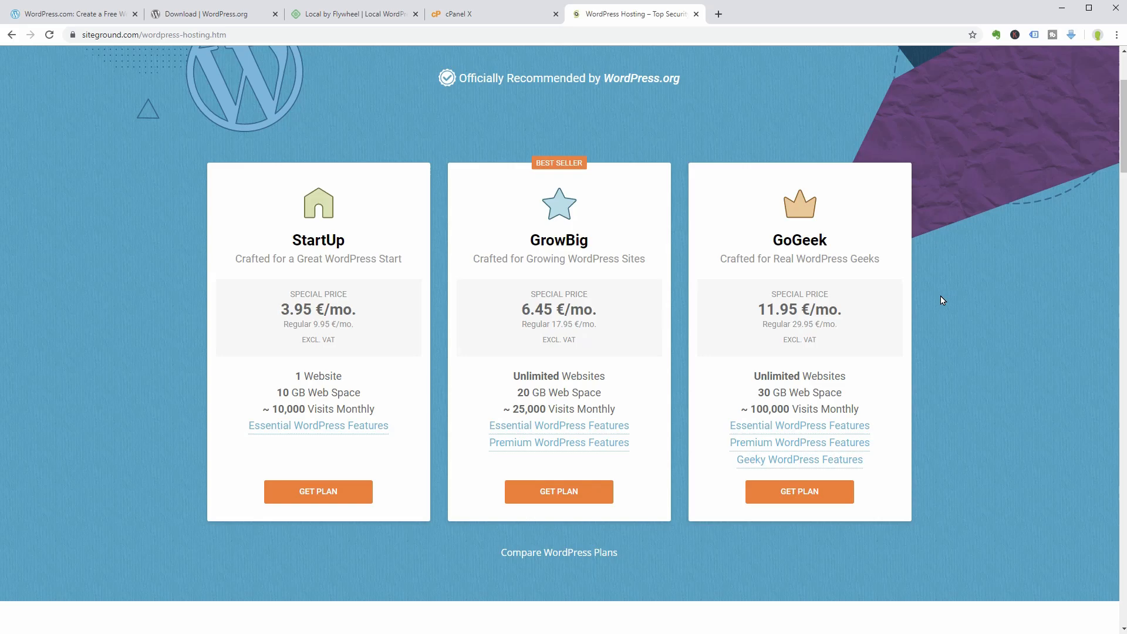
pyautogui.click(318, 492)
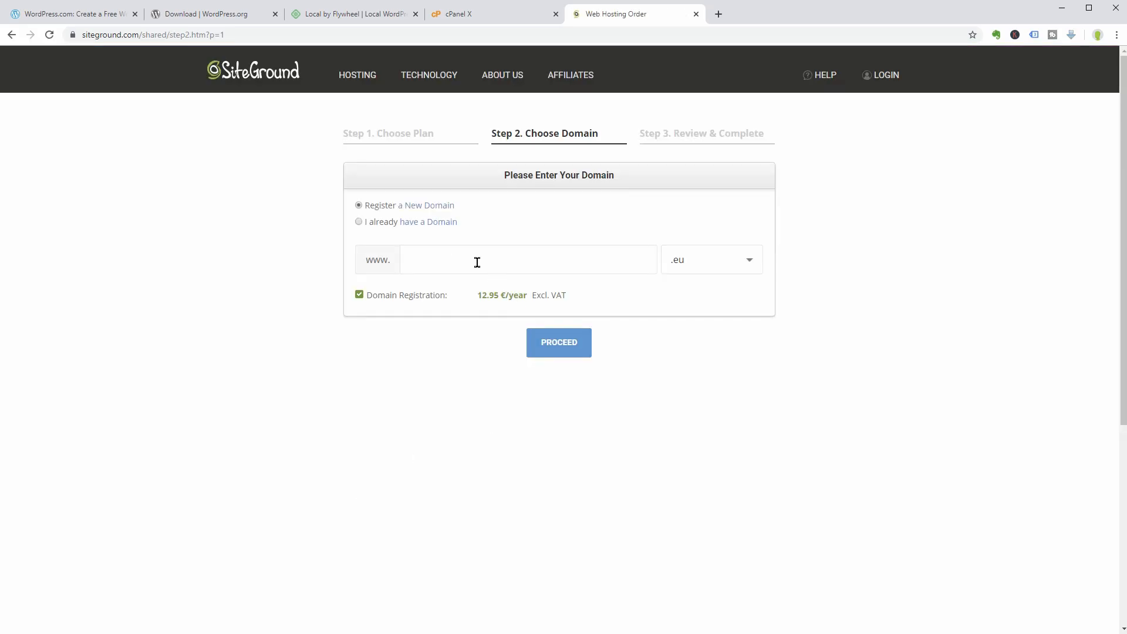
pyautogui.moveTo(453, 351)
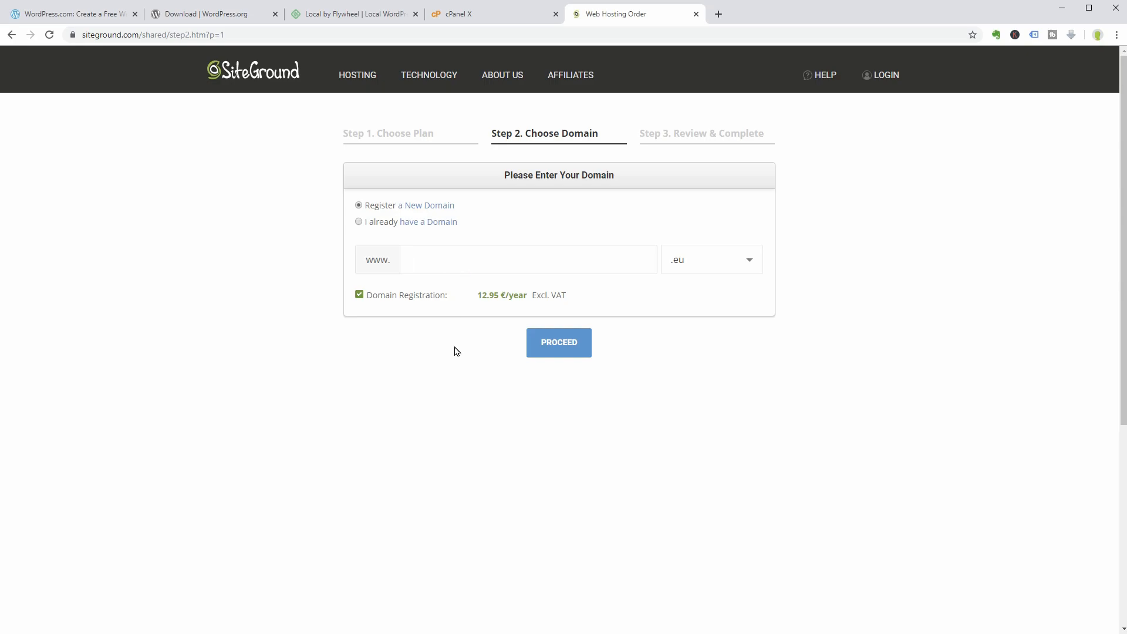
# Enter the domain abcde, confirm it is available, and agree to the terms of service
pyautogui.write('abcde')
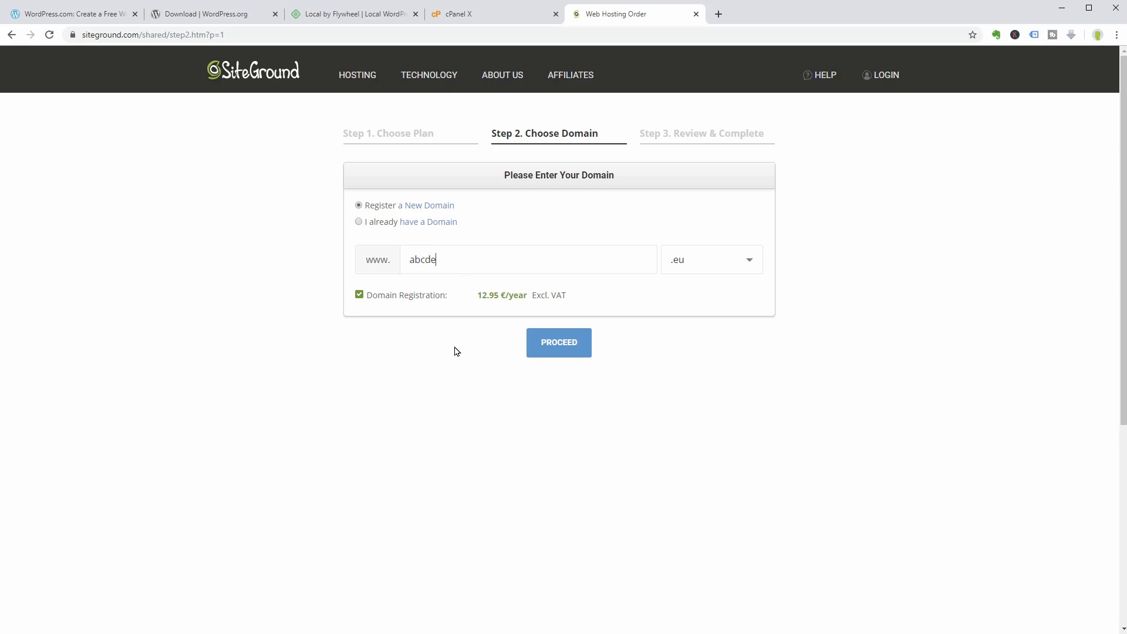
pyautogui.click(559, 341)
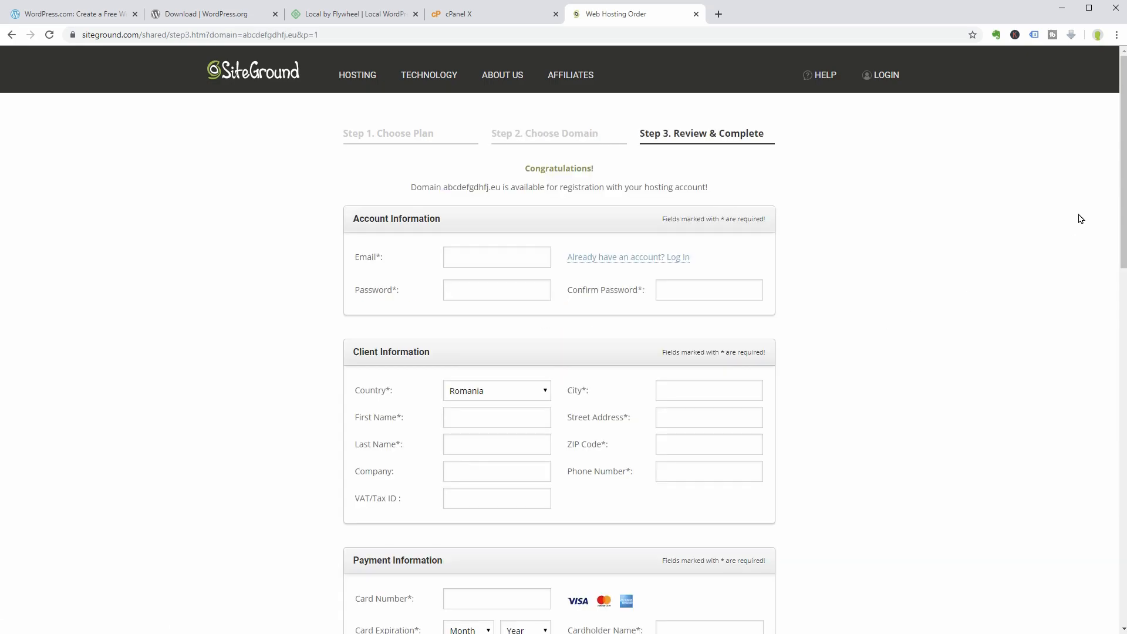
pyautogui.scroll(-3)
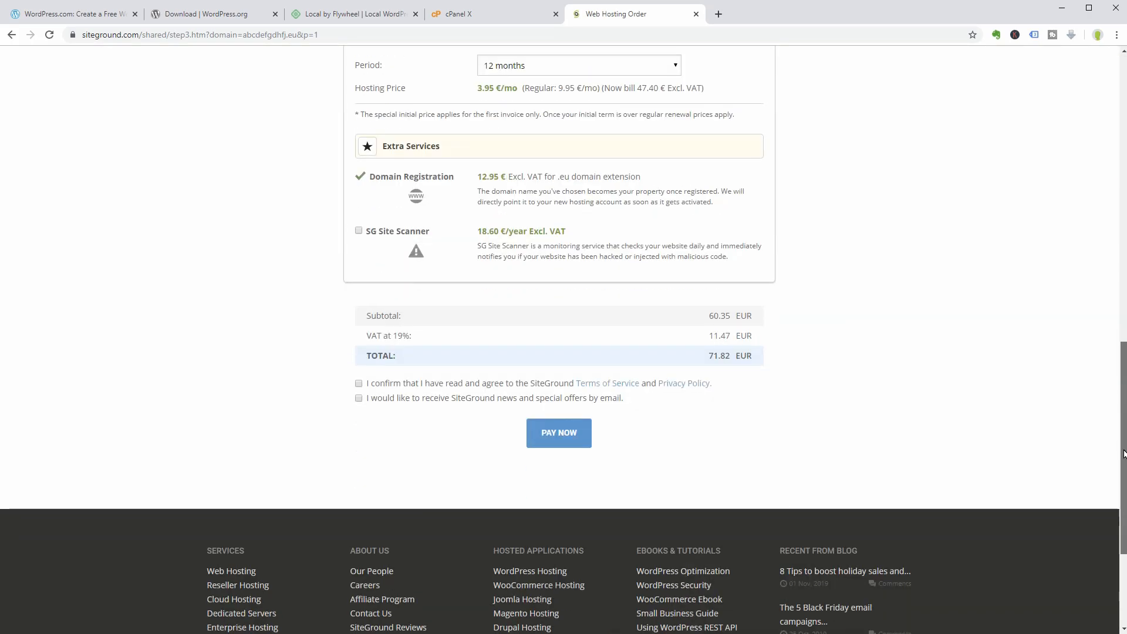
pyautogui.click(358, 383)
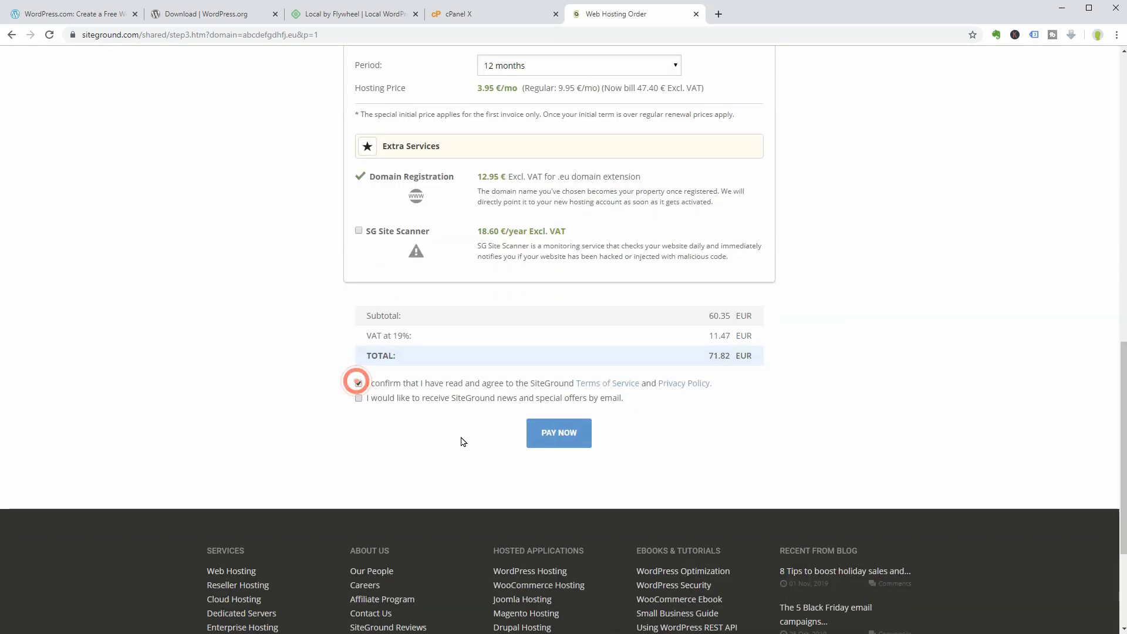
# Go through the user's area and hosting accounts into cPanel, then to the My SiteGround Account page
pyautogui.click(559, 433)
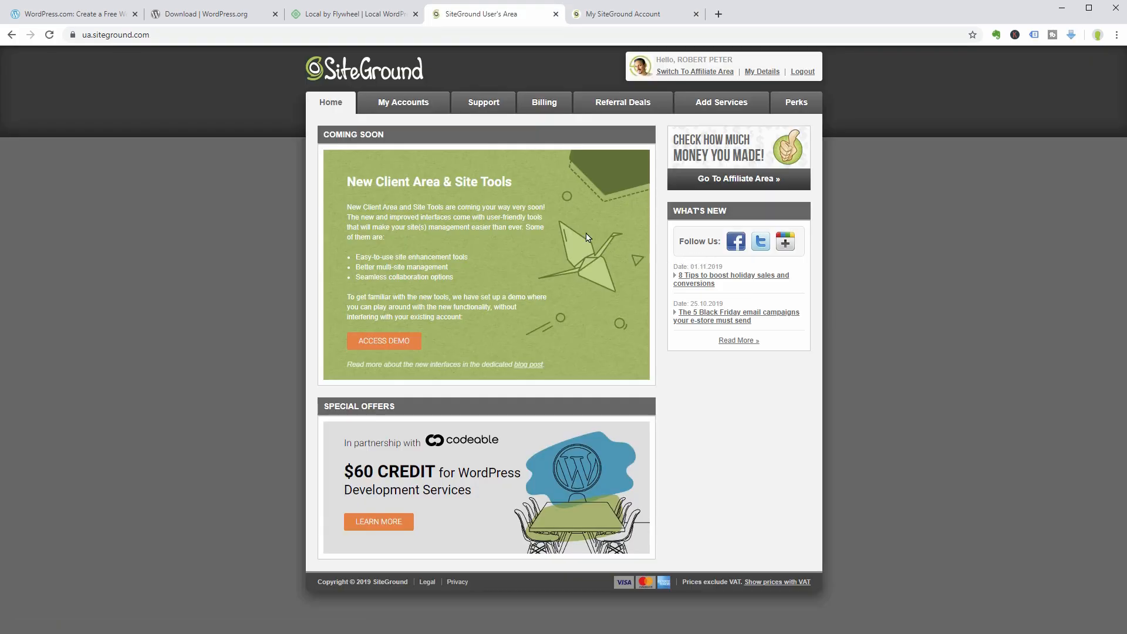
pyautogui.click(403, 102)
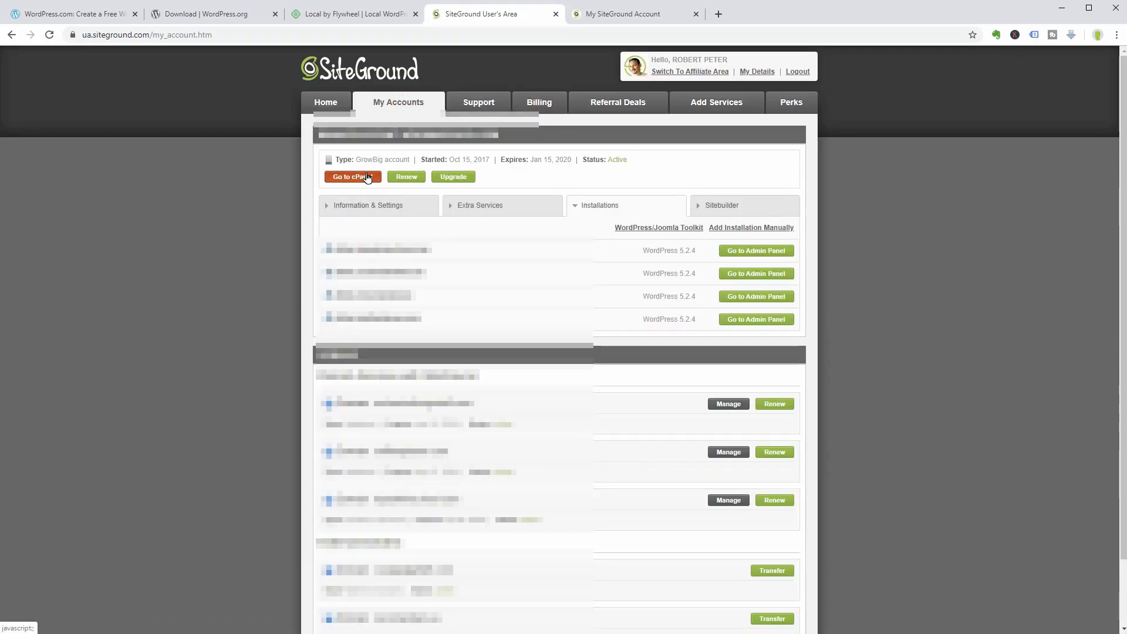
pyautogui.click(352, 177)
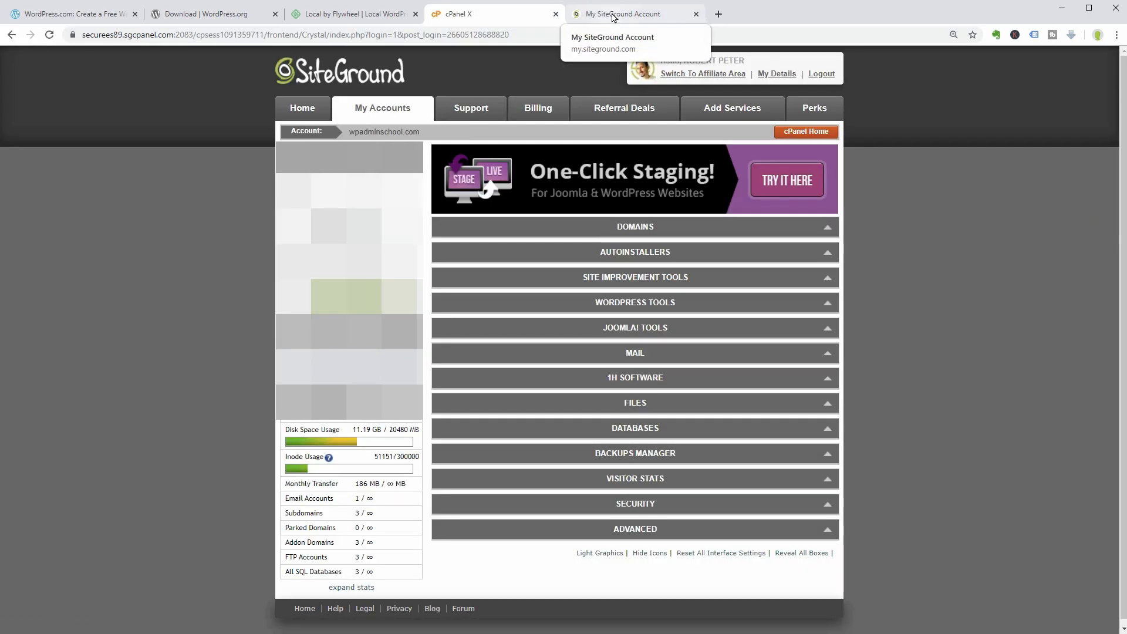
pyautogui.click(632, 14)
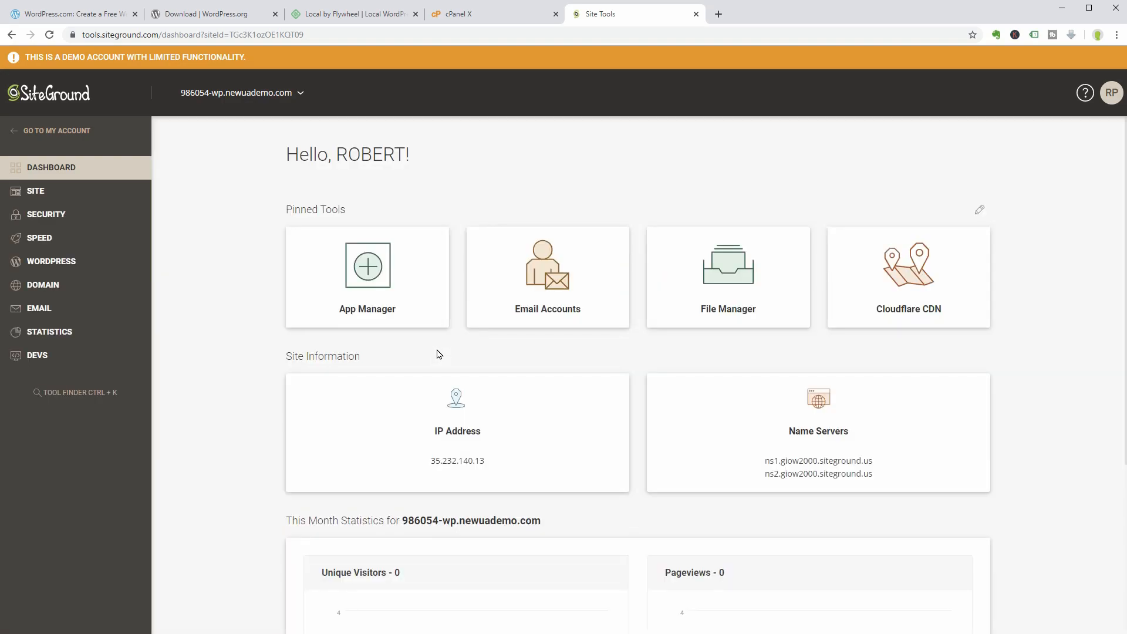
pyautogui.moveTo(774, 344)
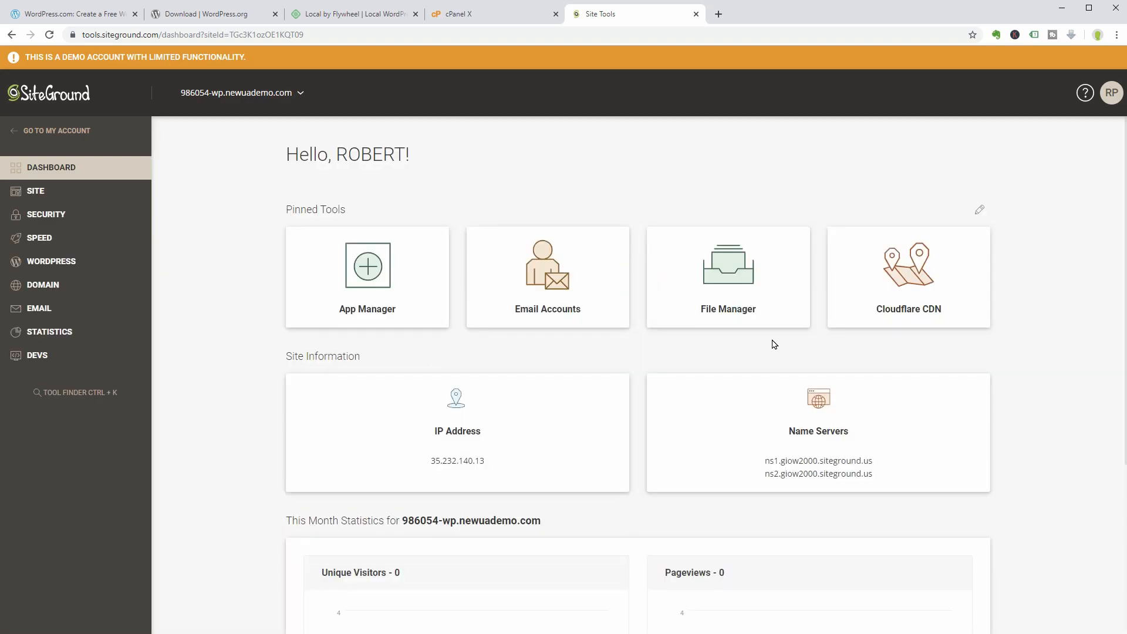
pyautogui.moveTo(460, 357)
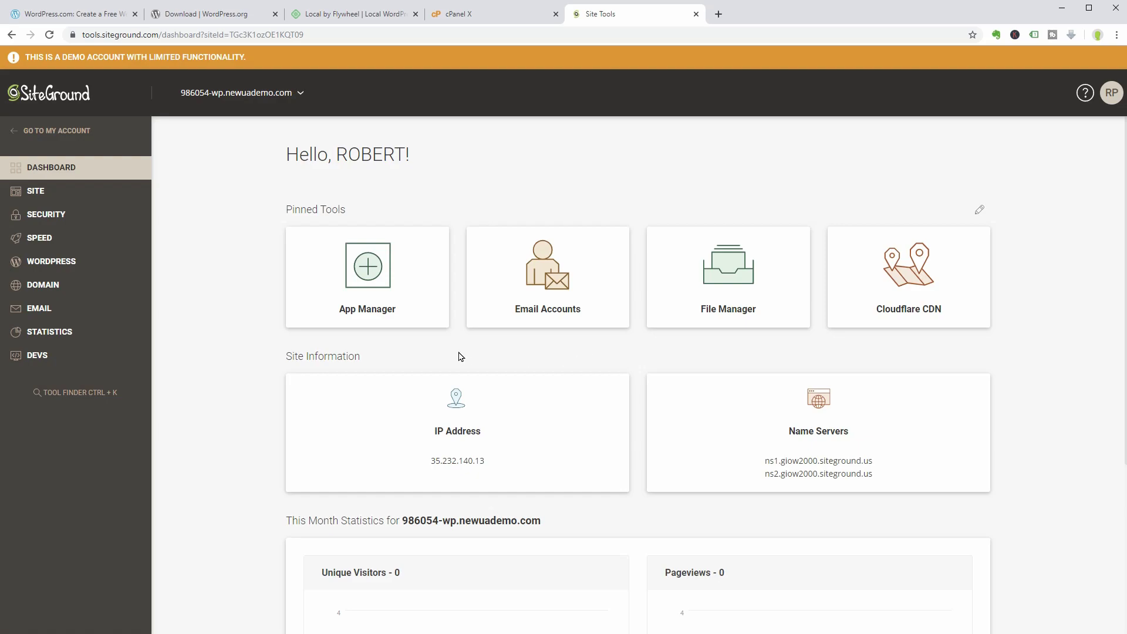
pyautogui.moveTo(607, 126)
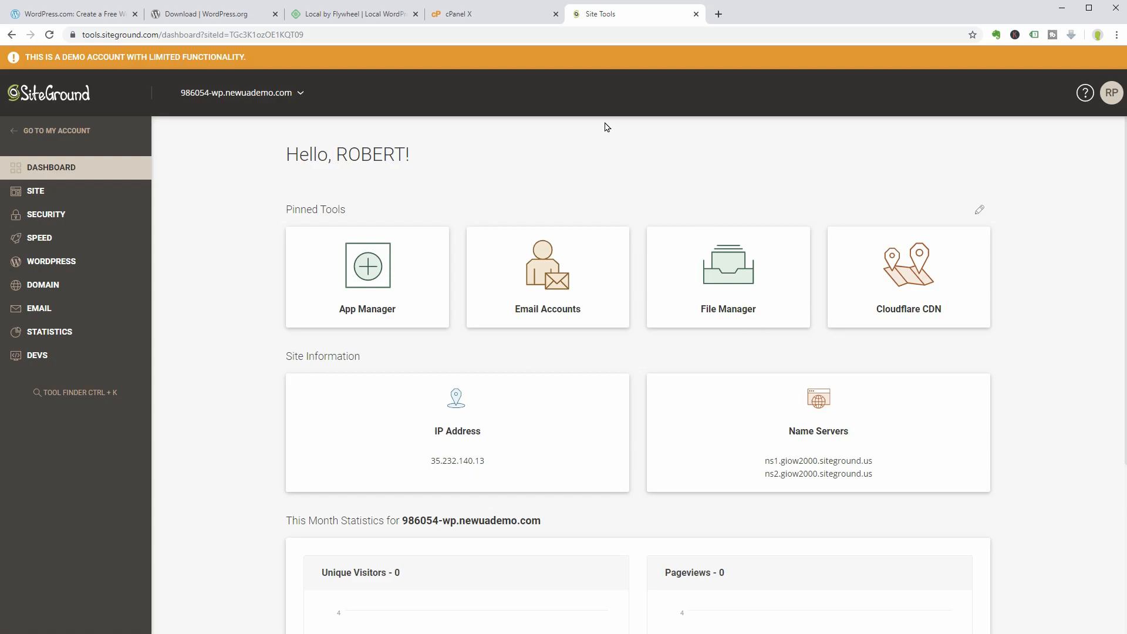
# Search cPanel for 'wordp' and launch the Softaculous WordPress auto-installer
pyautogui.click(463, 14)
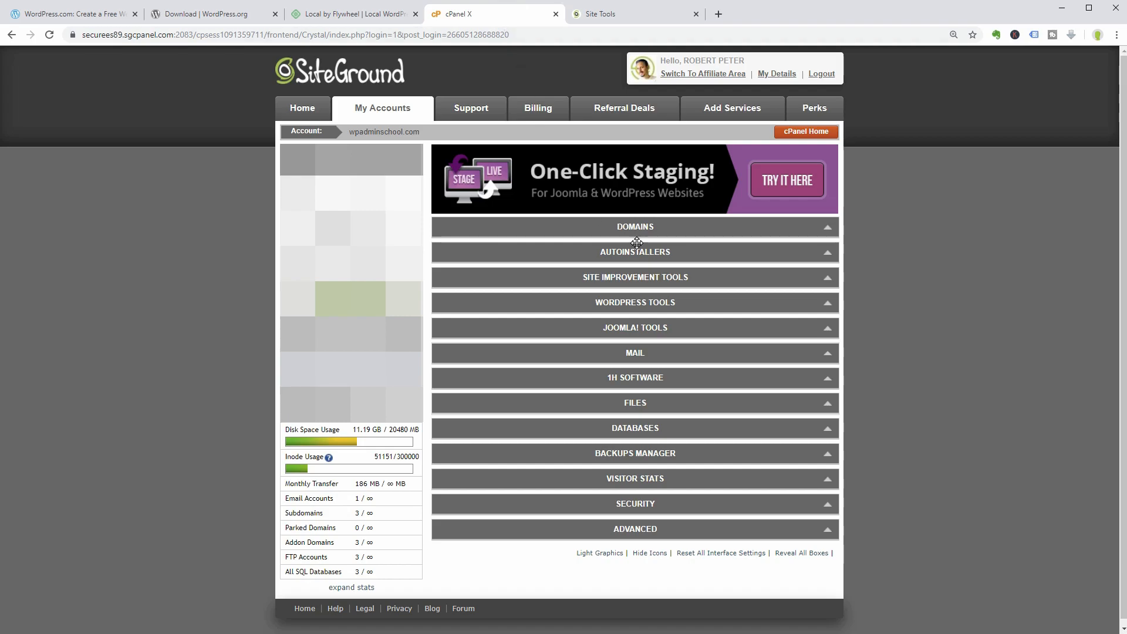
pyautogui.moveTo(764, 408)
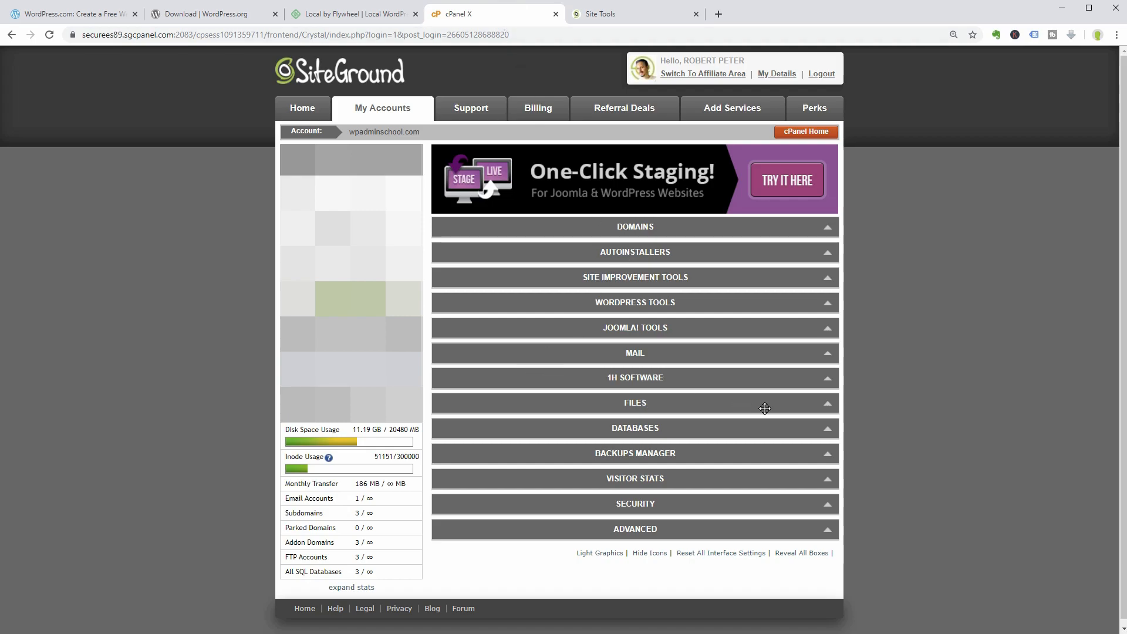
pyautogui.moveTo(790, 434)
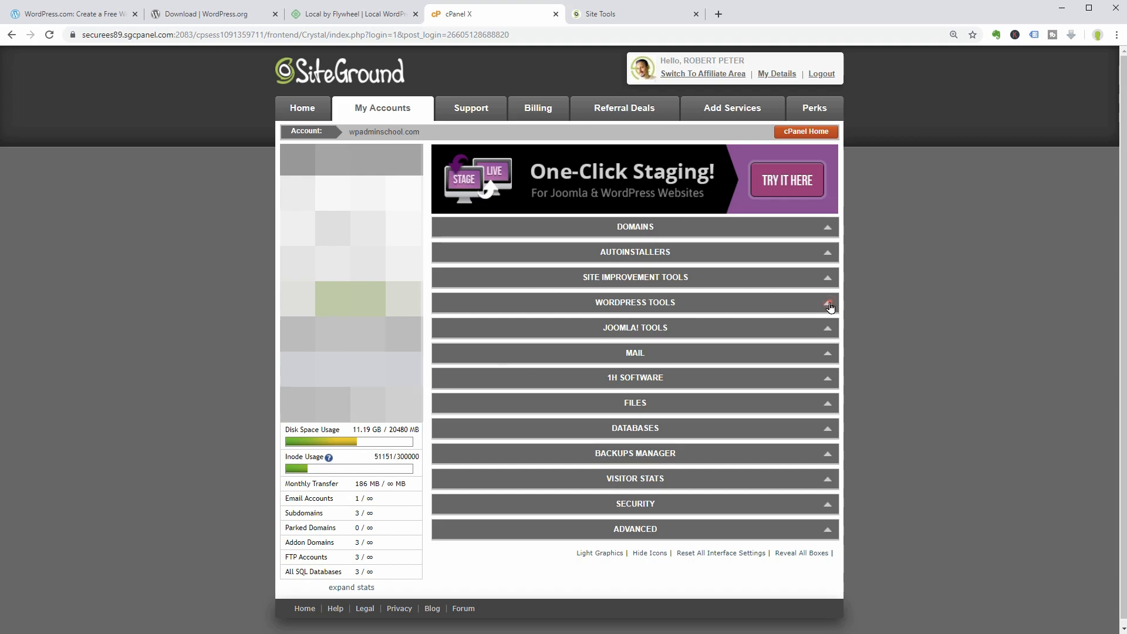
pyautogui.click(636, 301)
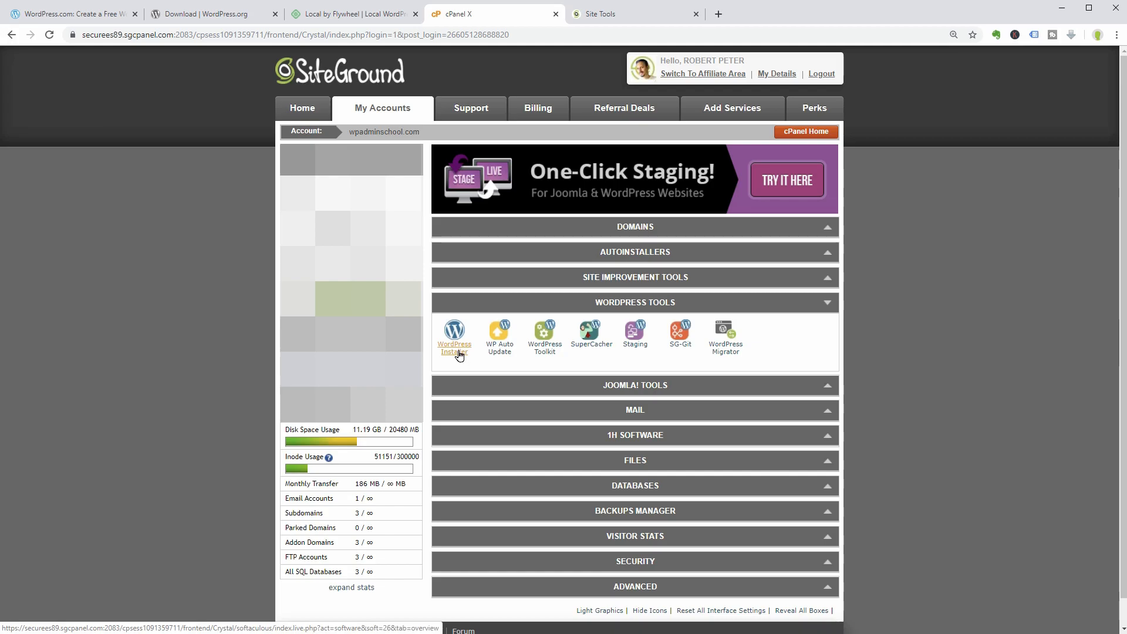
pyautogui.moveTo(808, 310)
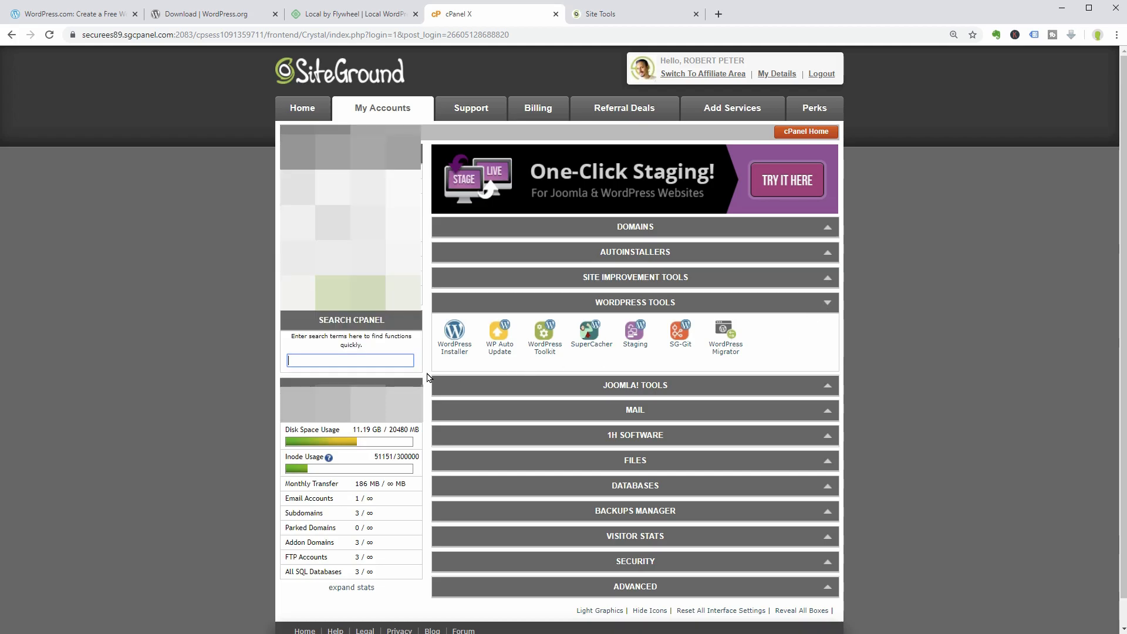
pyautogui.write('soft')
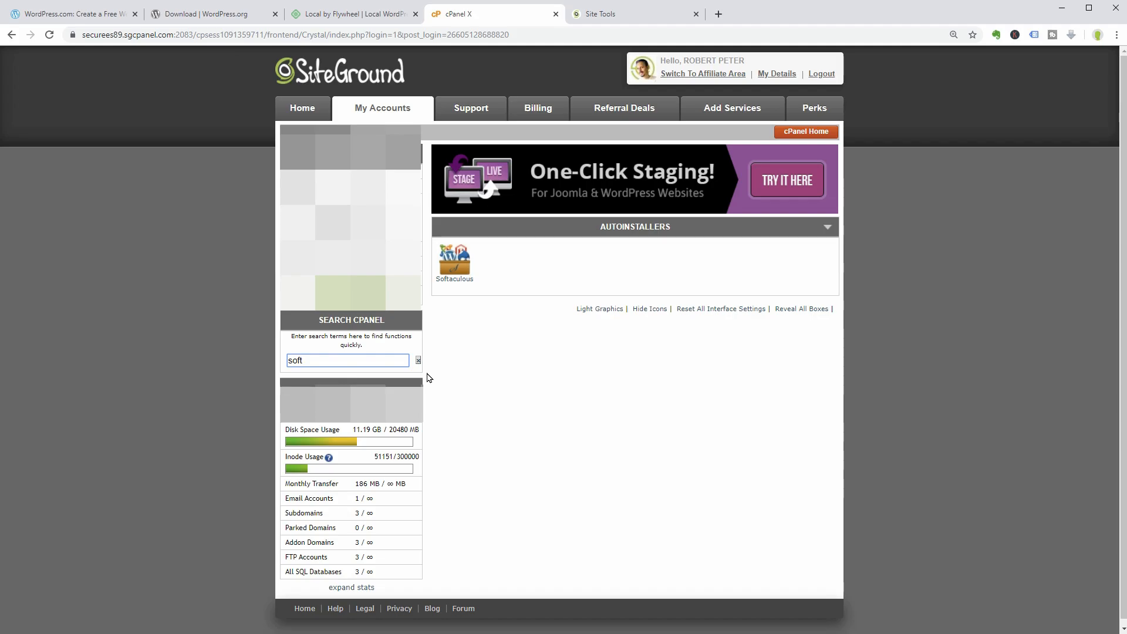
pyautogui.click(418, 361)
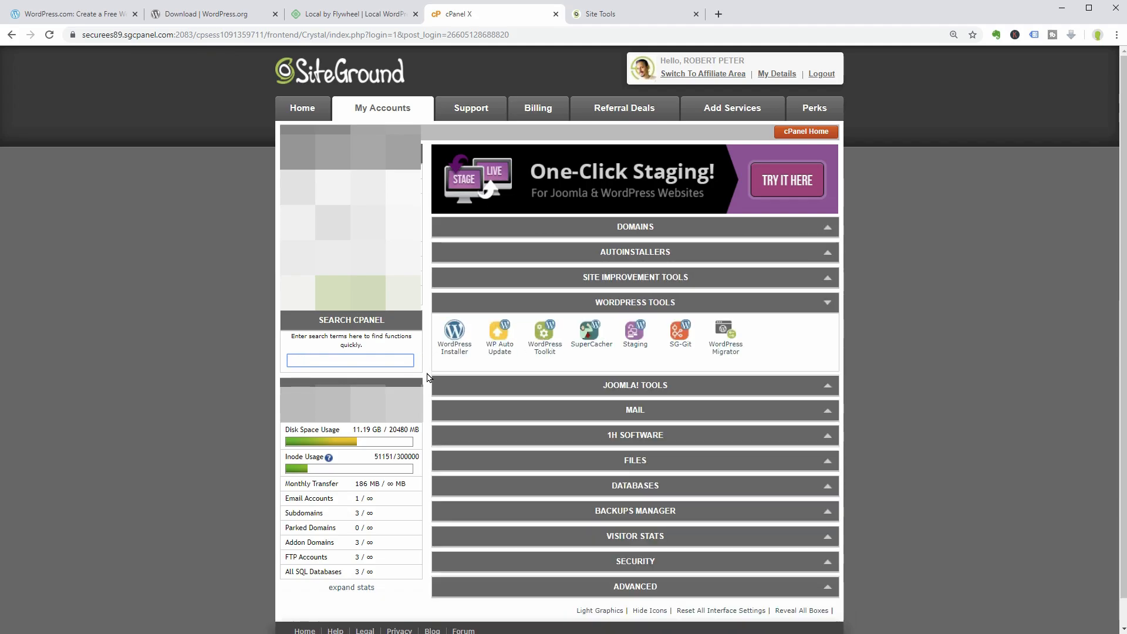
pyautogui.write('wordp')
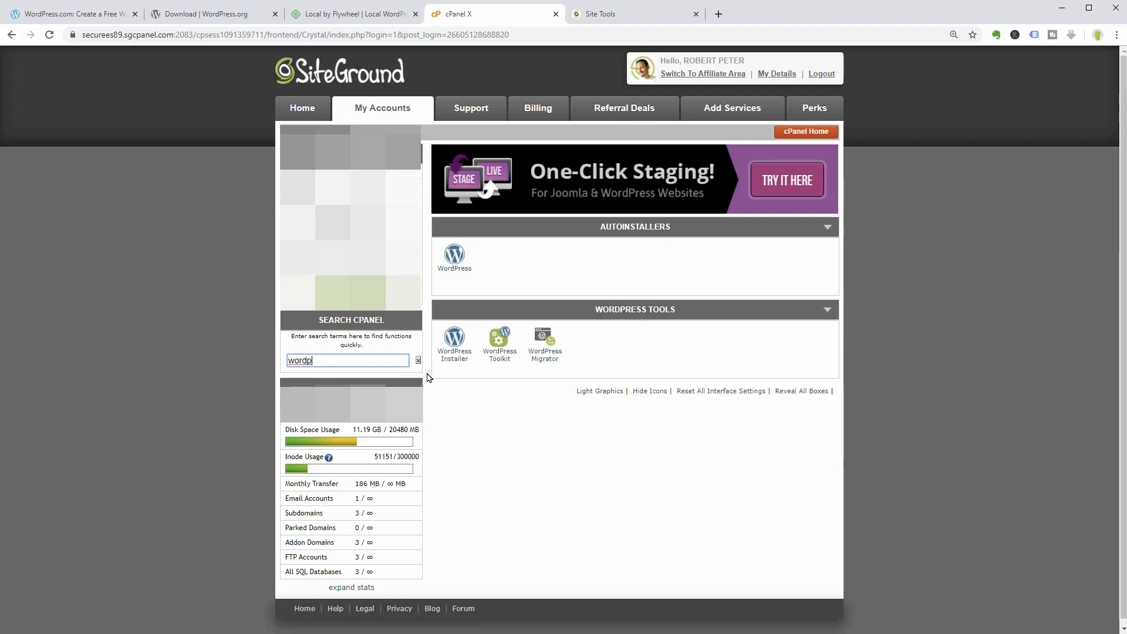
pyautogui.click(454, 341)
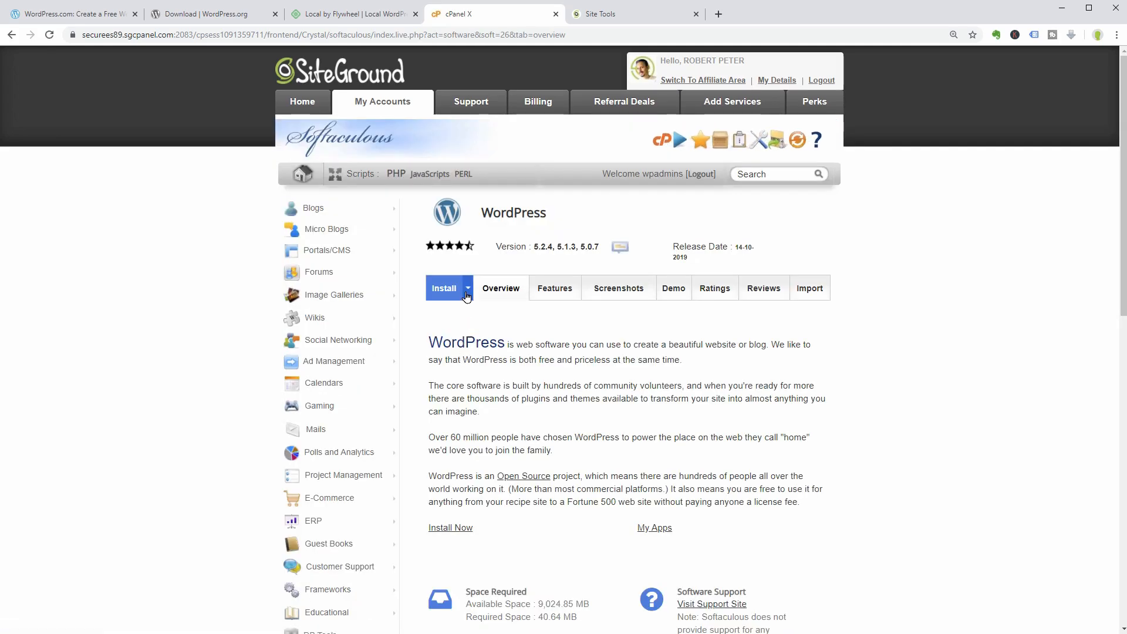
# Start a Quick Install of WordPress, then switch it to the full Custom Install form
pyautogui.click(468, 287)
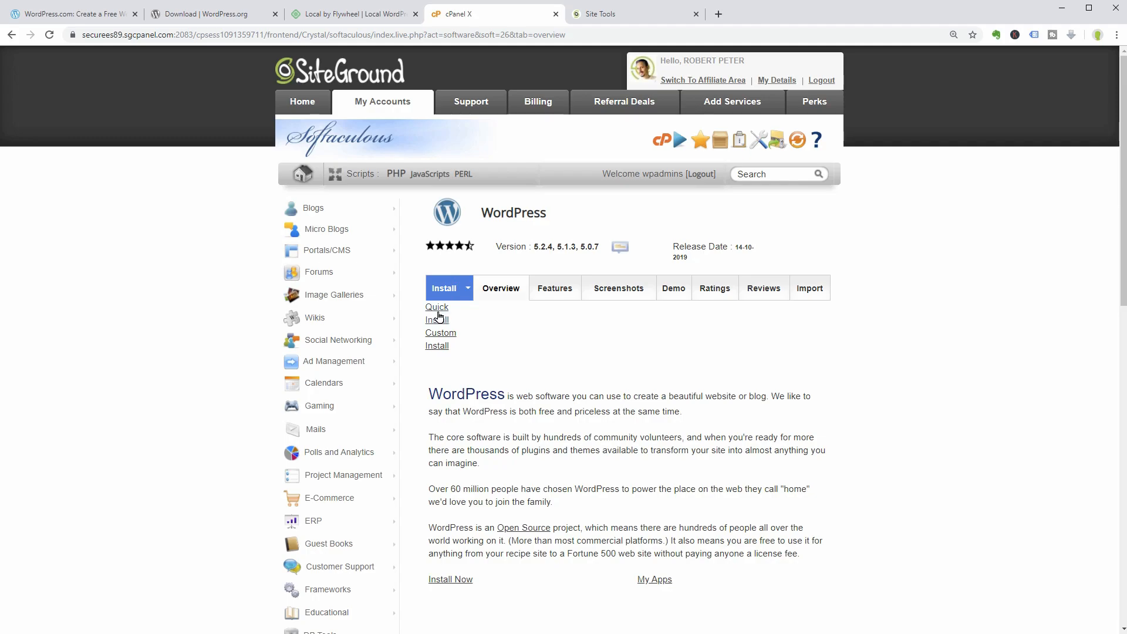
pyautogui.click(436, 312)
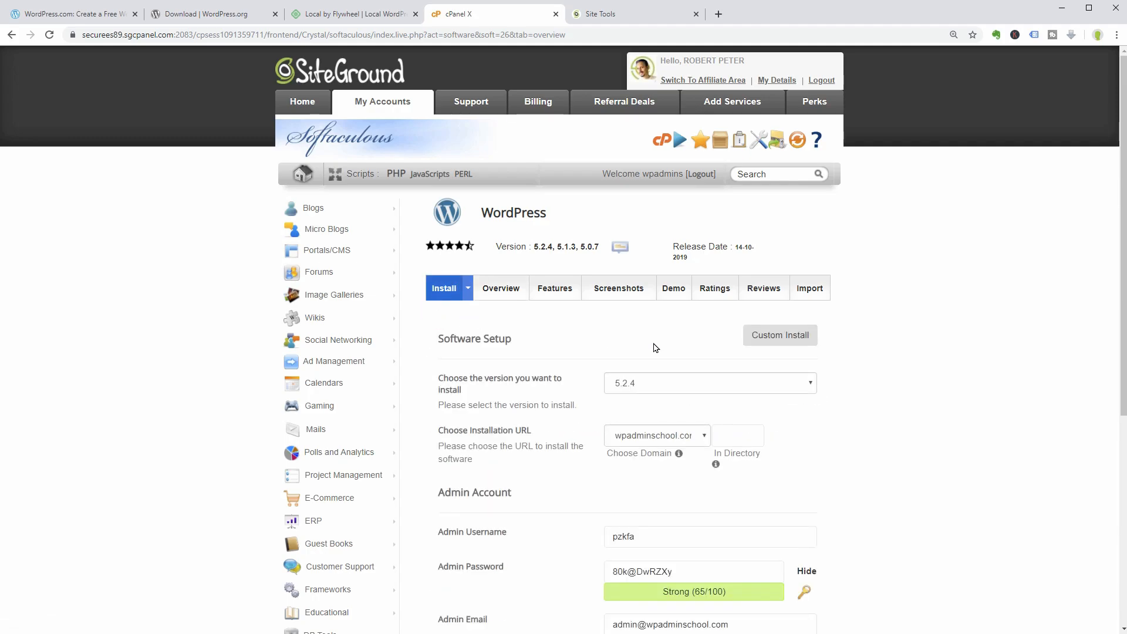
pyautogui.scroll(-3)
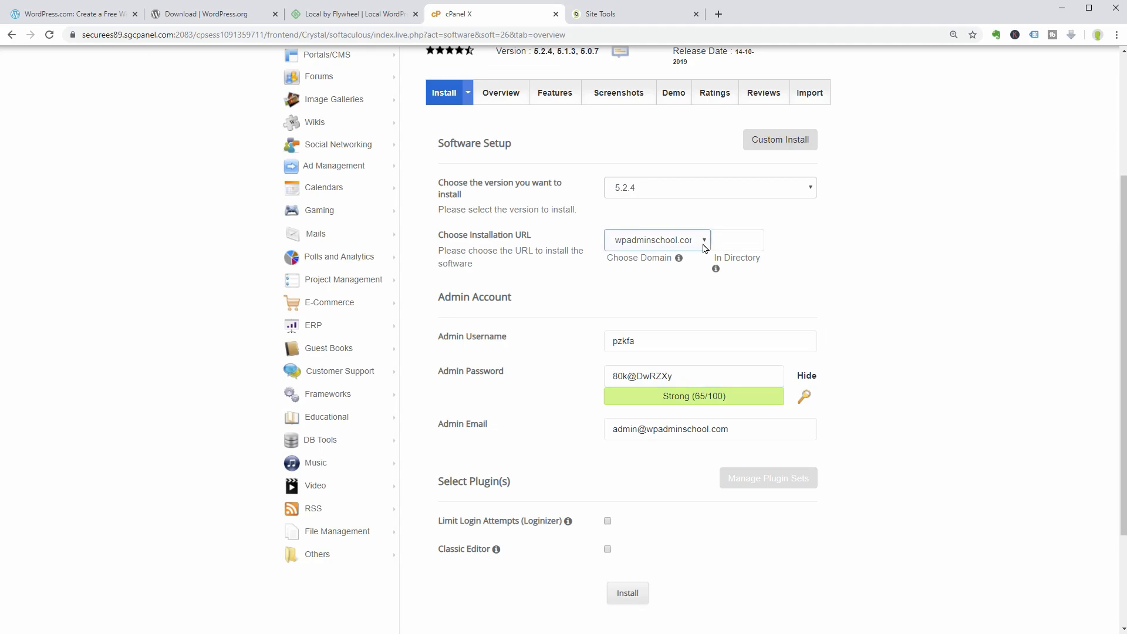
pyautogui.moveTo(681, 484)
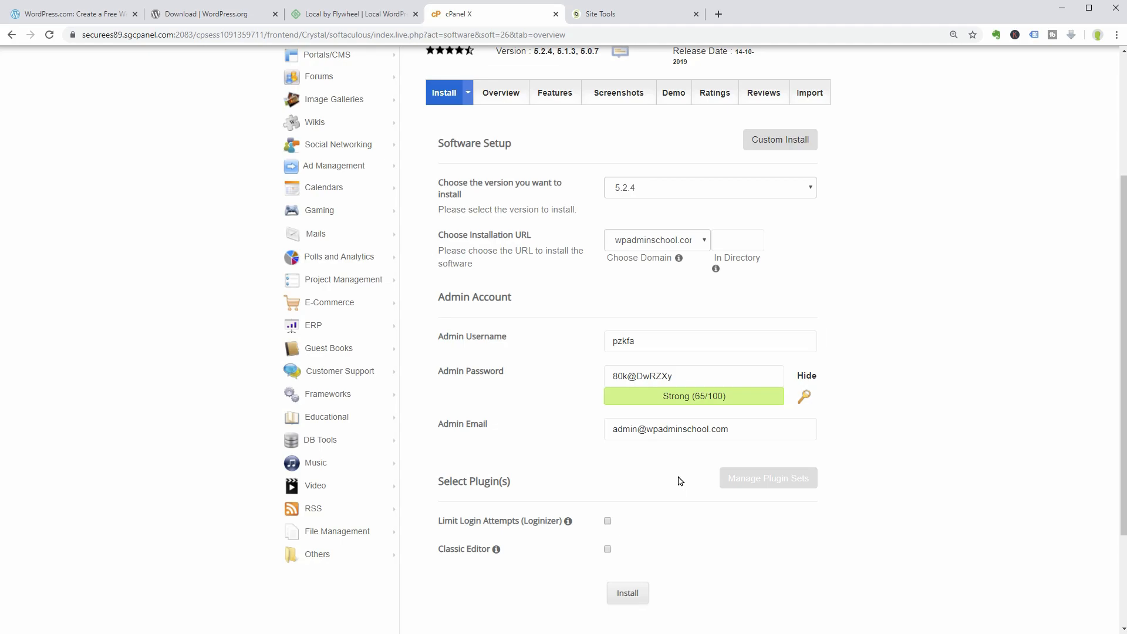
pyautogui.click(466, 92)
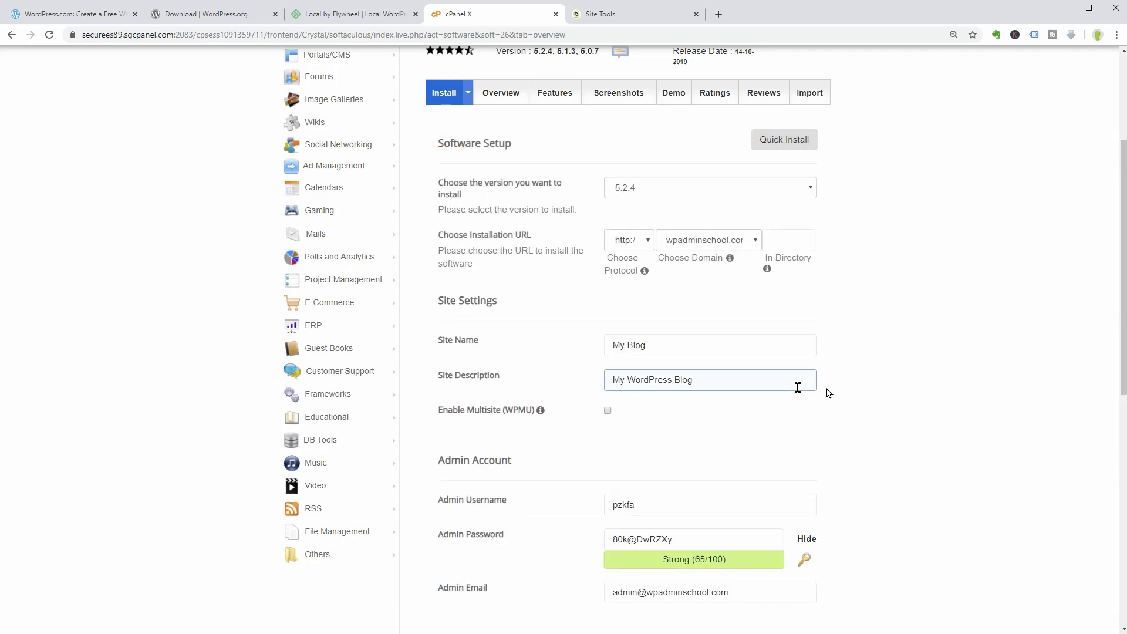
# Scroll through the custom install form to review its fields before choosing a domain
pyautogui.scroll(-3)
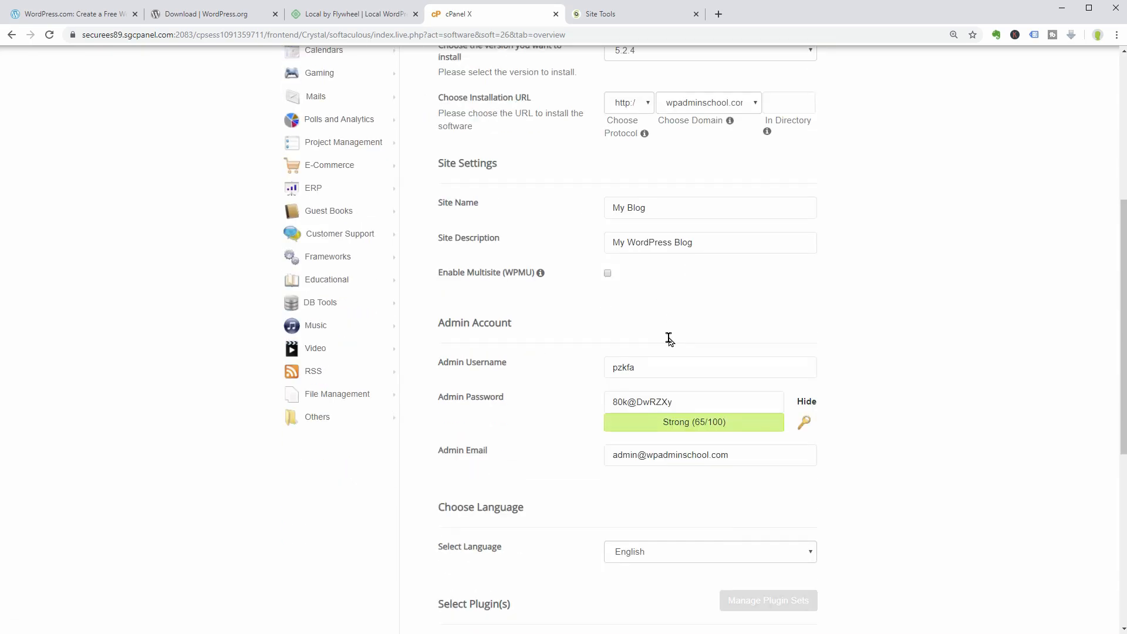
pyautogui.scroll(-3)
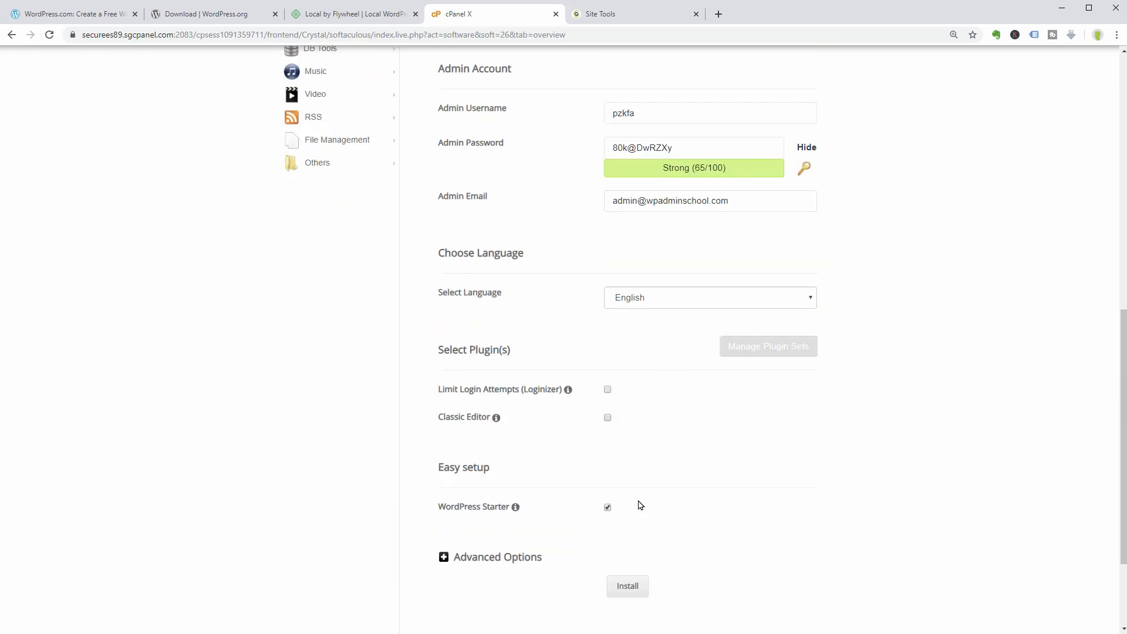
pyautogui.scroll(3)
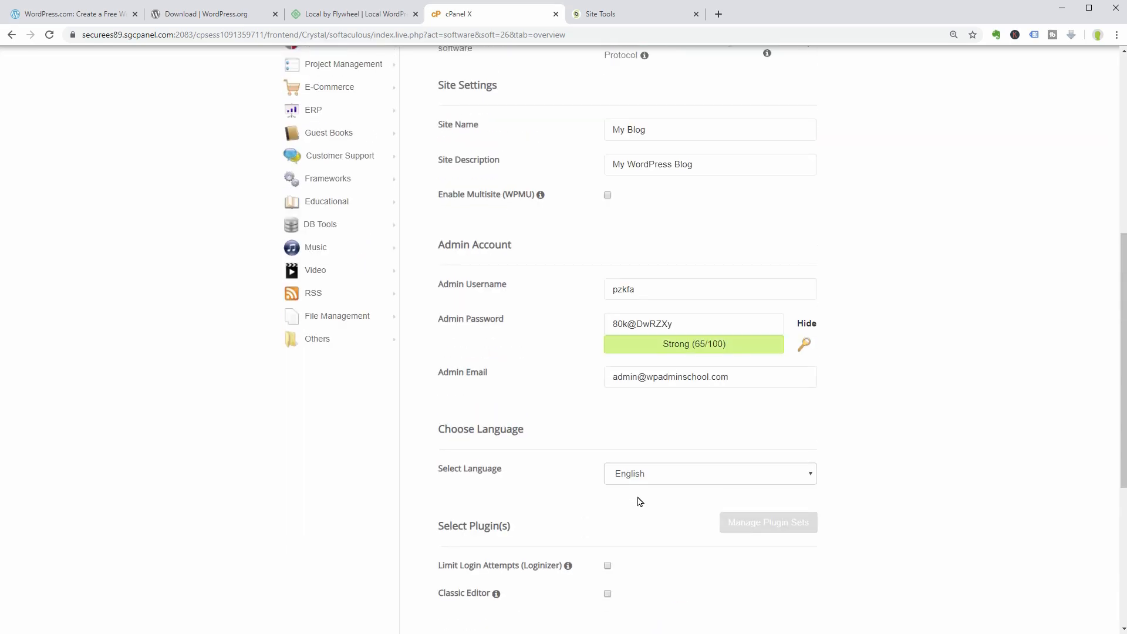
pyautogui.scroll(3)
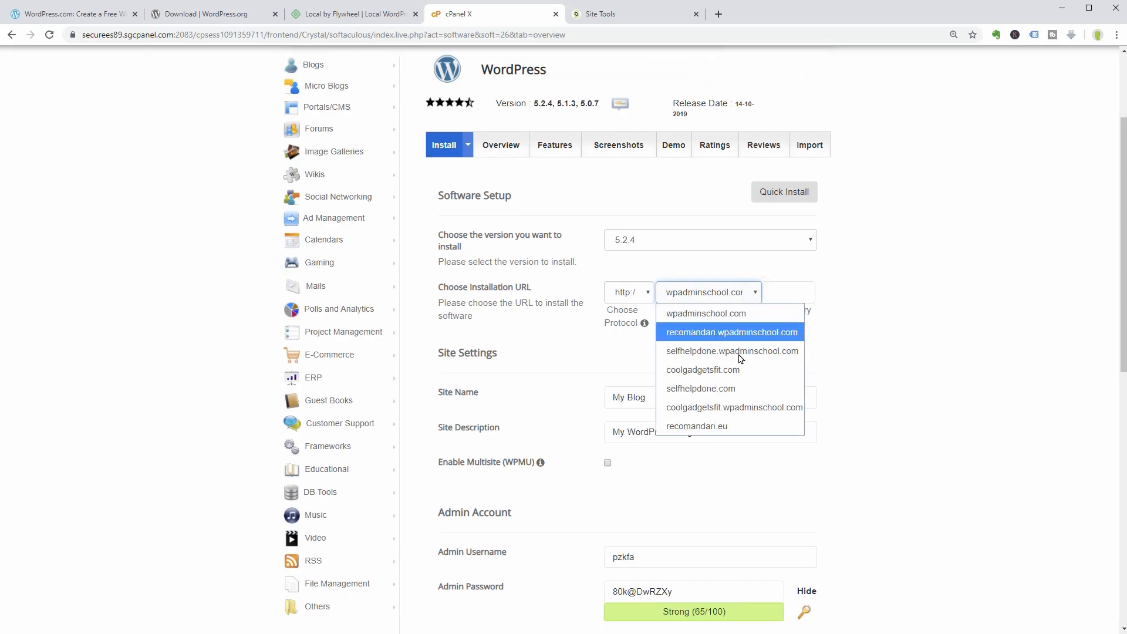
# Set the install URL to coolgadgetsfit.com using the https protocol
pyautogui.click(703, 370)
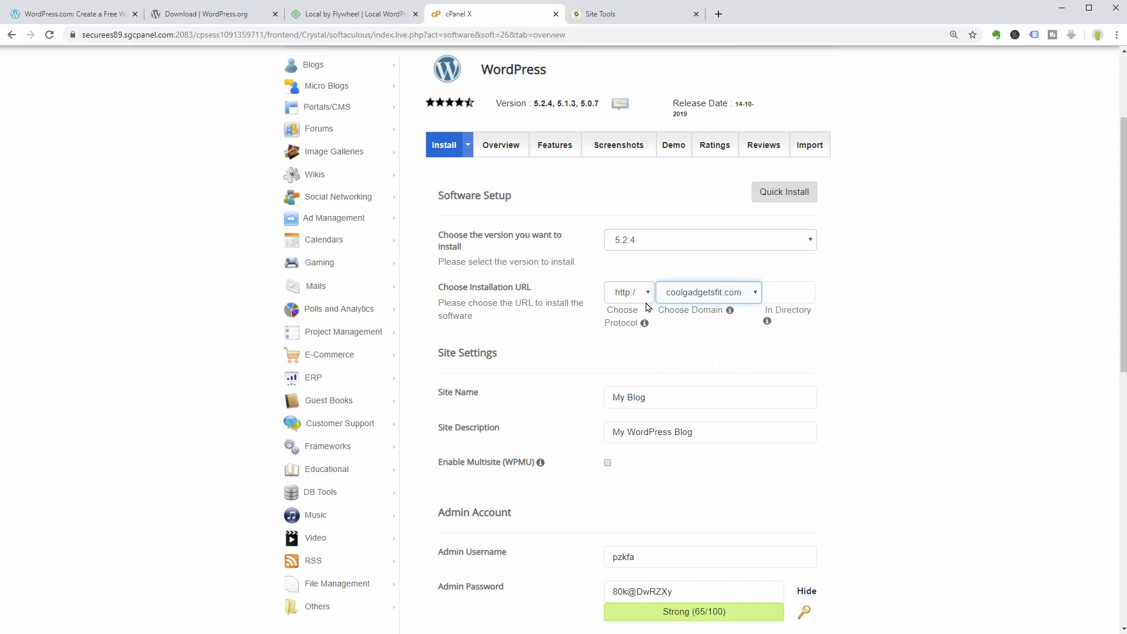
pyautogui.click(626, 292)
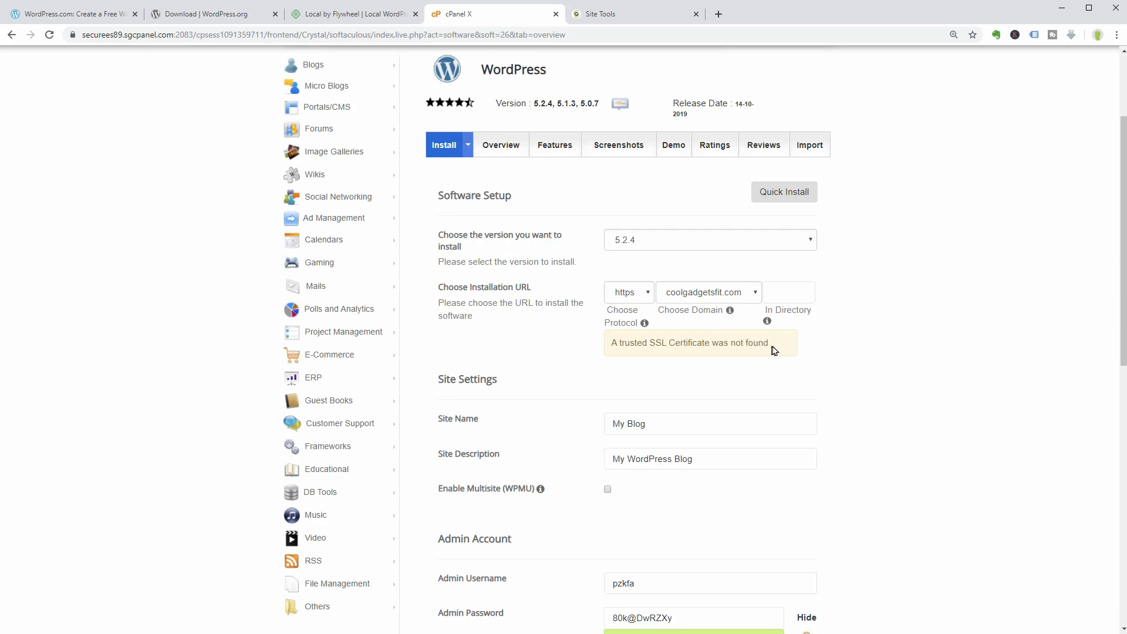
pyautogui.moveTo(777, 351)
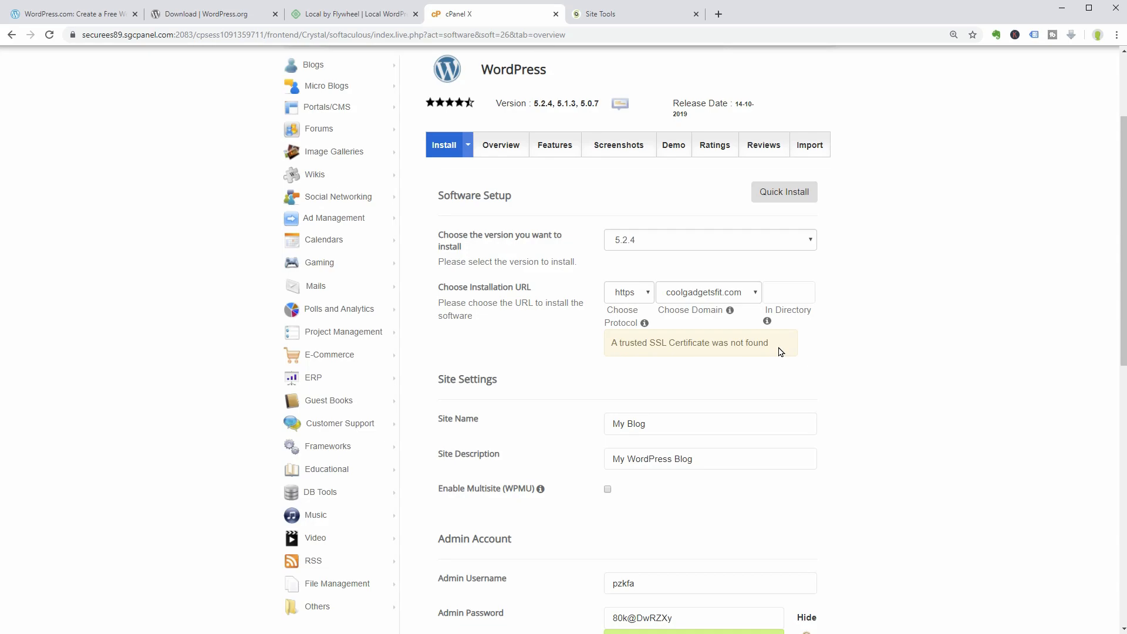
pyautogui.moveTo(837, 354)
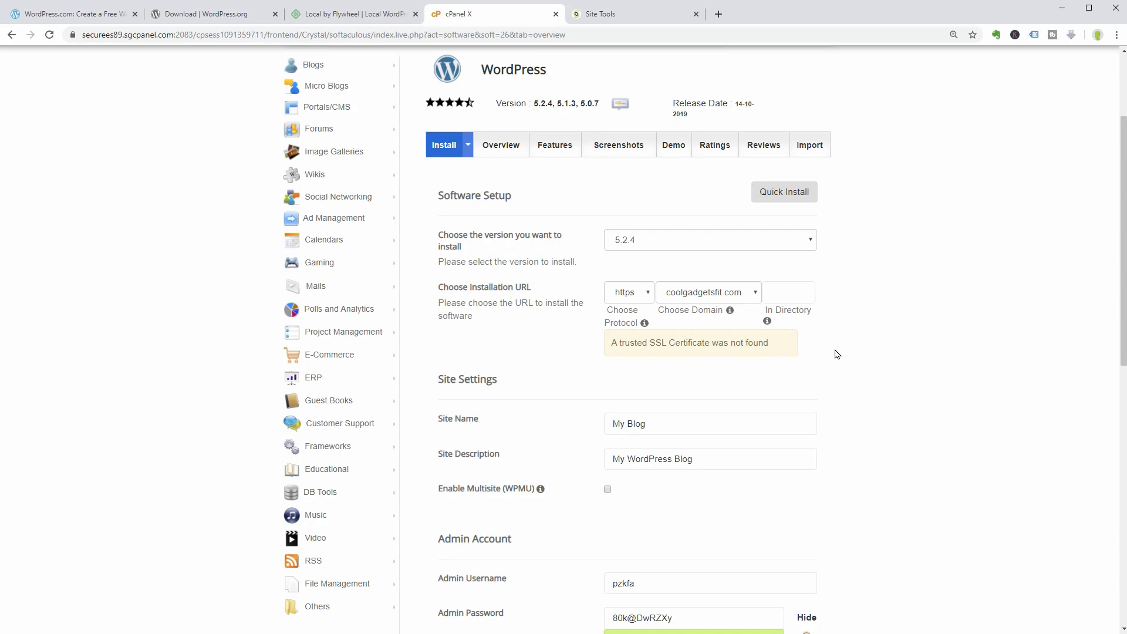
pyautogui.scroll(-3)
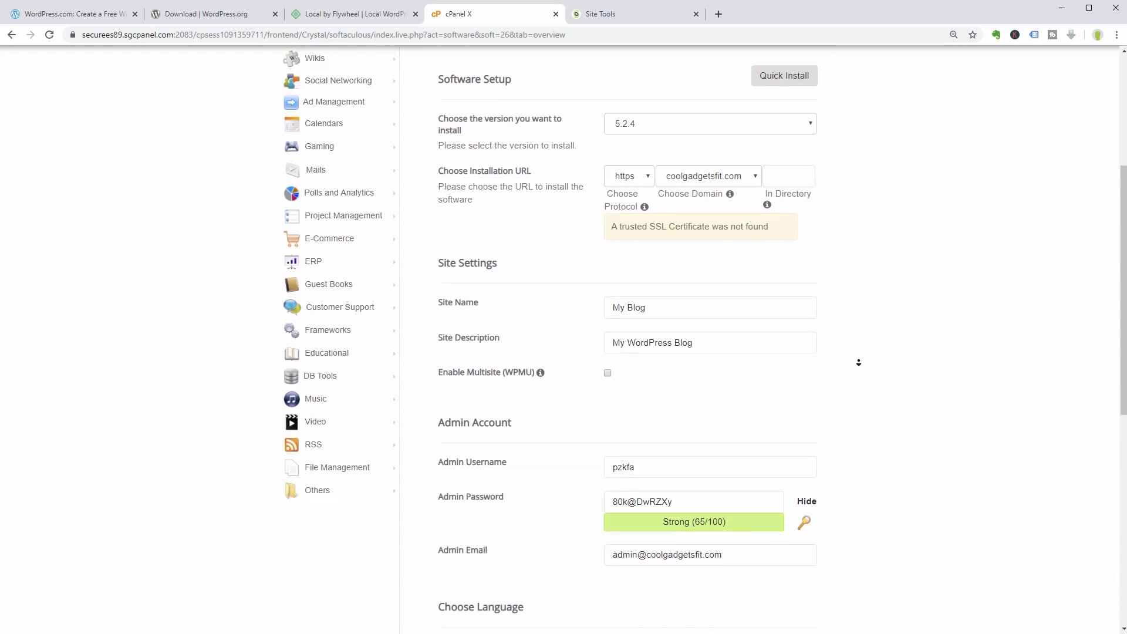
pyautogui.scroll(-3)
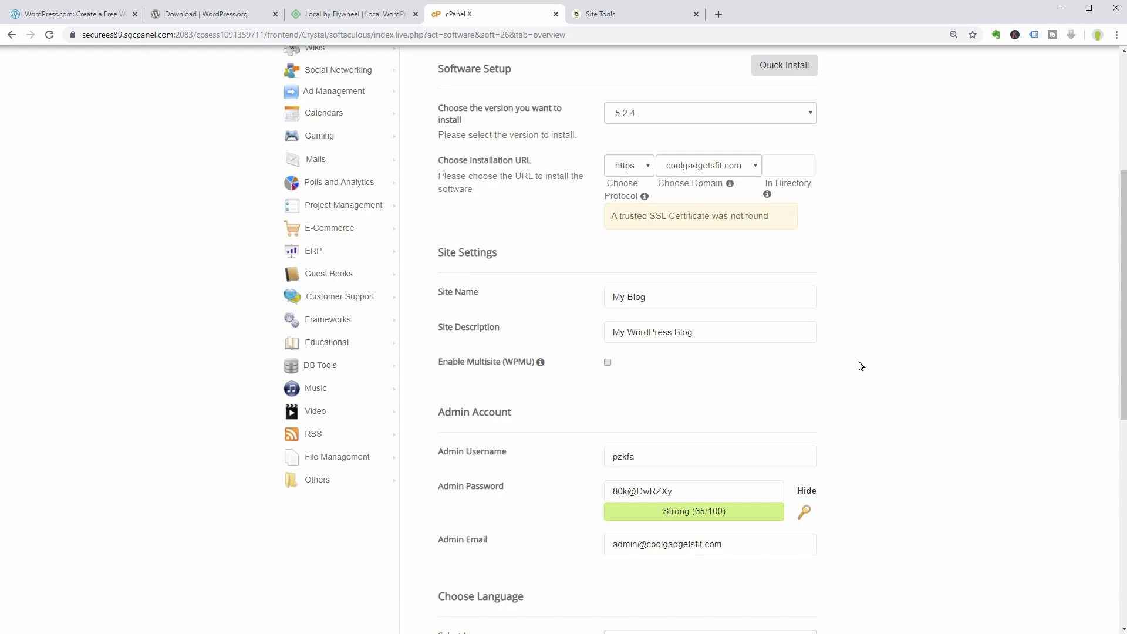
pyautogui.moveTo(684, 324)
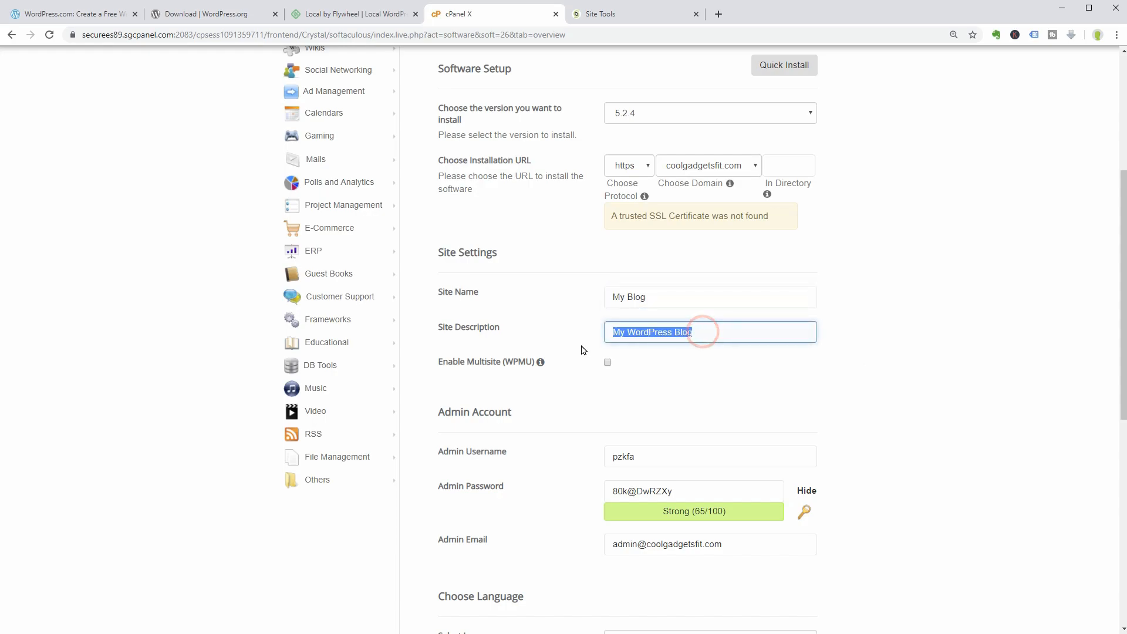
# Change the admin username to admin and select the generated password for replacement
pyautogui.scroll(-3)
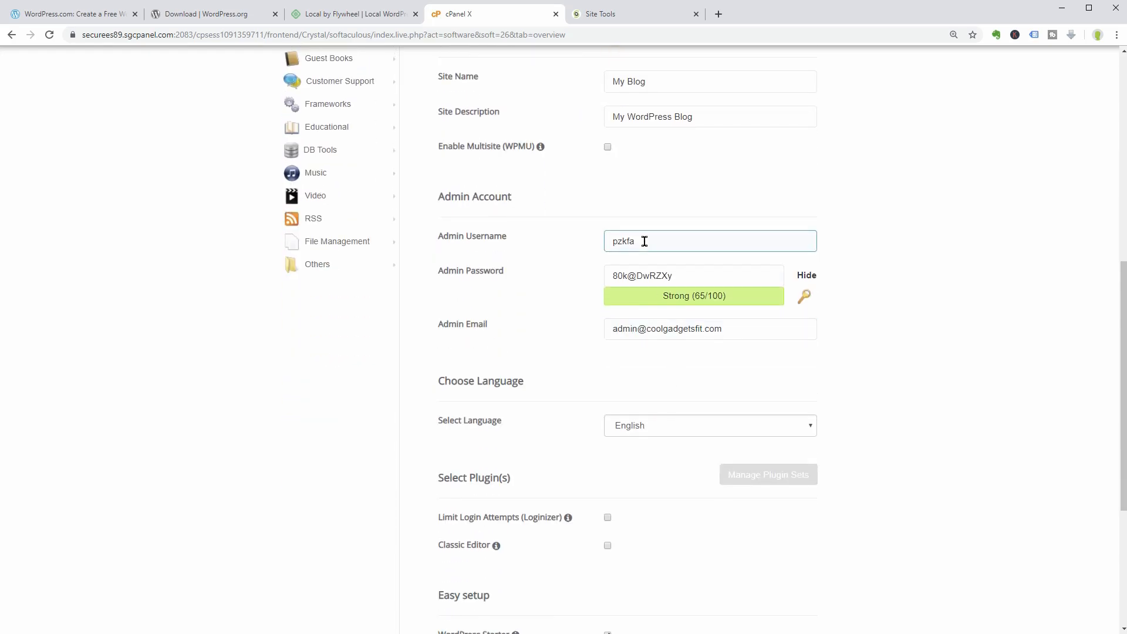
pyautogui.click(693, 274)
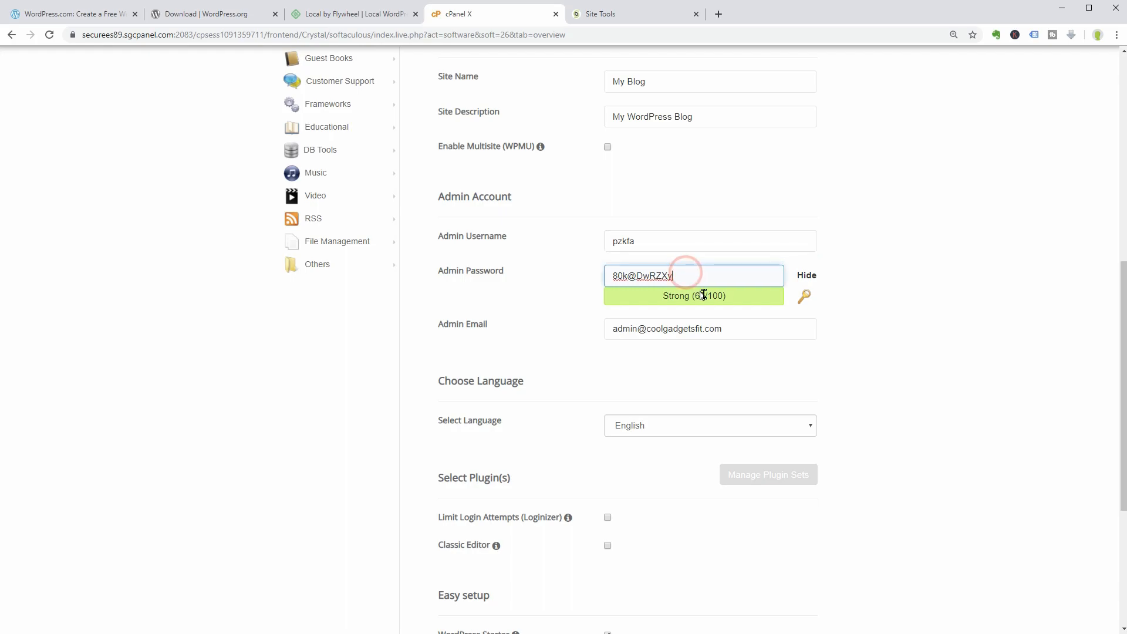
pyautogui.tripleClick(709, 328)
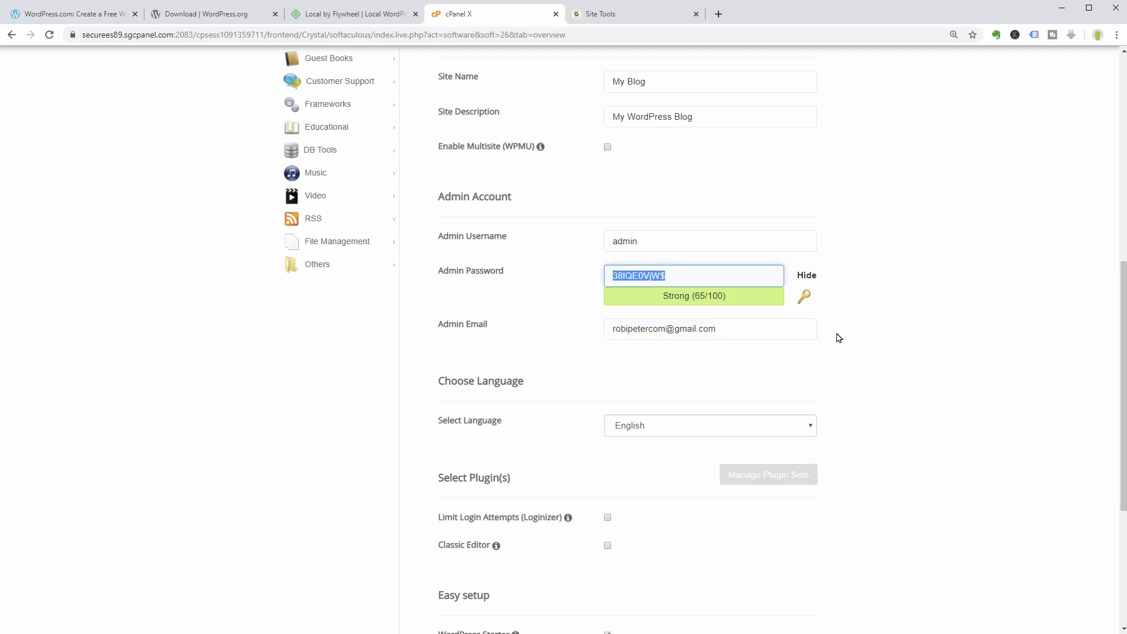
pyautogui.scroll(-3)
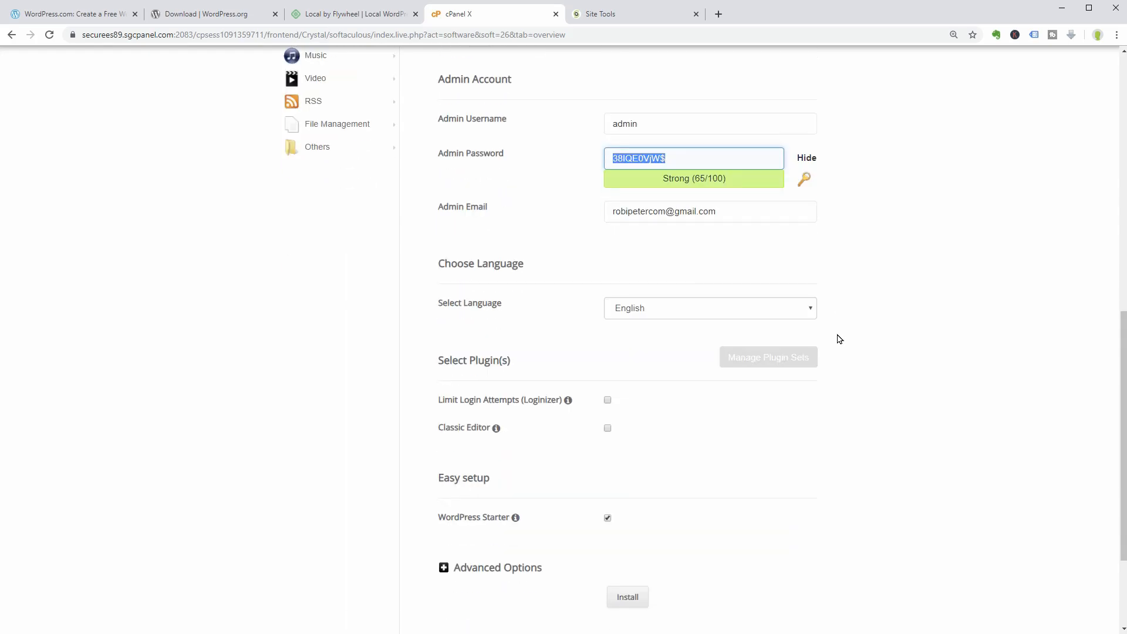
# Switch off the WordPress Starter easy setup and expand Advanced Options
pyautogui.click(709, 307)
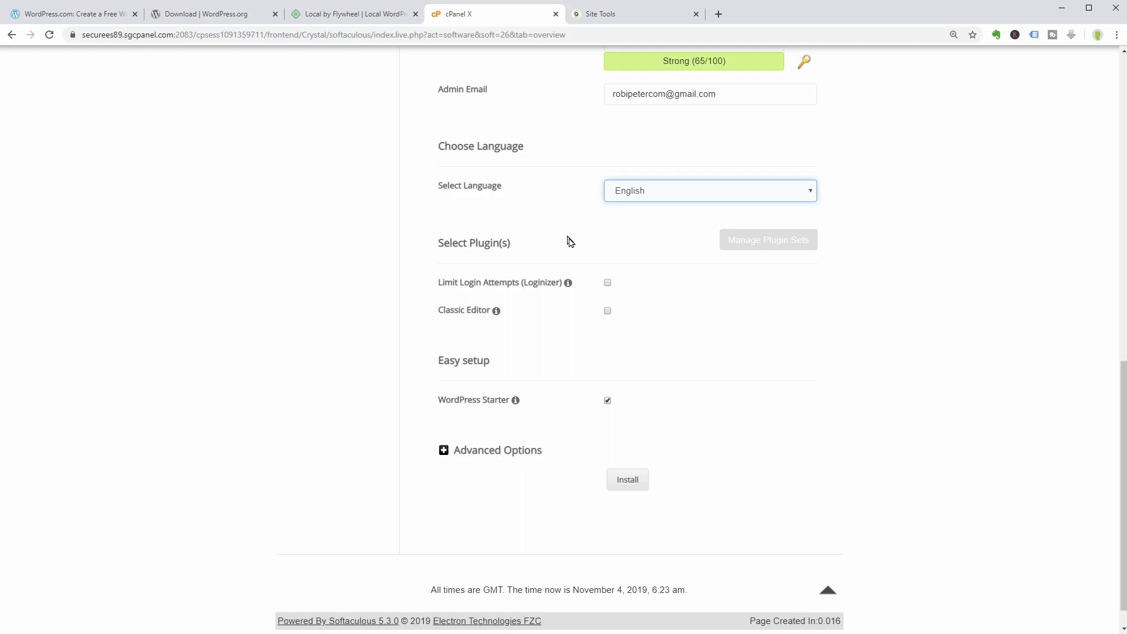
pyautogui.moveTo(614, 388)
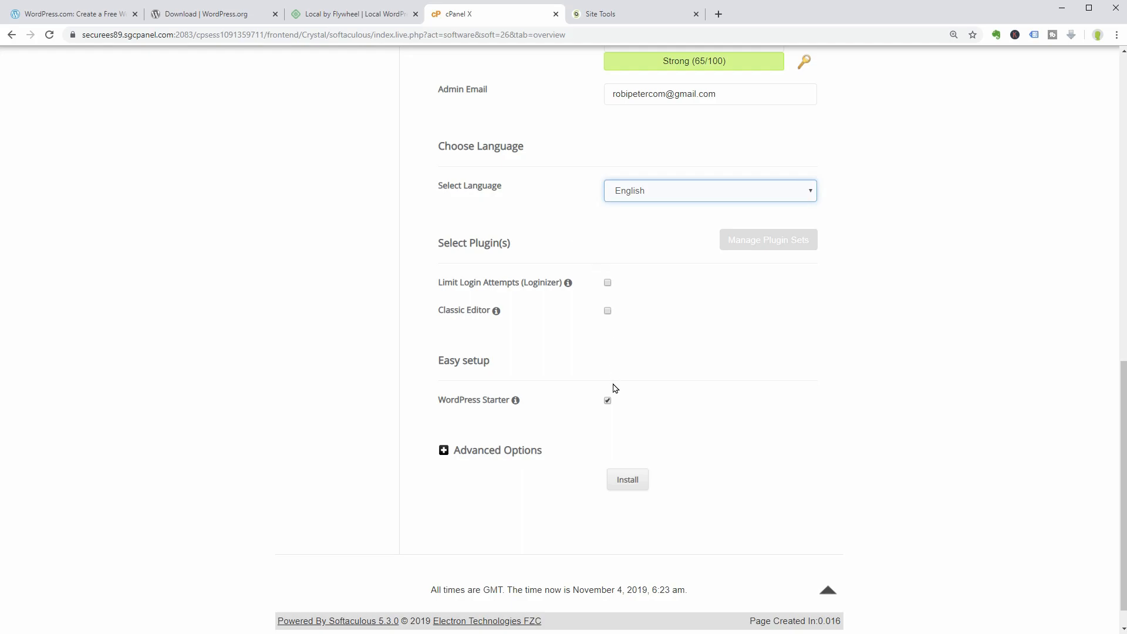
pyautogui.click(607, 400)
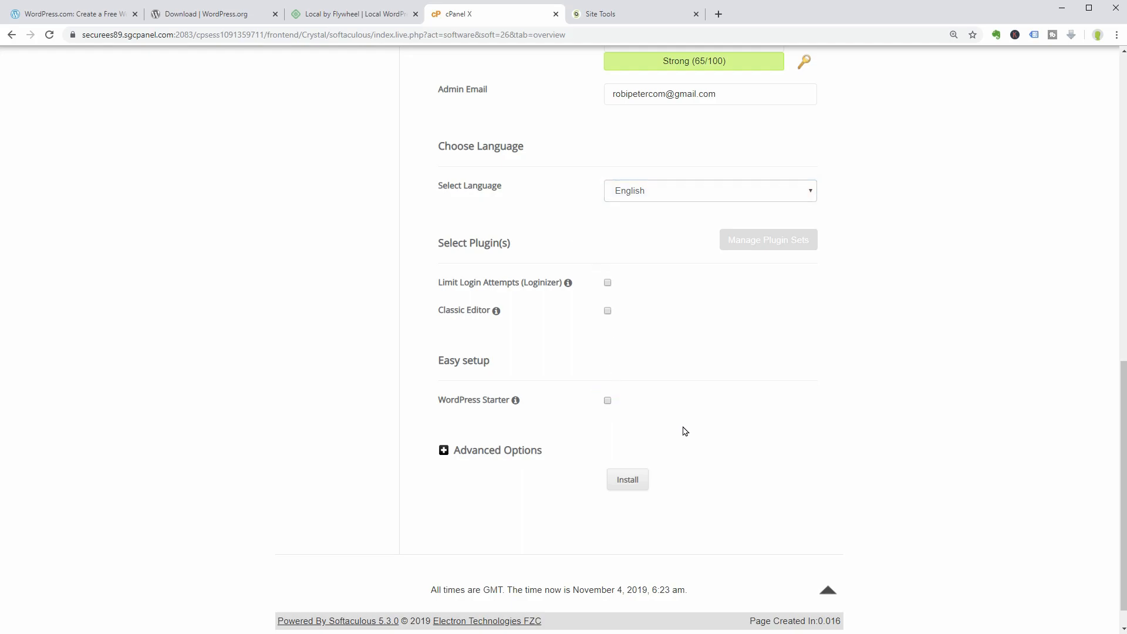
pyautogui.scroll(-3)
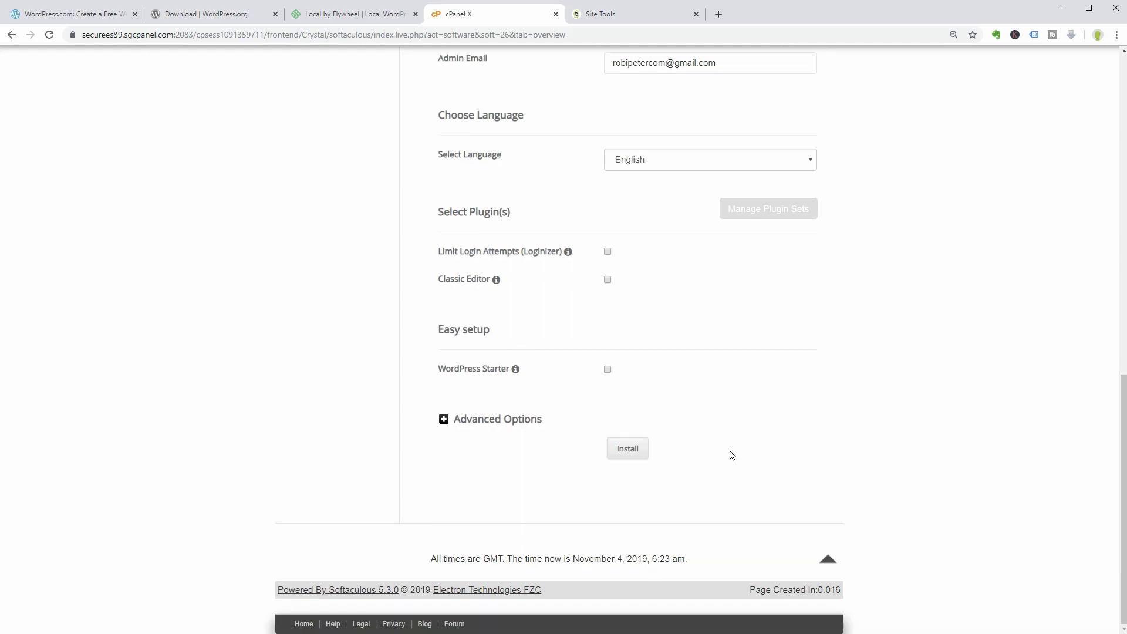
pyautogui.click(444, 418)
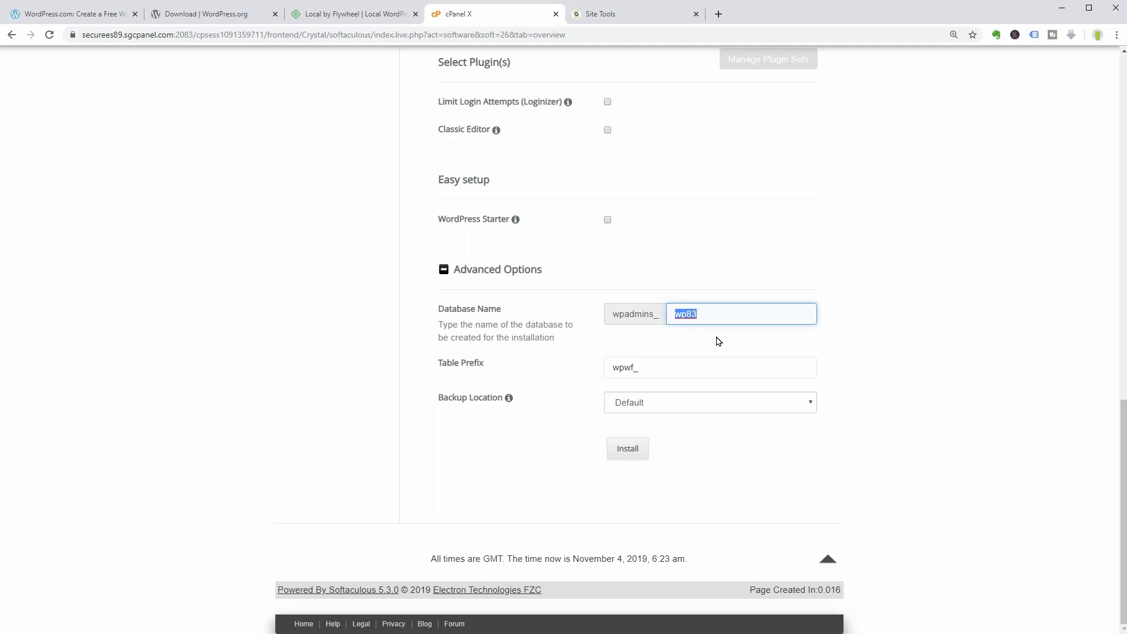
# Set the database name to myblog after the wpadmins_ prefix, fixing a stray letter
pyautogui.write('name')
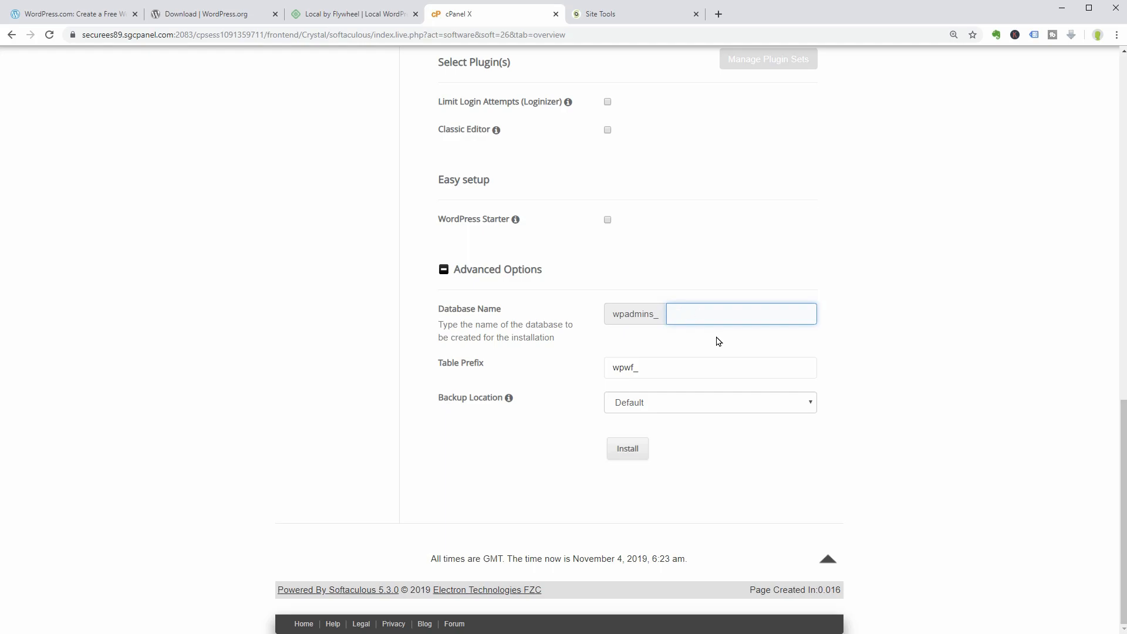
pyautogui.write('my')
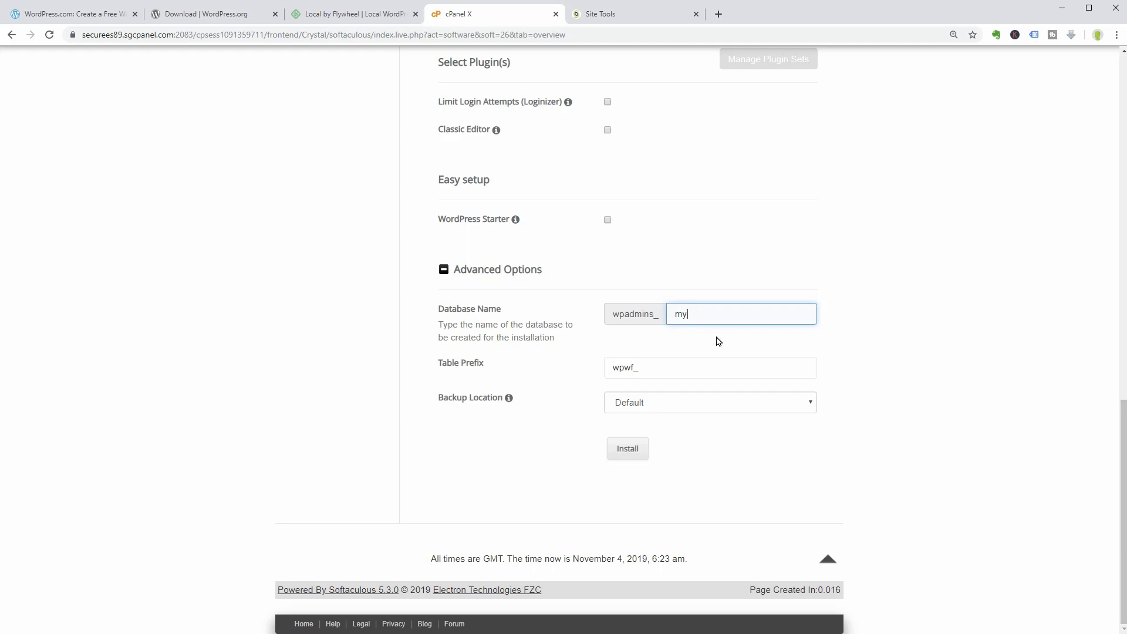
pyautogui.write('s')
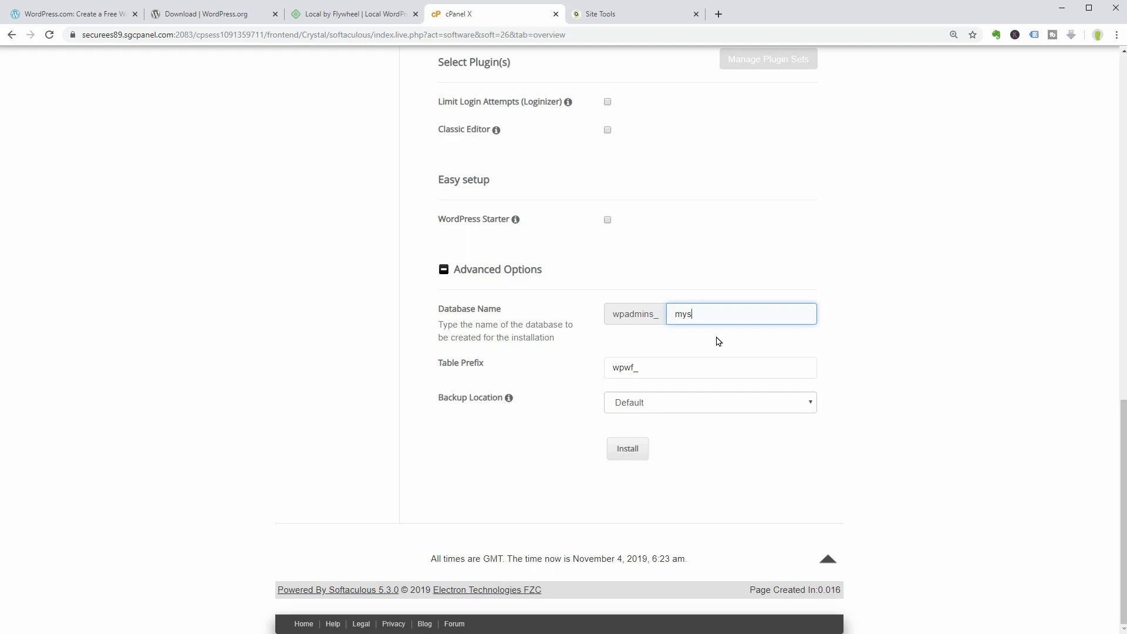
pyautogui.press('Backspace')
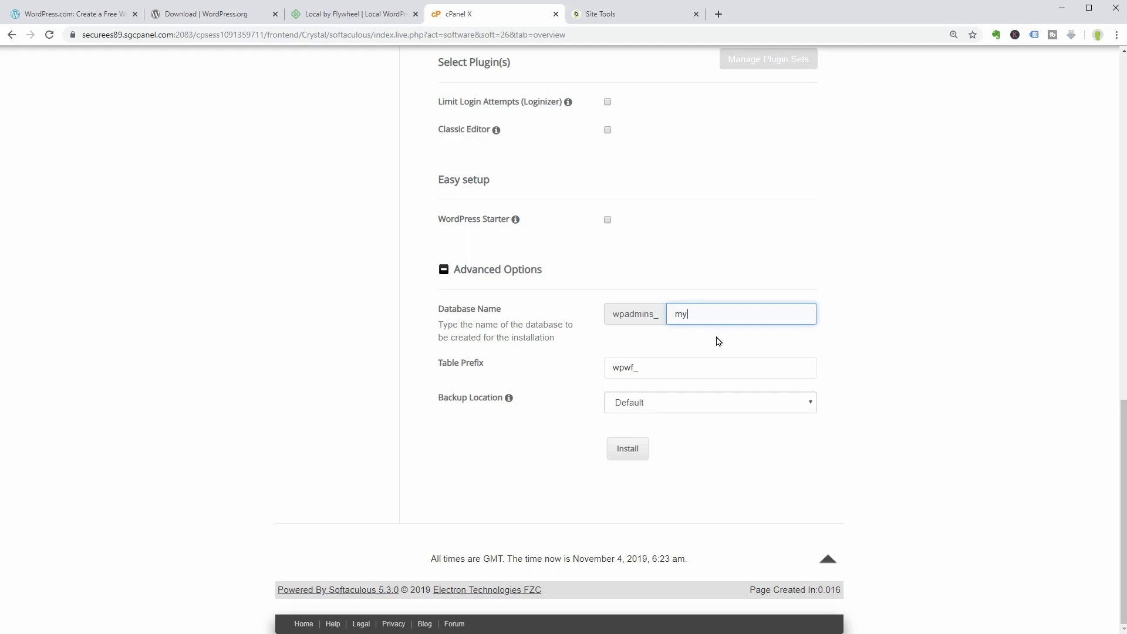
pyautogui.write('blog')
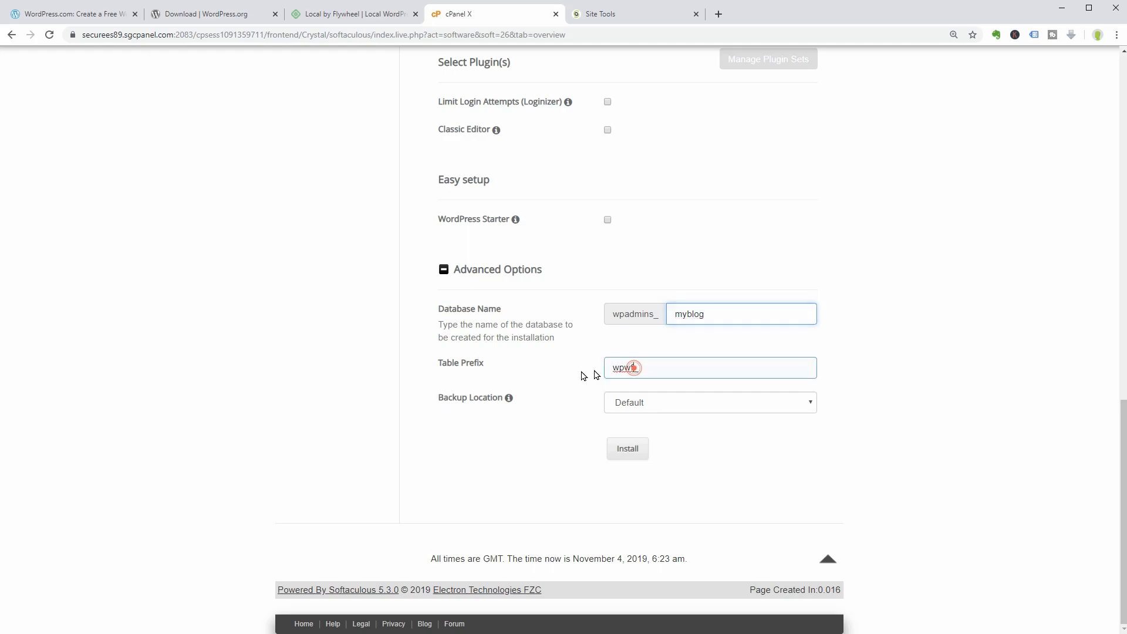
pyautogui.click(709, 402)
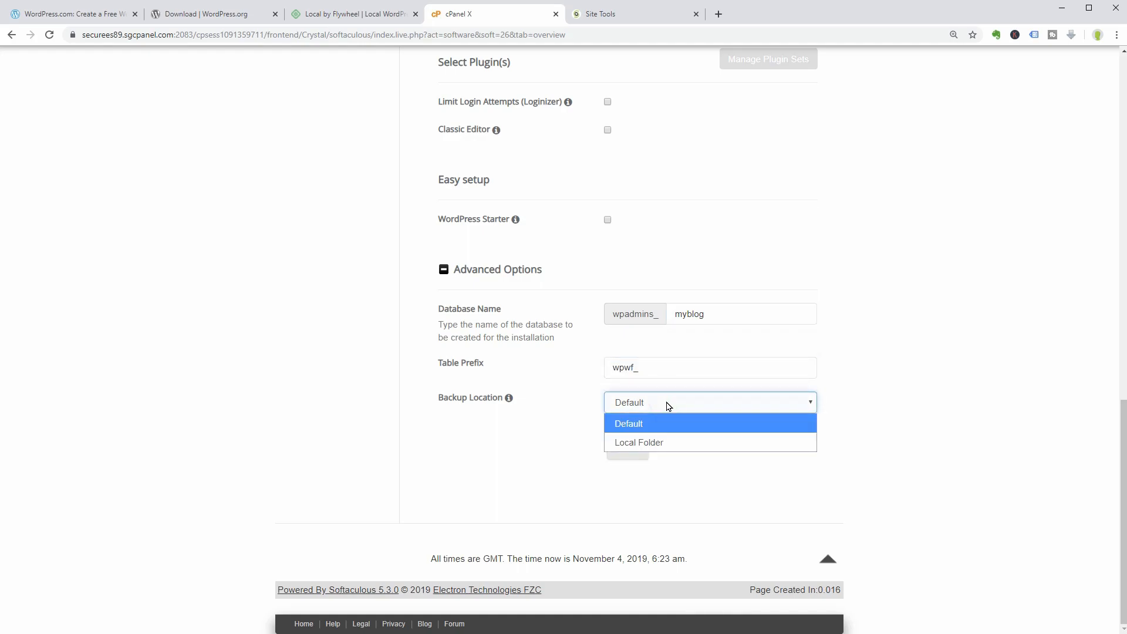
pyautogui.moveTo(671, 425)
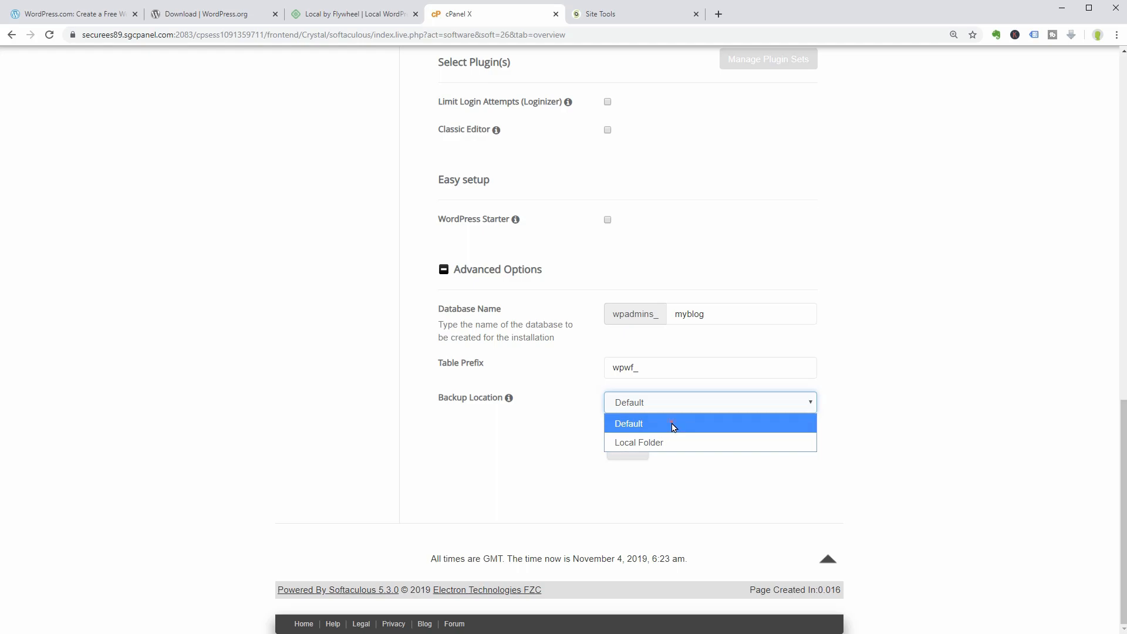
pyautogui.click(627, 424)
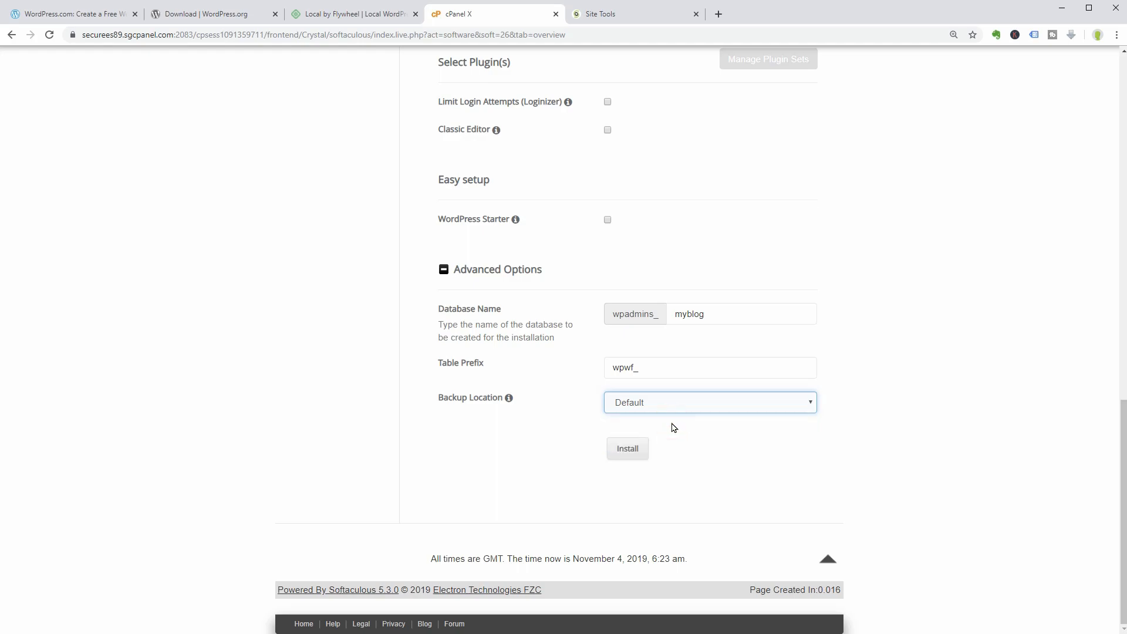
pyautogui.moveTo(704, 440)
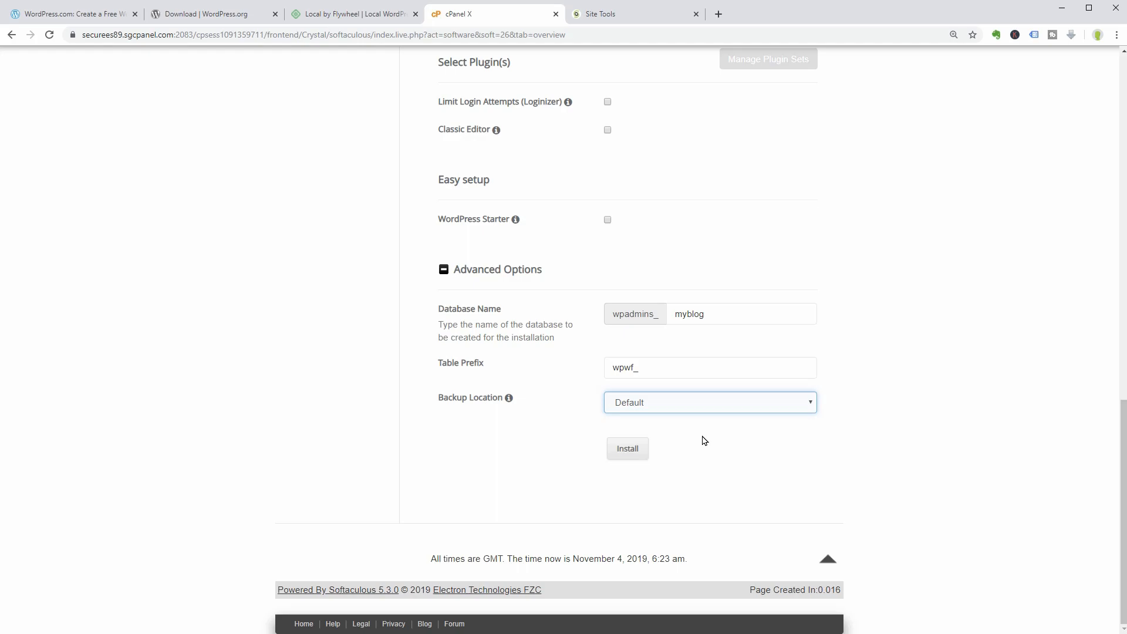
pyautogui.moveTo(694, 442)
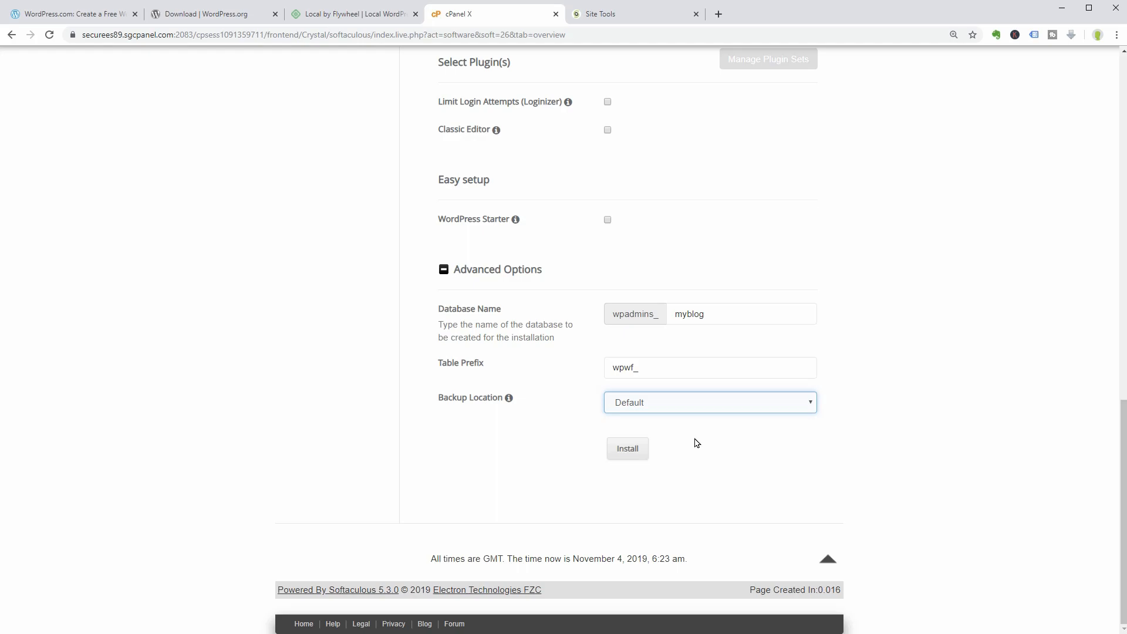
# Run the Softaculous WordPress install on coolgadgetsfit.com and visit the new site
pyautogui.click(626, 448)
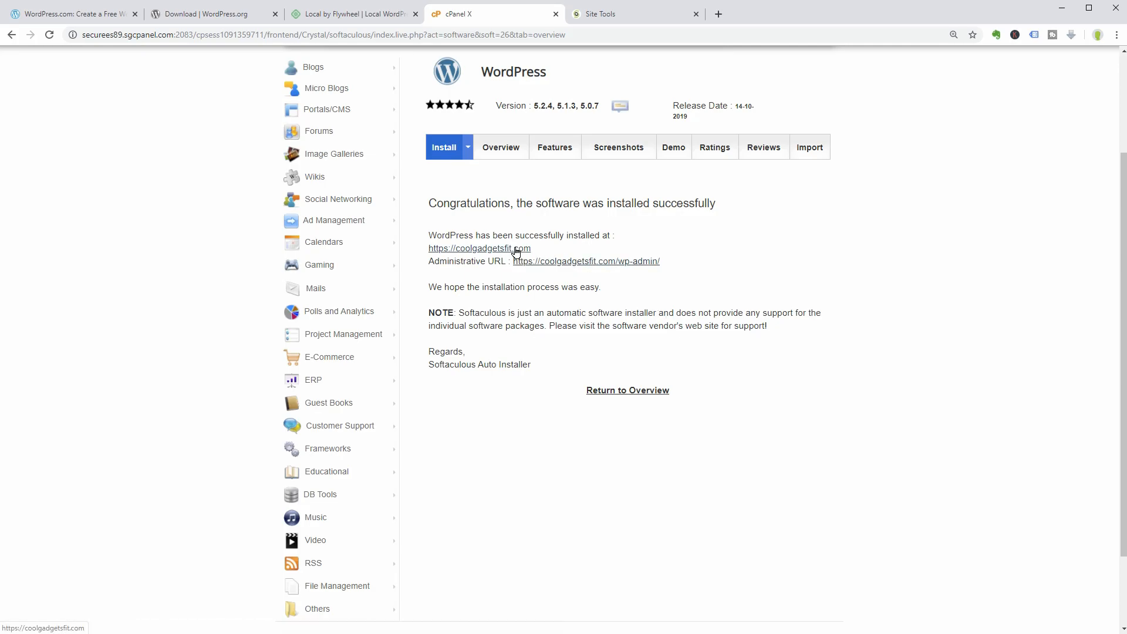
pyautogui.click(479, 247)
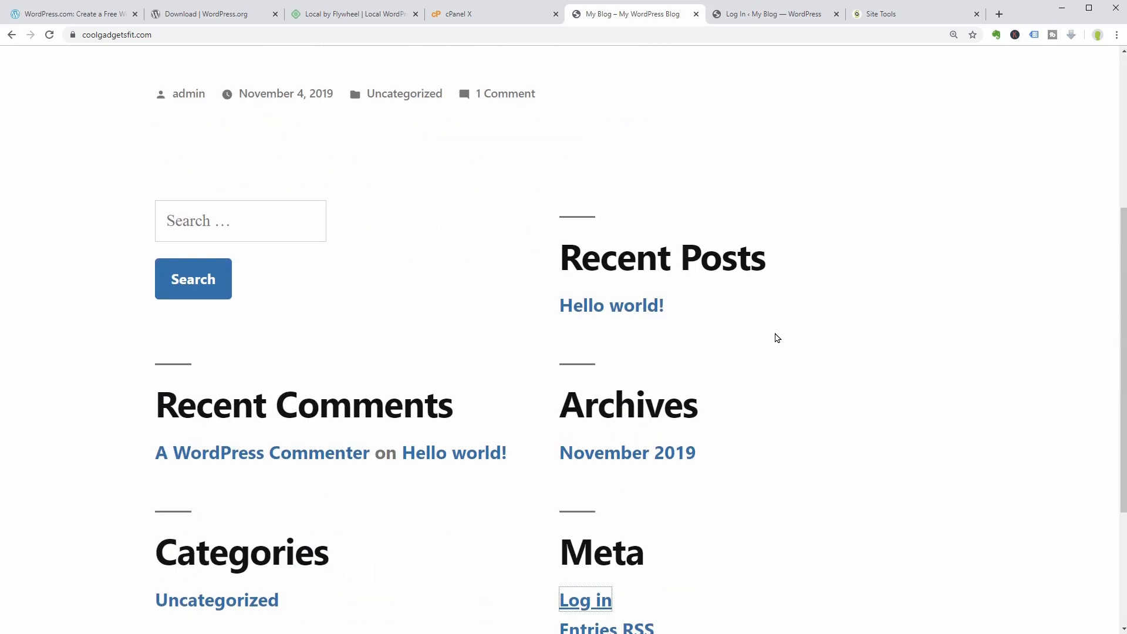
# Log in to the WordPress admin and install and activate the Neve theme
pyautogui.click(585, 600)
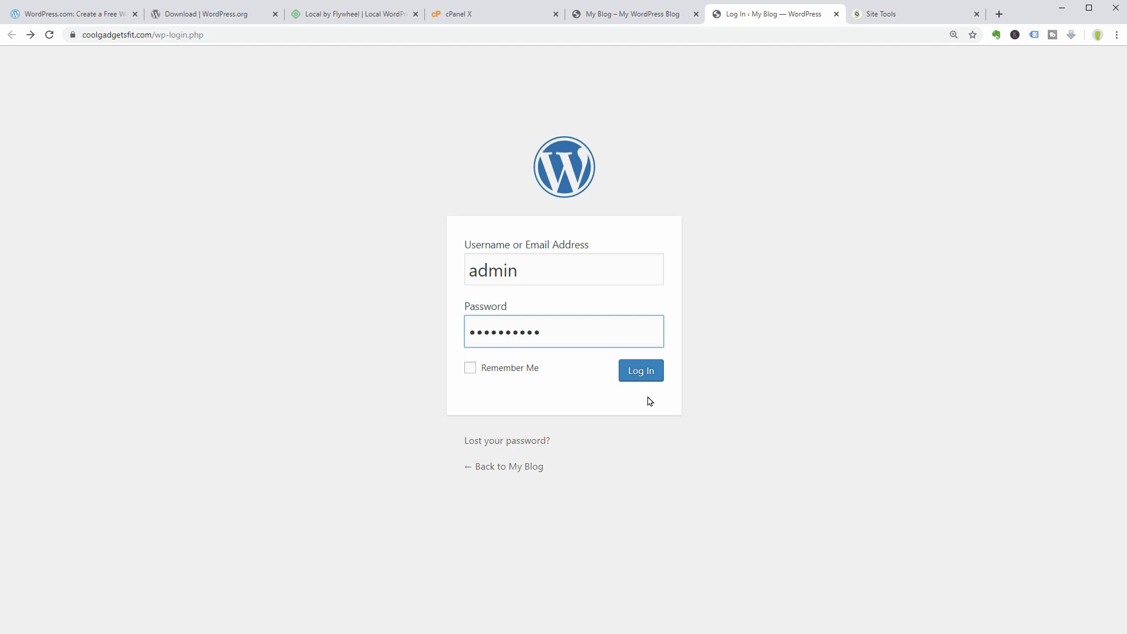
pyautogui.click(639, 369)
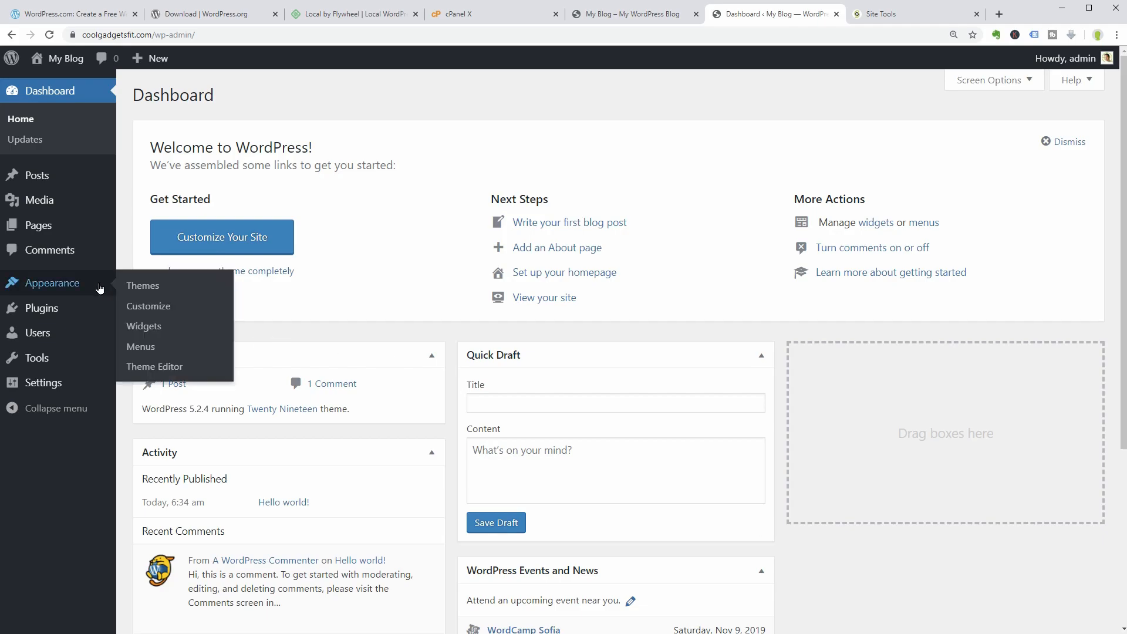
pyautogui.click(142, 285)
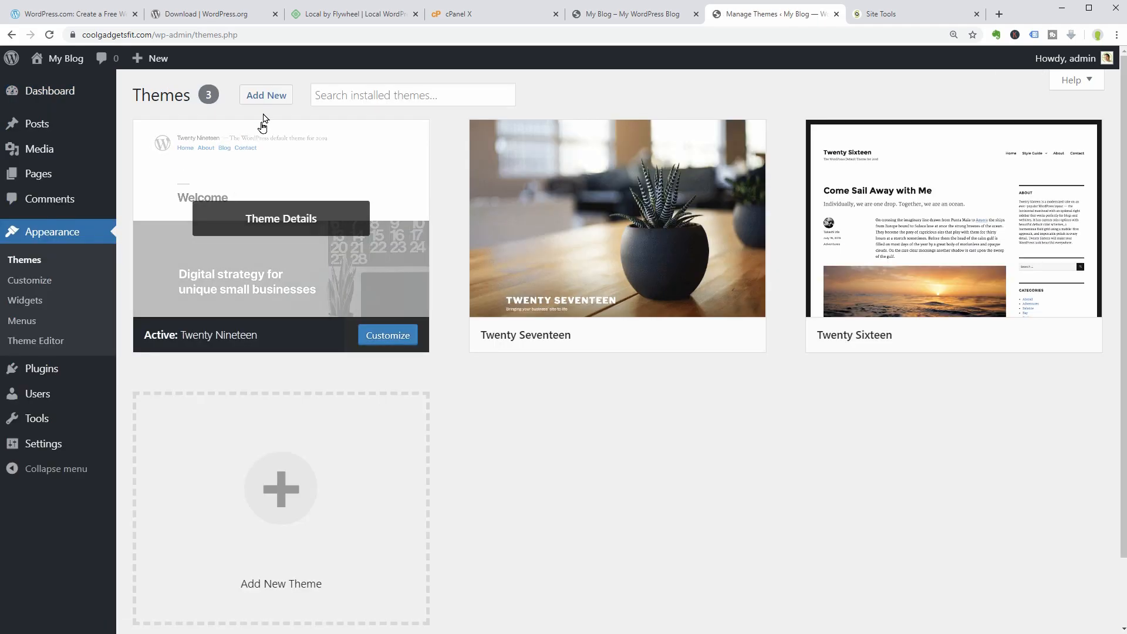
pyautogui.click(265, 94)
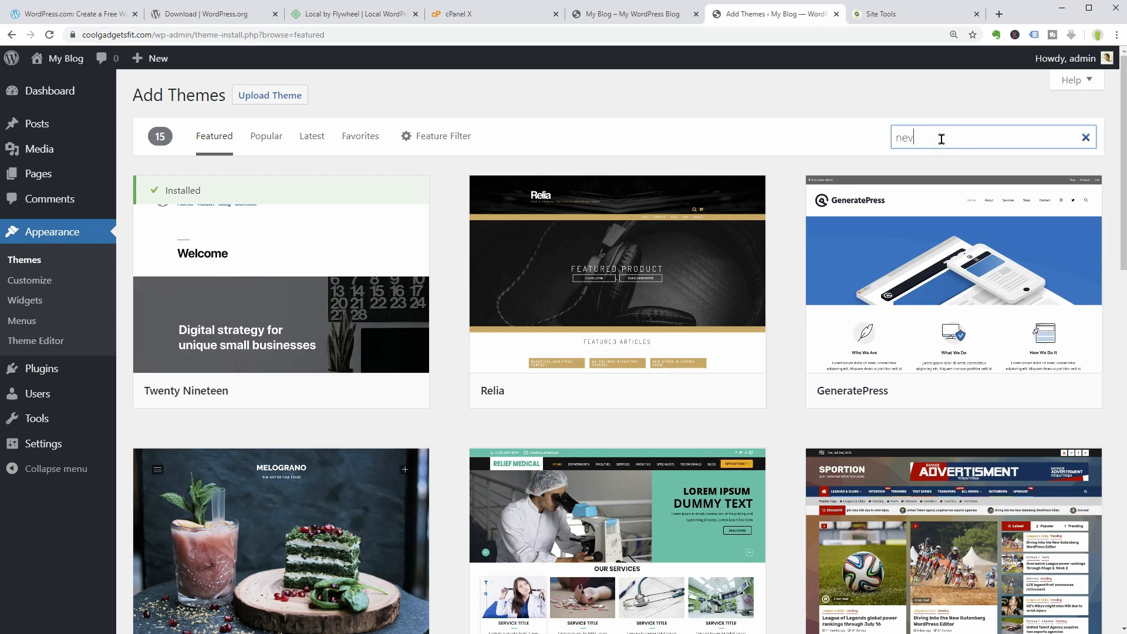
pyautogui.click(324, 390)
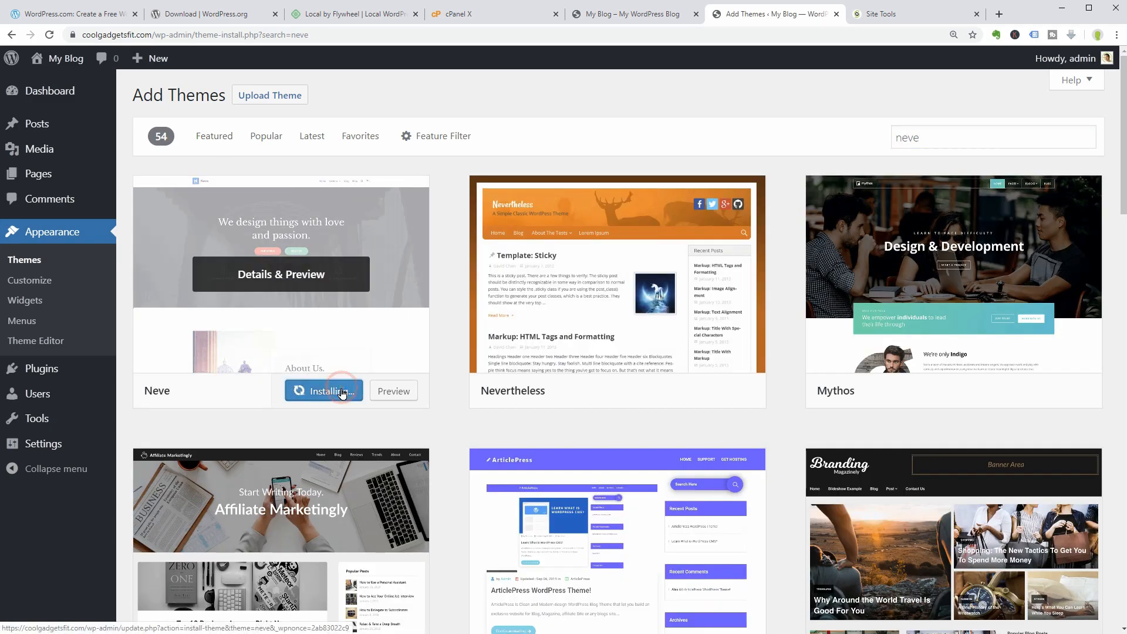
pyautogui.click(322, 390)
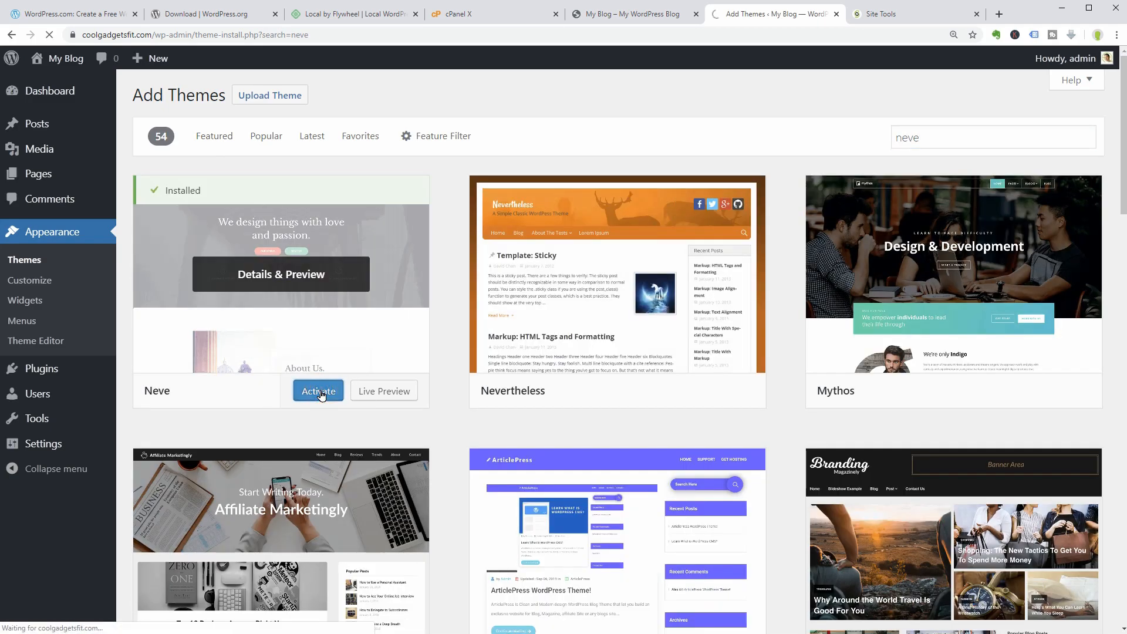
# Import Neve's Tattoo starter site and start editing its home page in Elementor
pyautogui.click(318, 389)
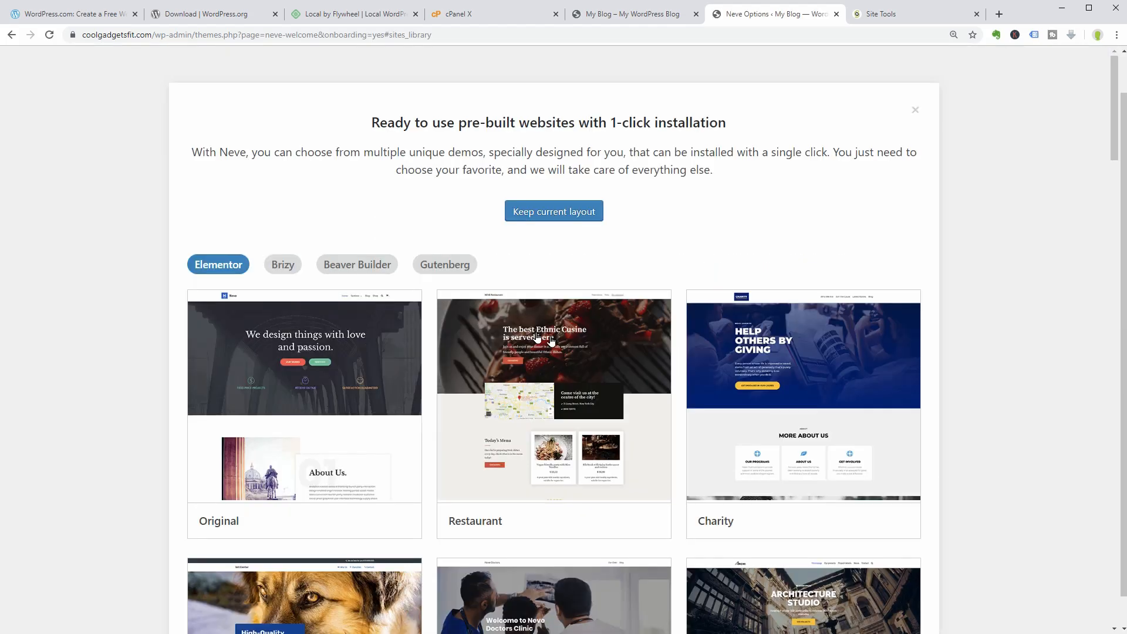
pyautogui.scroll(-3)
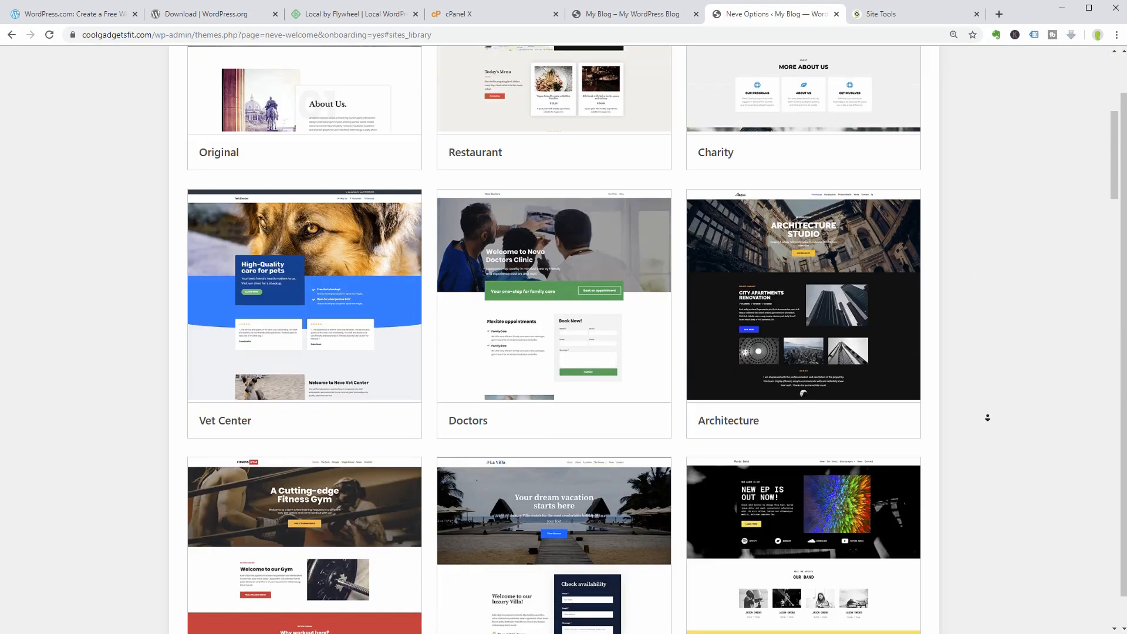
pyautogui.scroll(-3)
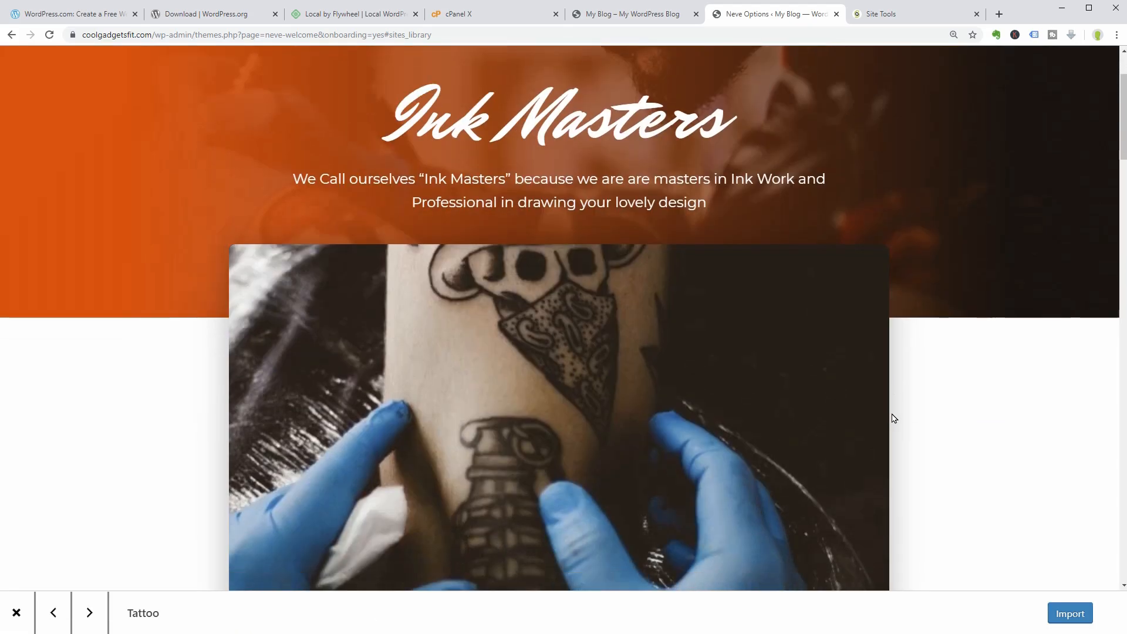
pyautogui.scroll(-3)
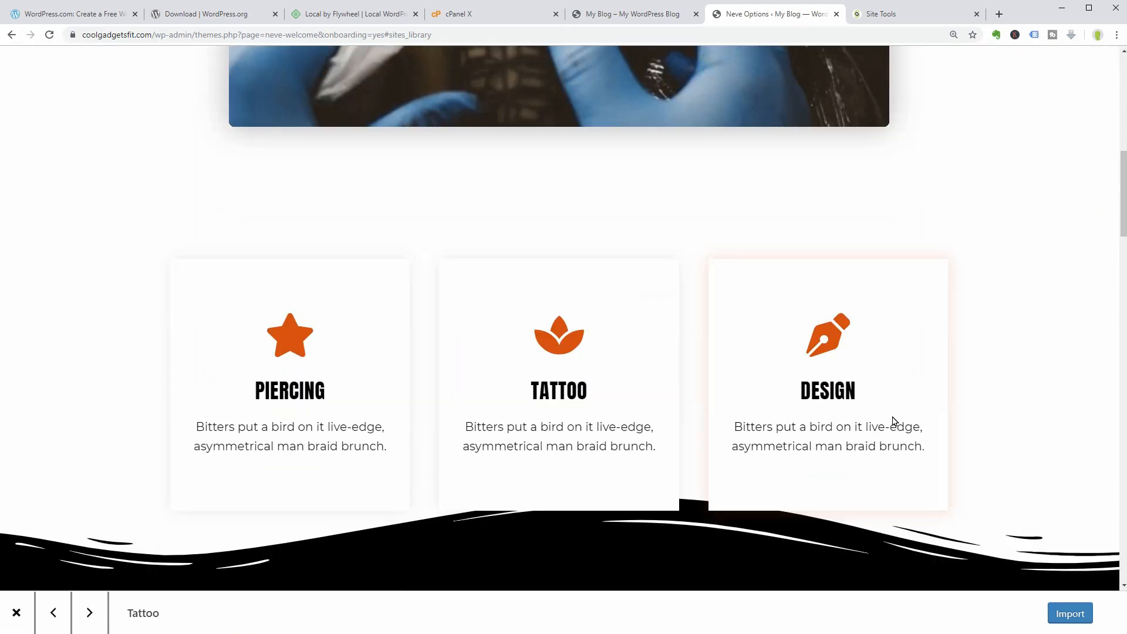
pyautogui.click(1068, 612)
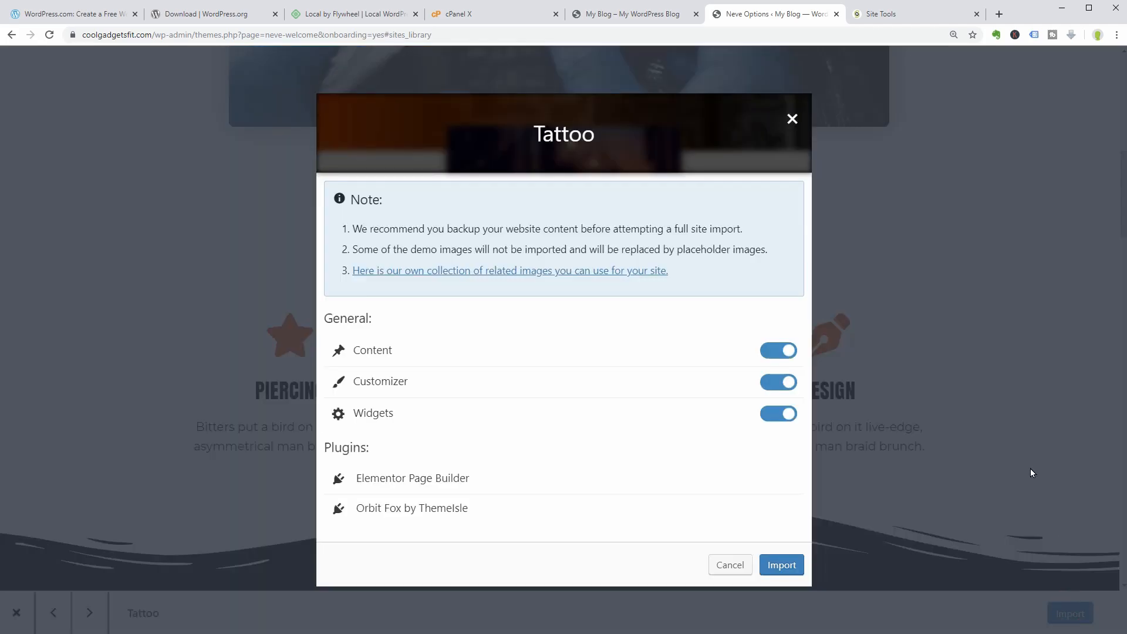
pyautogui.click(781, 564)
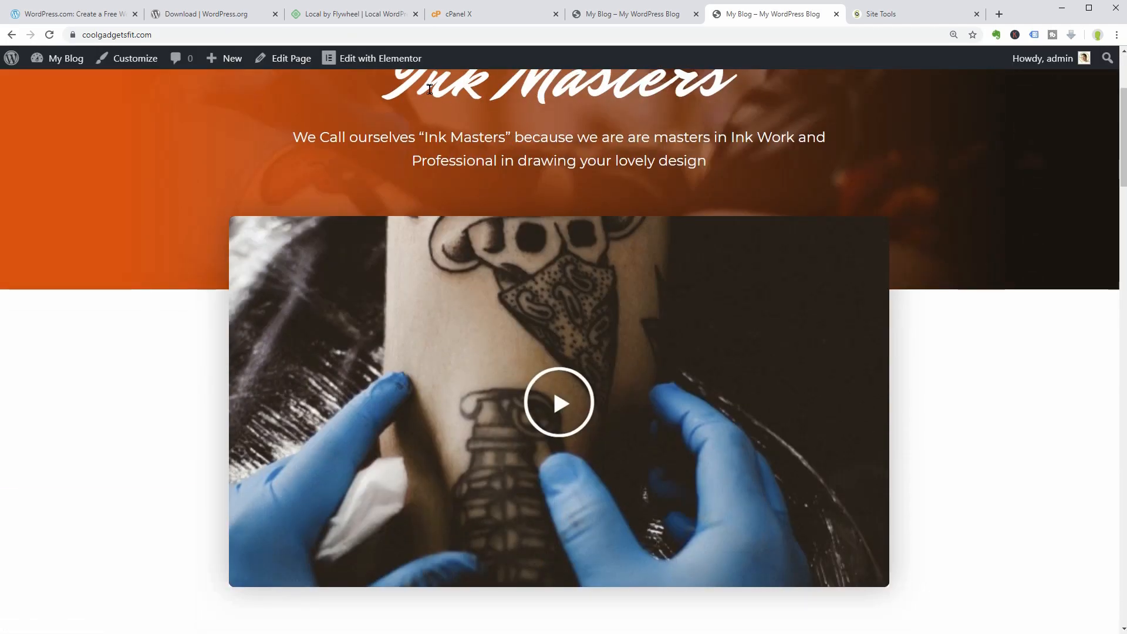
pyautogui.click(379, 59)
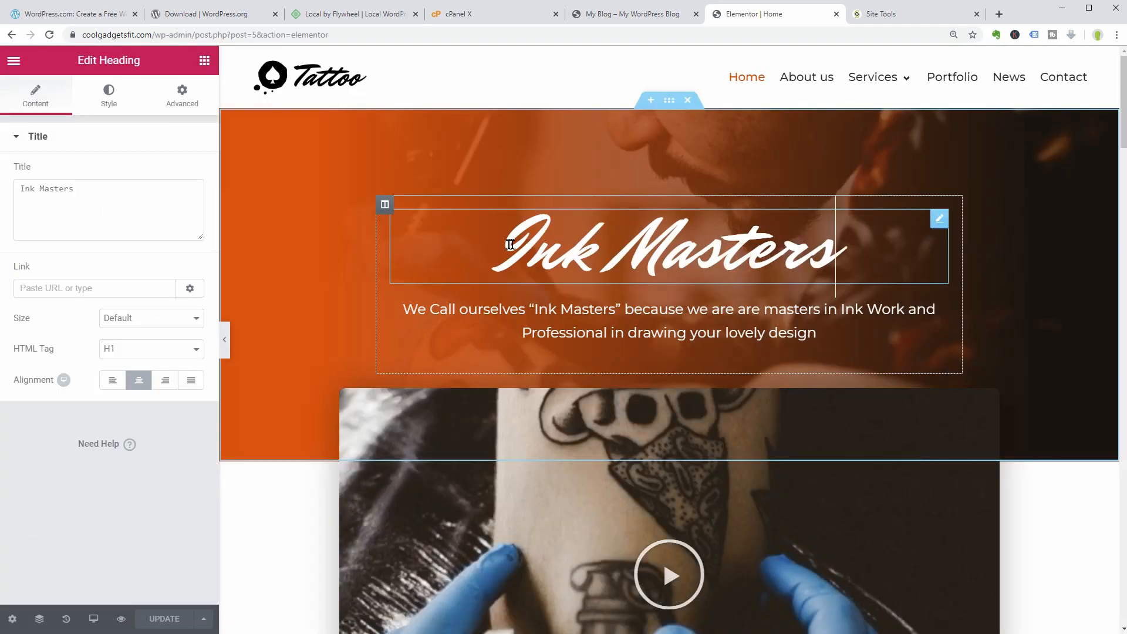
# Set the heading text to 'Tattoo' and use neve-tattoo-14 as the hero background, then return to cPanel
pyautogui.write('Tattoo')
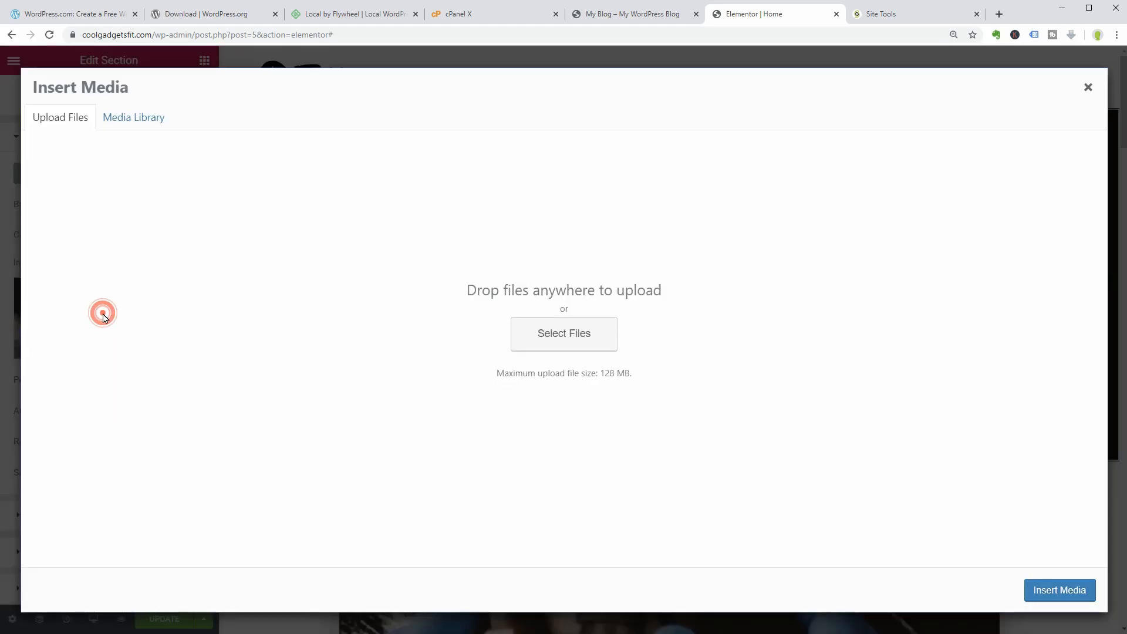
pyautogui.click(133, 117)
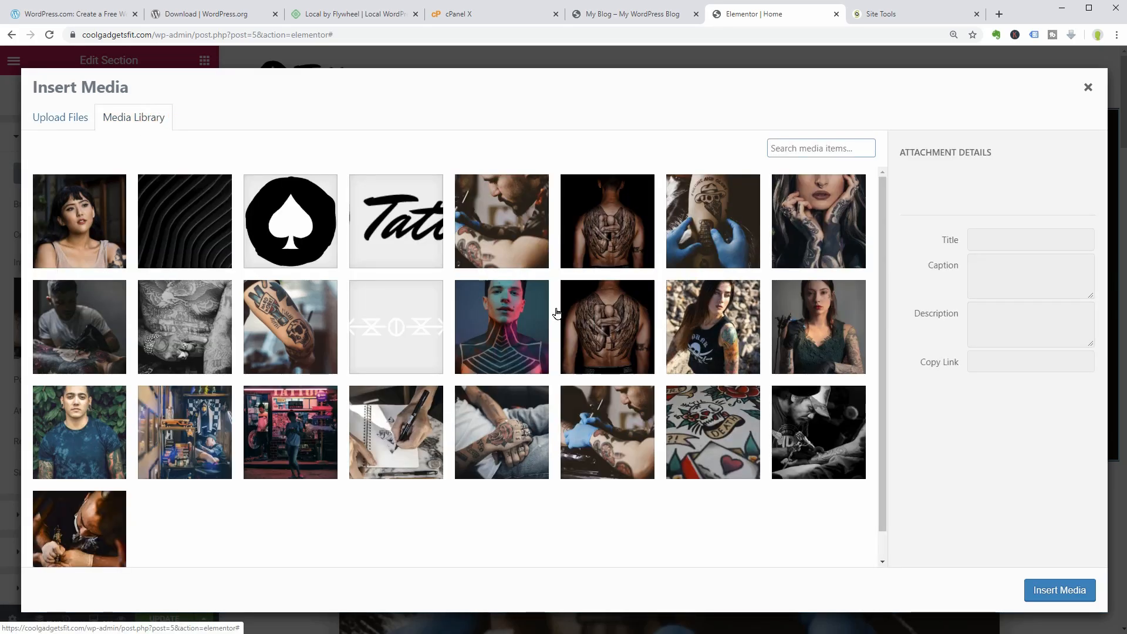
pyautogui.click(606, 327)
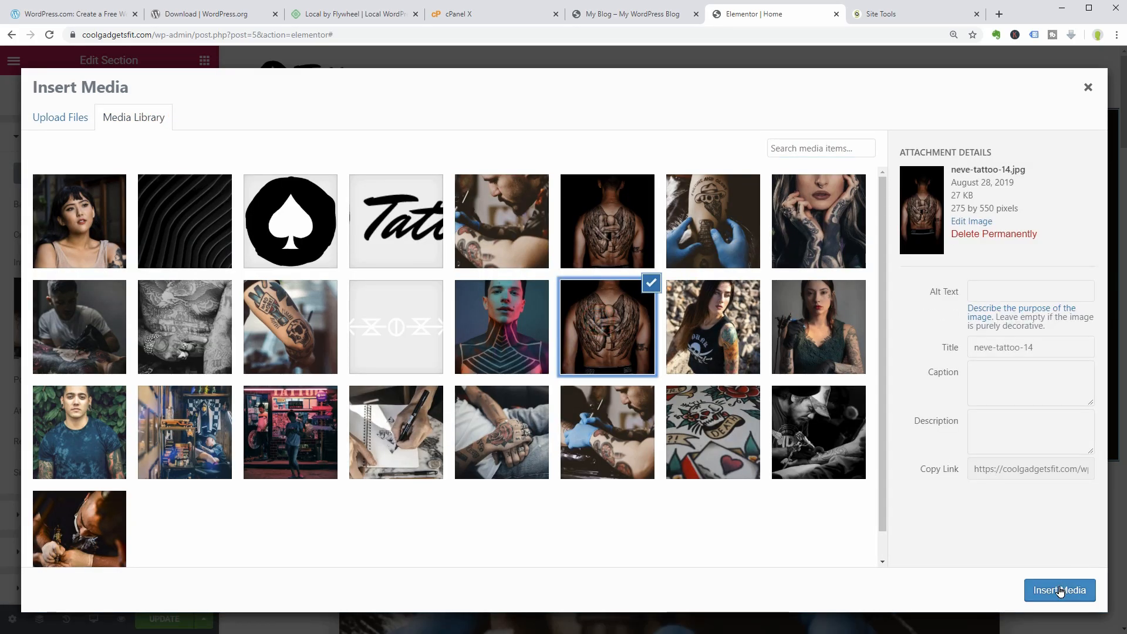
pyautogui.click(1058, 590)
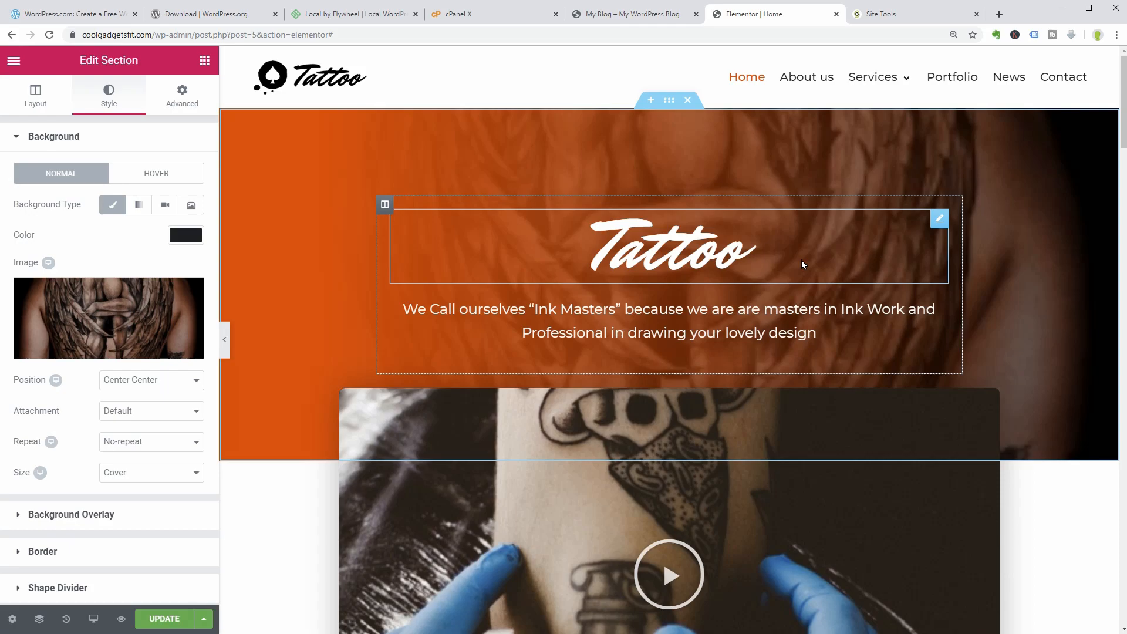
pyautogui.moveTo(494, 14)
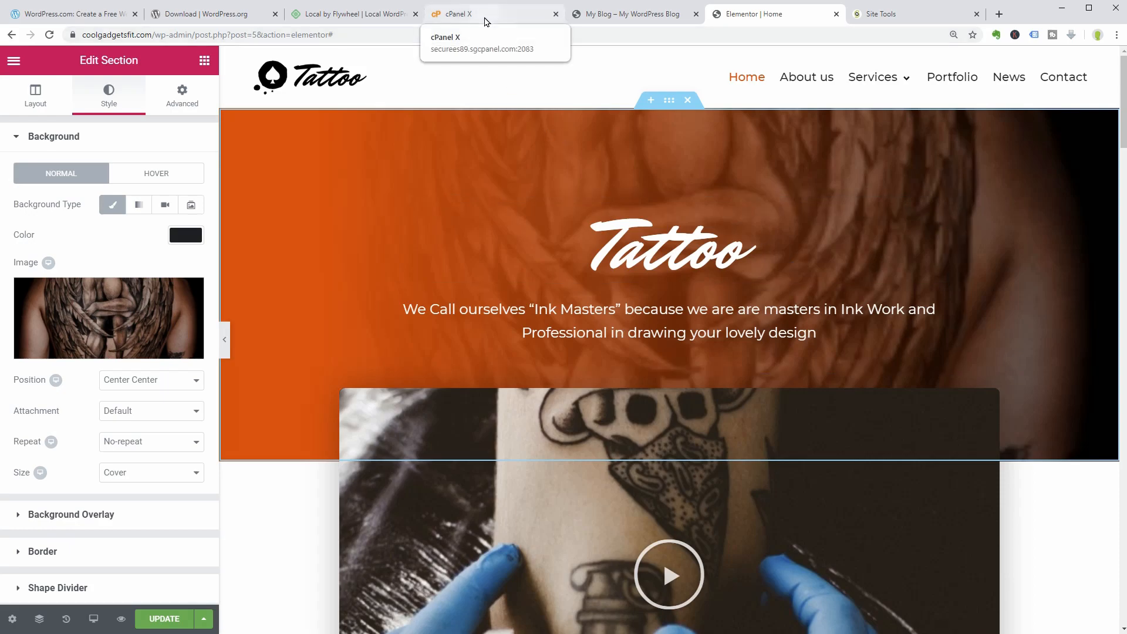
pyautogui.click(451, 15)
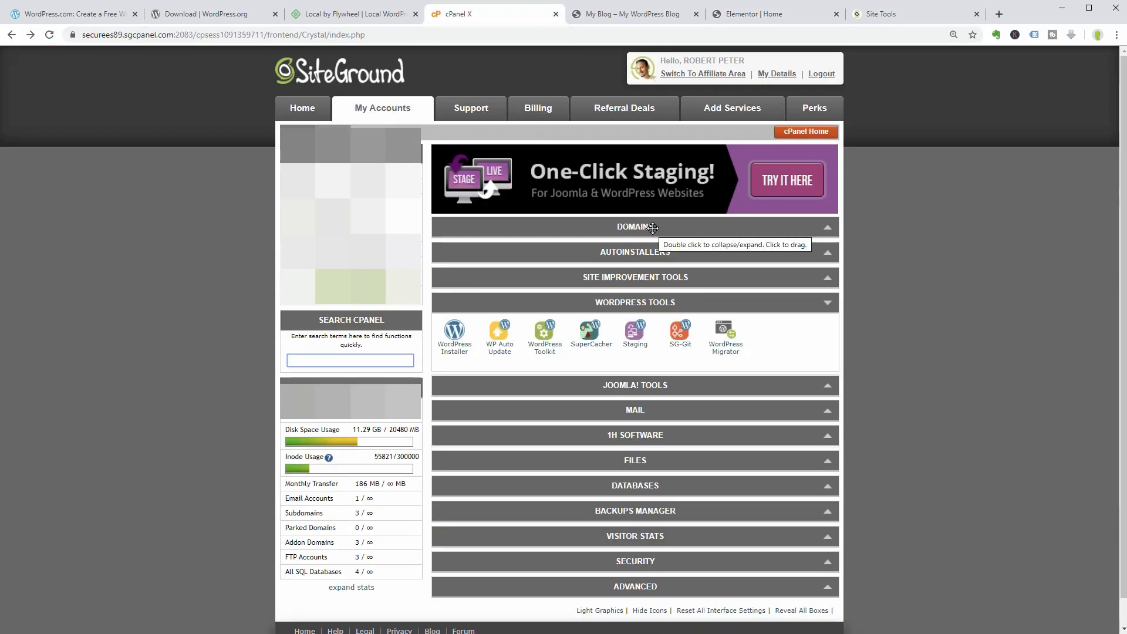
pyautogui.moveTo(872, 339)
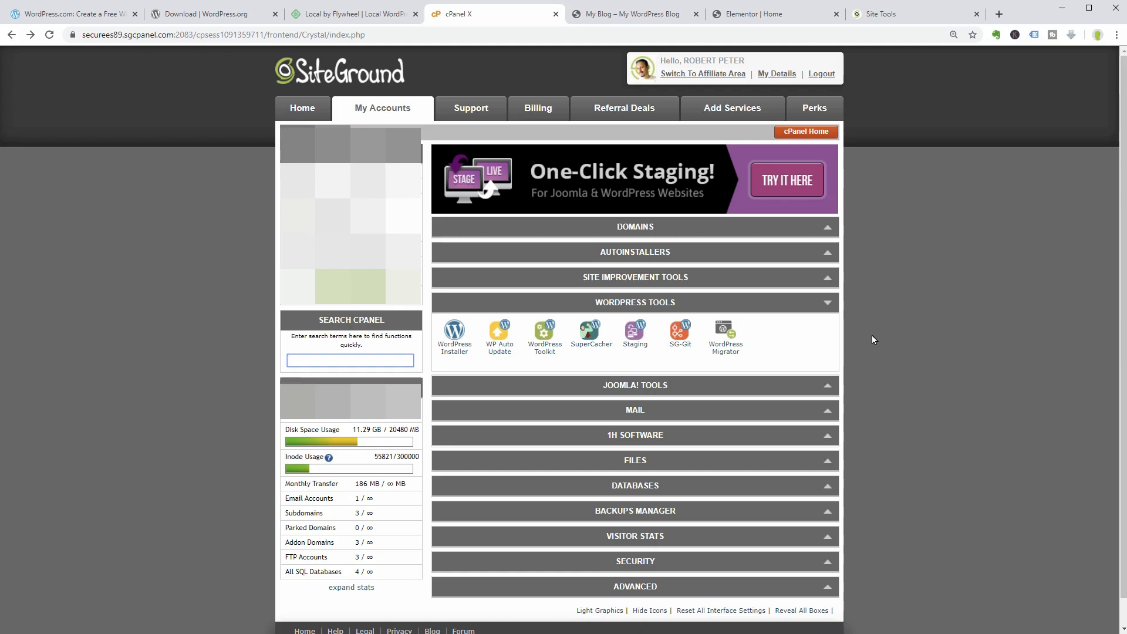
# Search cPanel for 'ssl' then 'le' and bring up the Let's Encrypt certificate manager
pyautogui.click(349, 360)
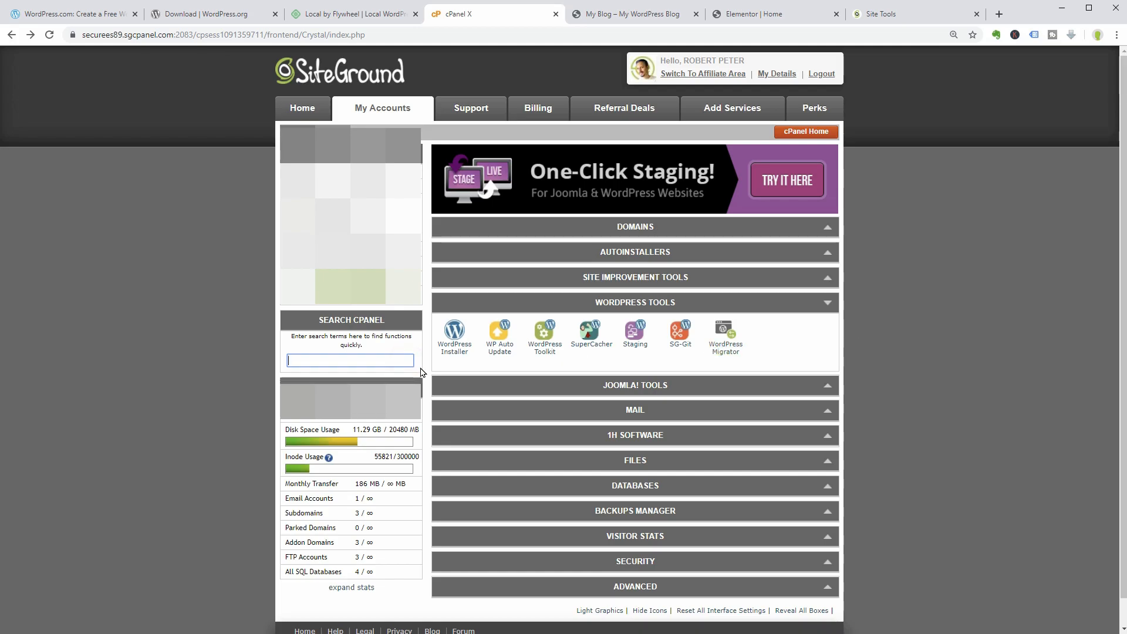
pyautogui.write('ssl')
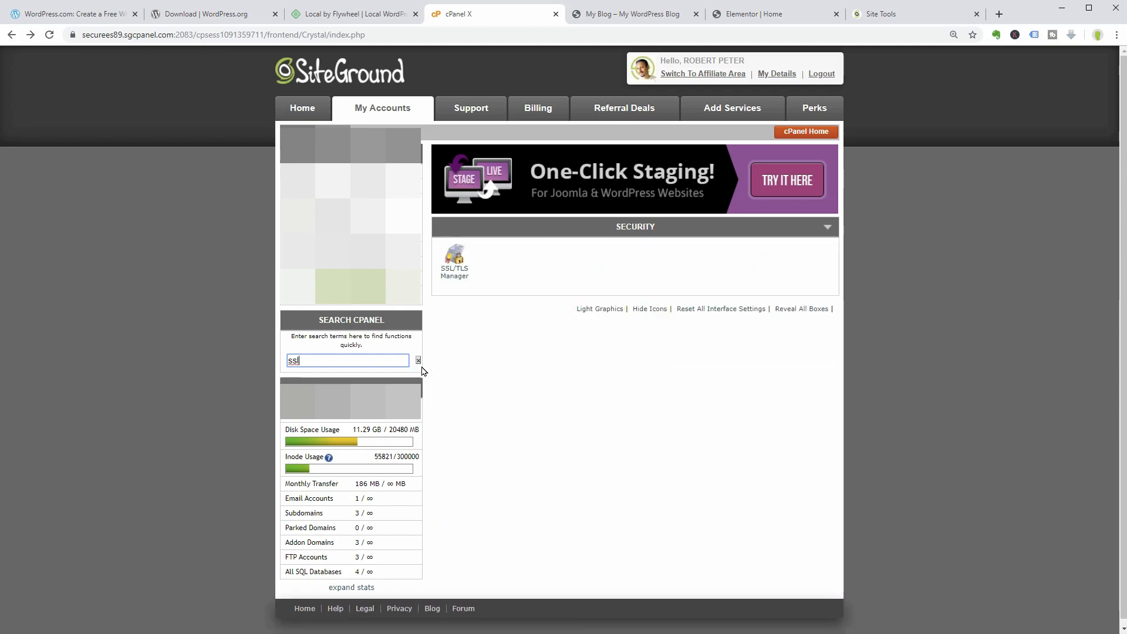
pyautogui.click(418, 360)
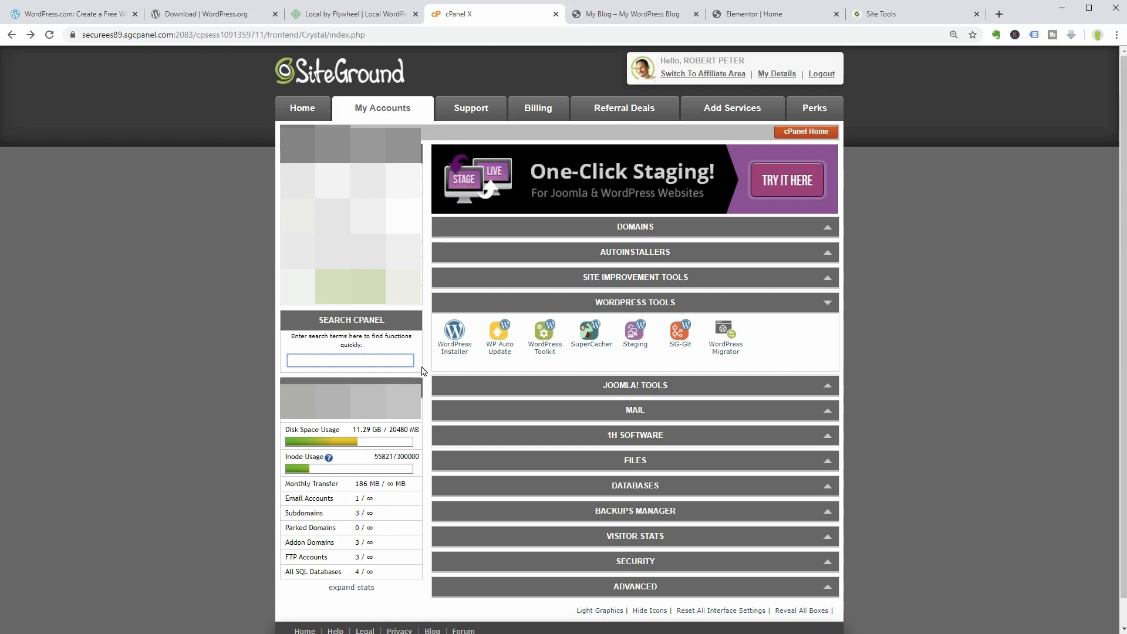
pyautogui.write('let')
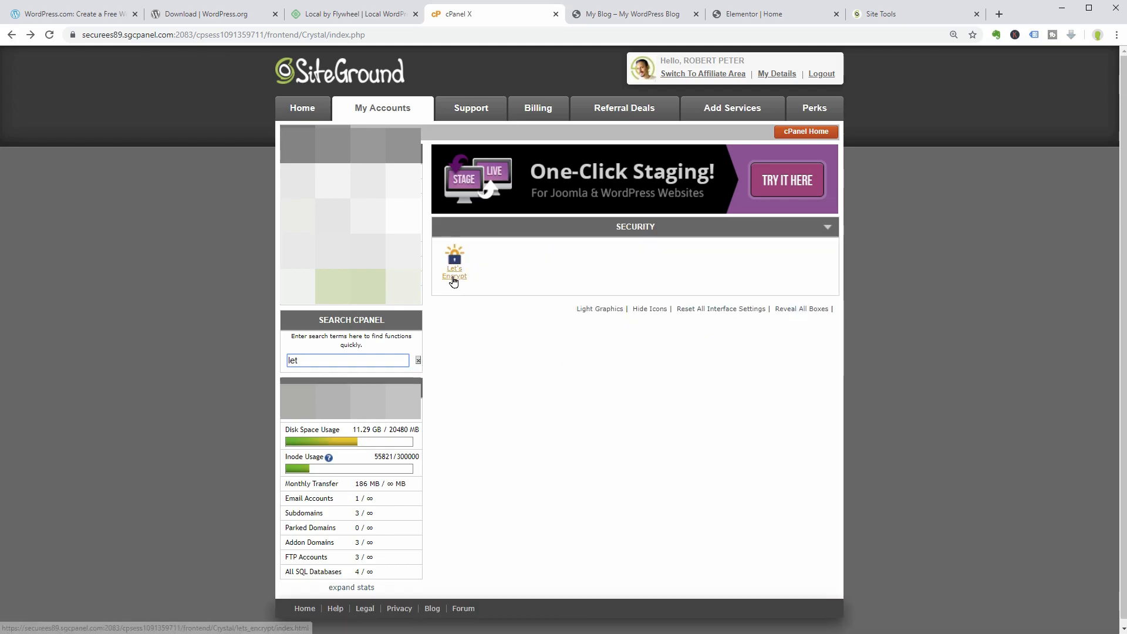
pyautogui.click(453, 262)
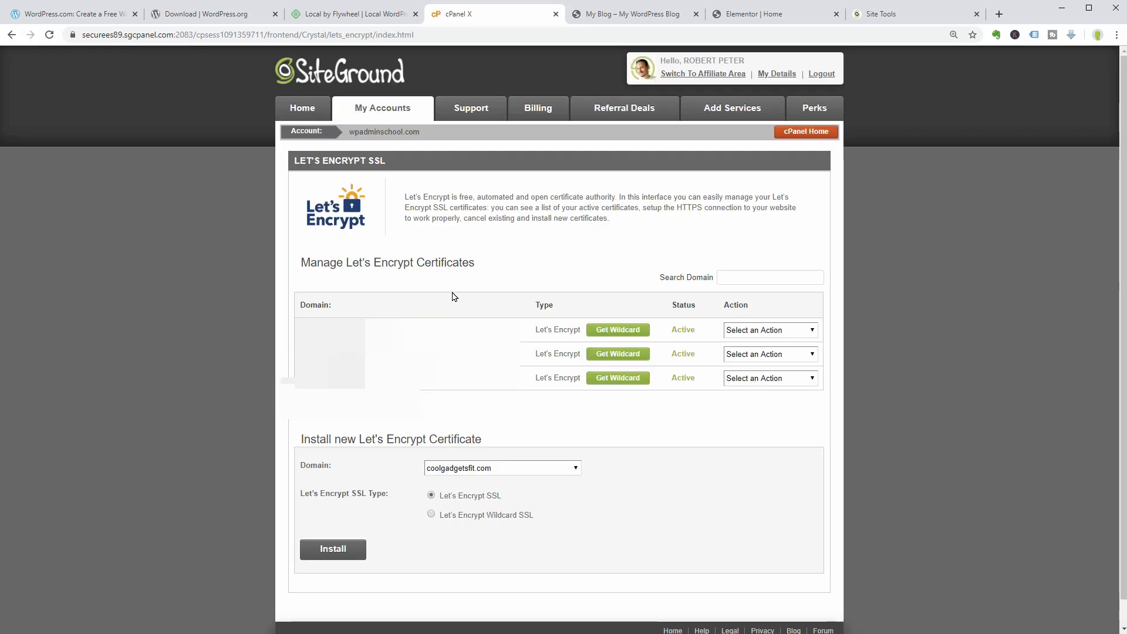
pyautogui.moveTo(513, 479)
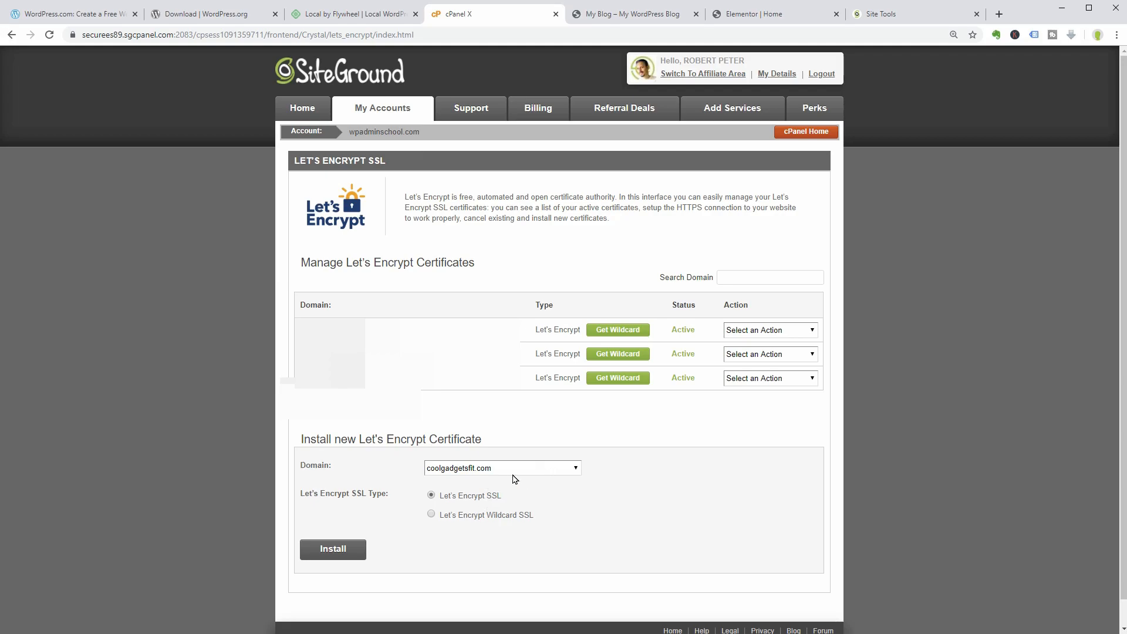
pyautogui.moveTo(499, 505)
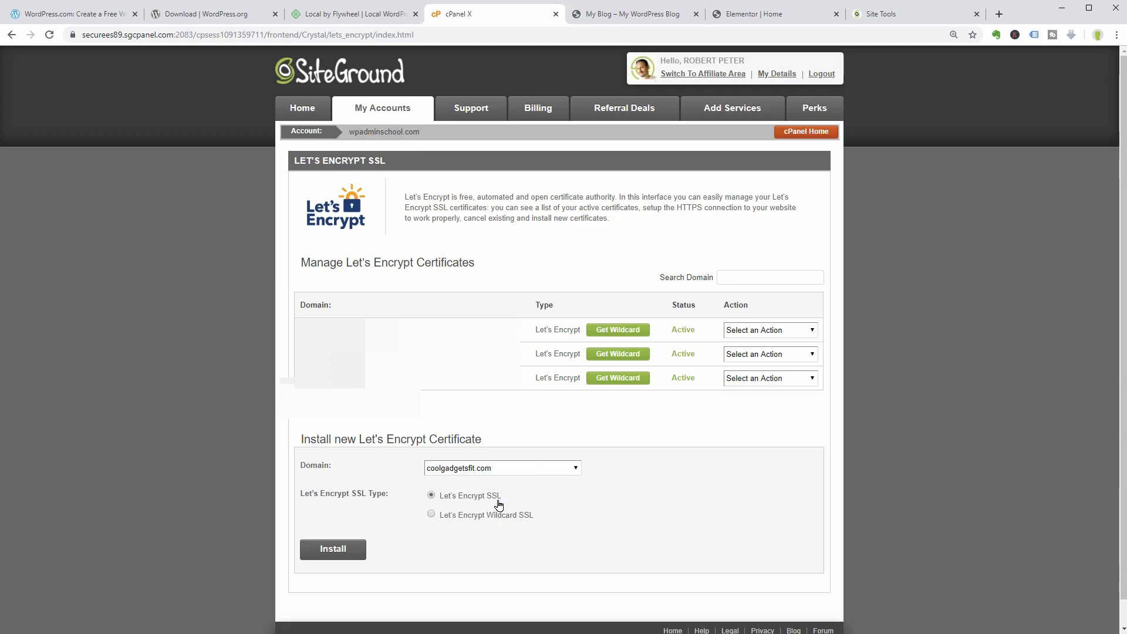
pyautogui.moveTo(468, 508)
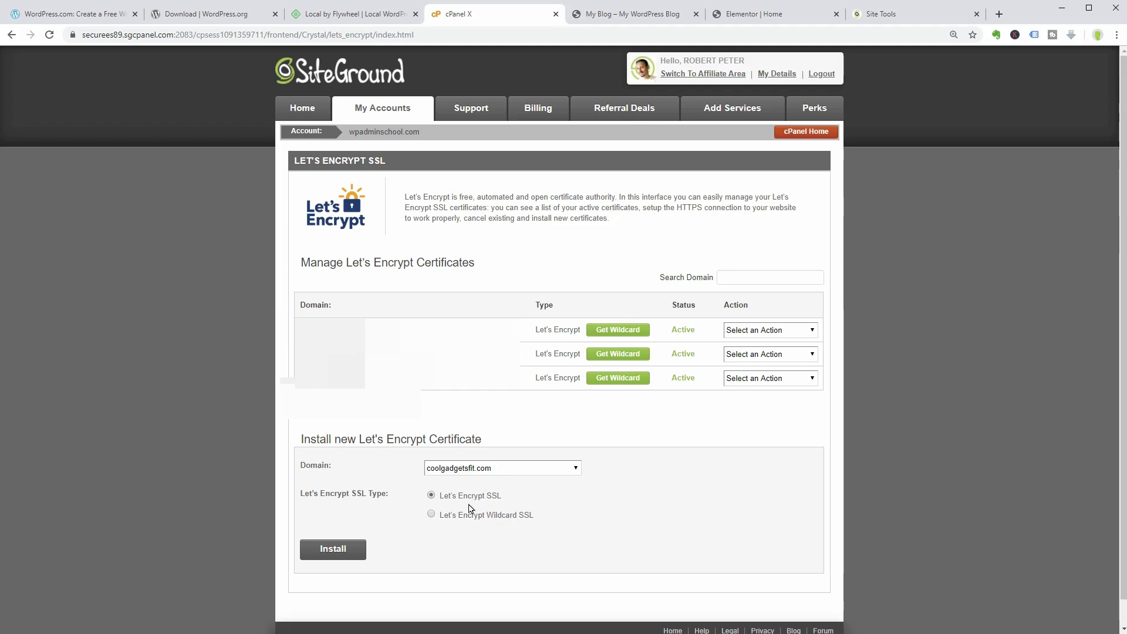
# Install a Let's Encrypt certificate for coolgadgetsfit.com and switch to the blog's front page
pyautogui.click(332, 550)
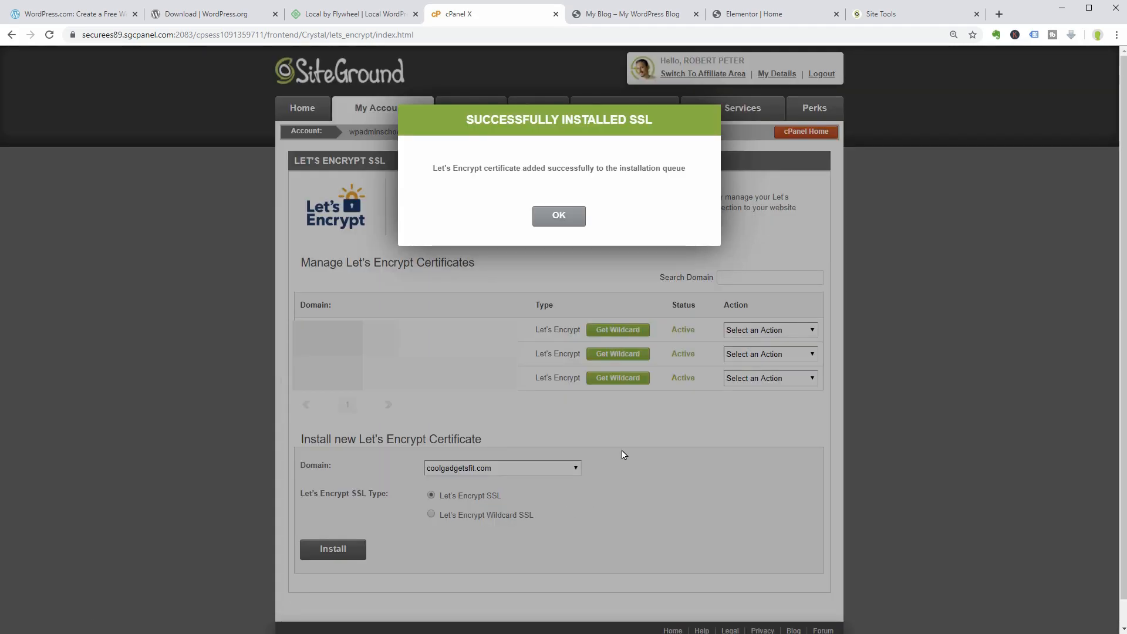
pyautogui.moveTo(620, 412)
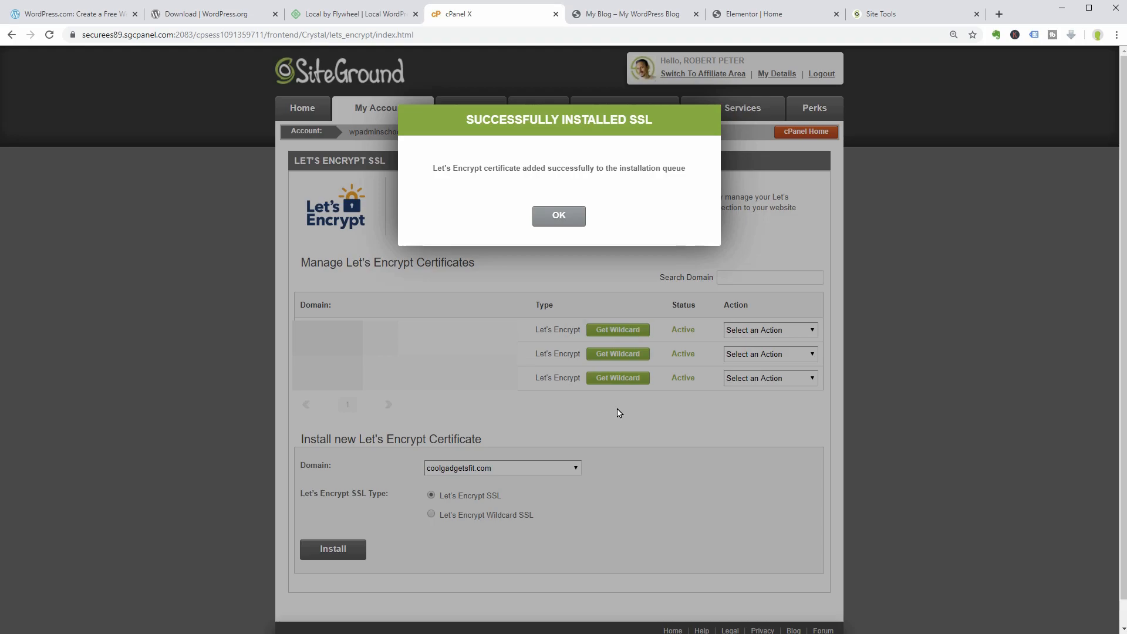
pyautogui.click(559, 214)
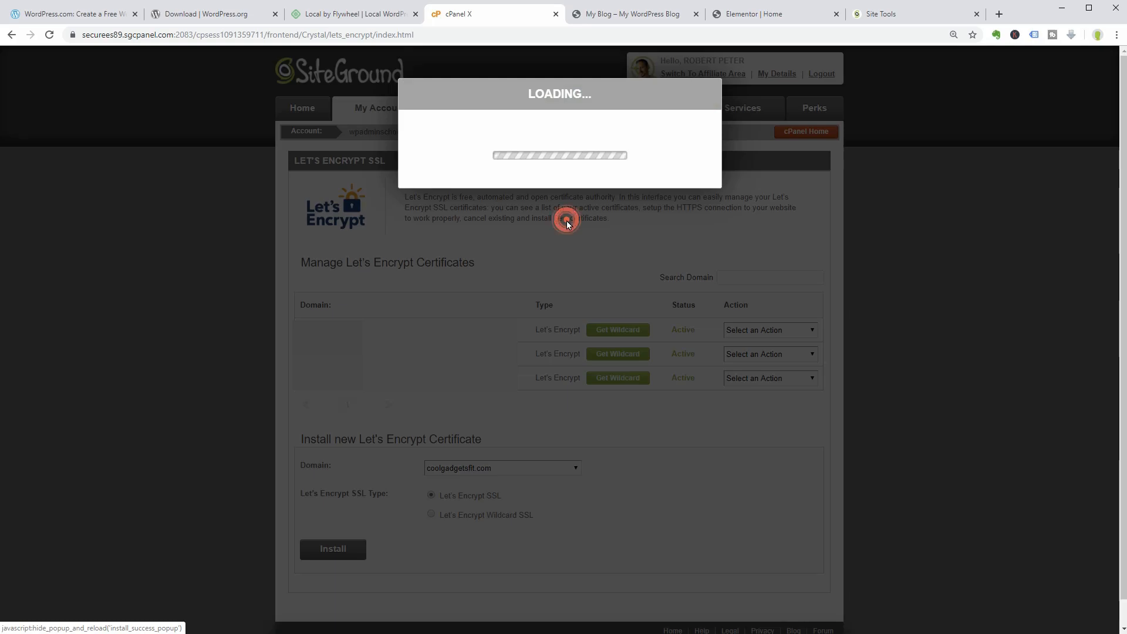
pyautogui.click(566, 221)
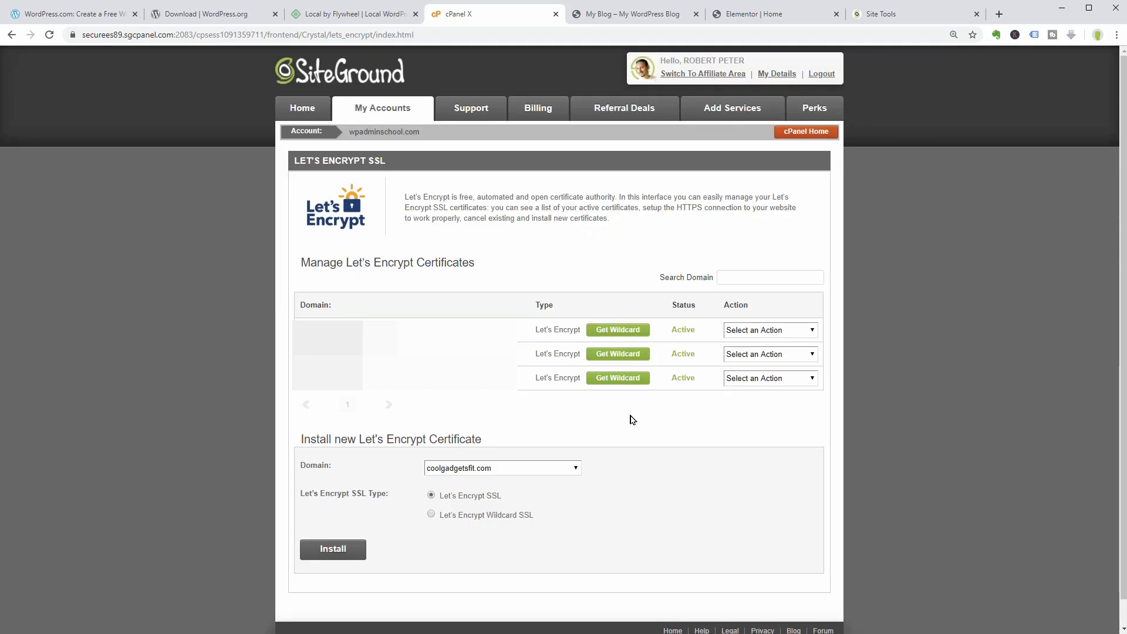
pyautogui.click(632, 14)
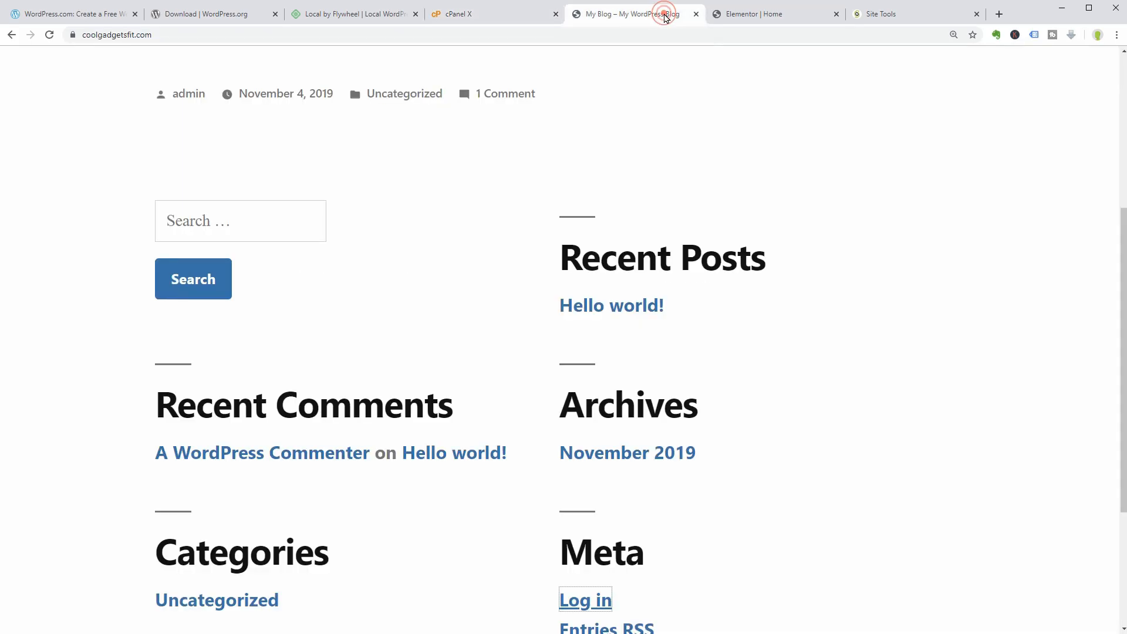
# Reload coolgadgetsfit.com until it loads securely and verify its certificate is valid
pyautogui.click(49, 34)
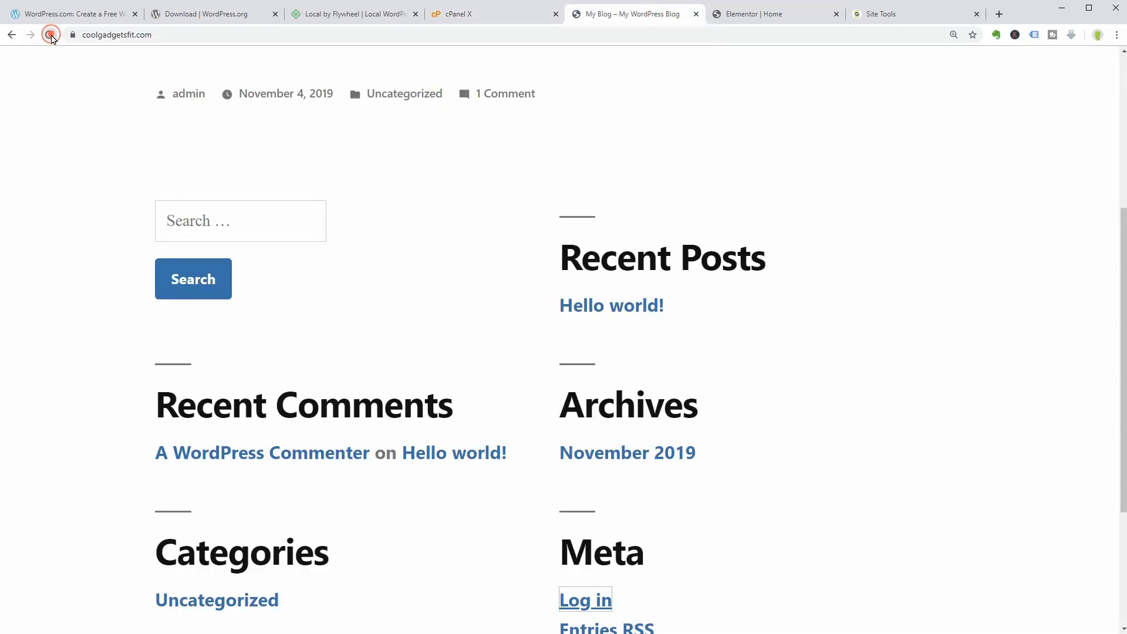
pyautogui.click(49, 34)
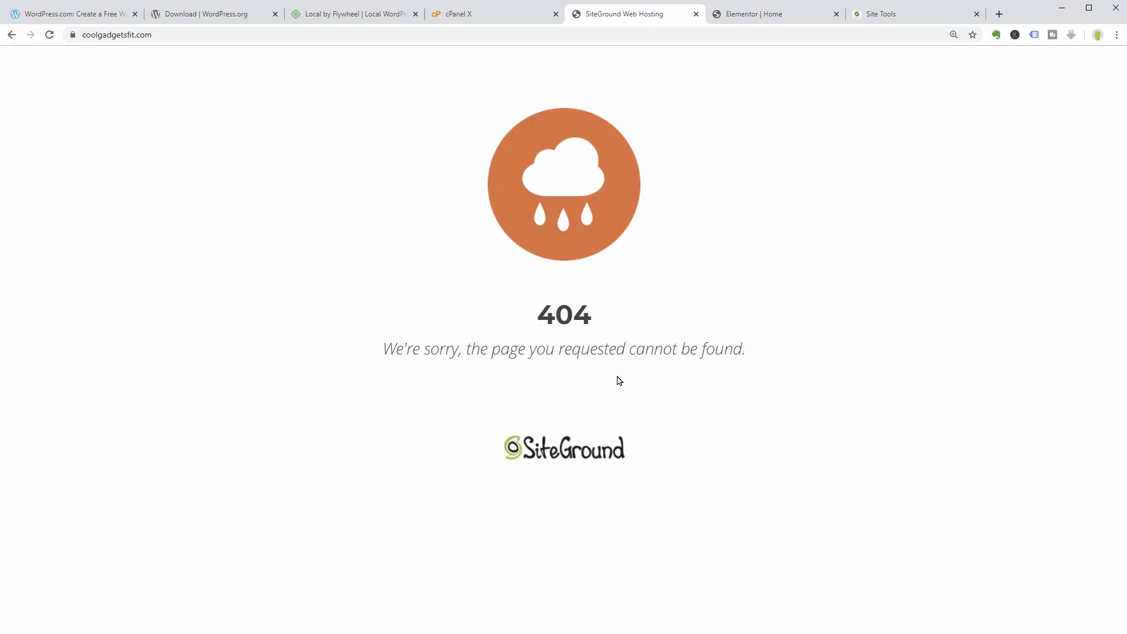
pyautogui.click(49, 34)
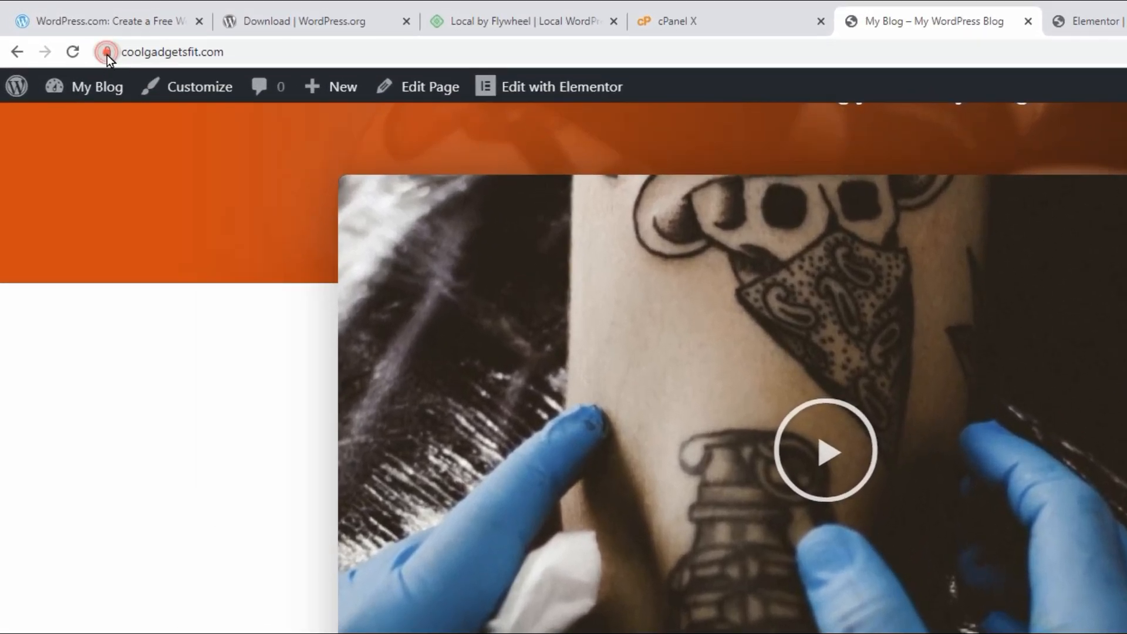
pyautogui.click(107, 52)
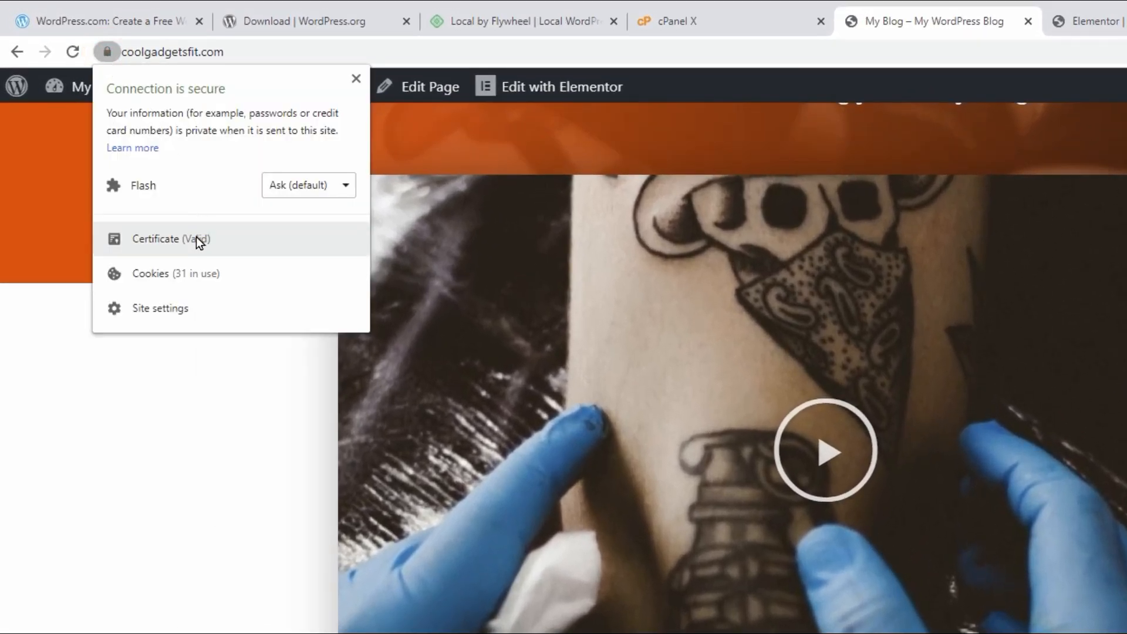
pyautogui.click(170, 238)
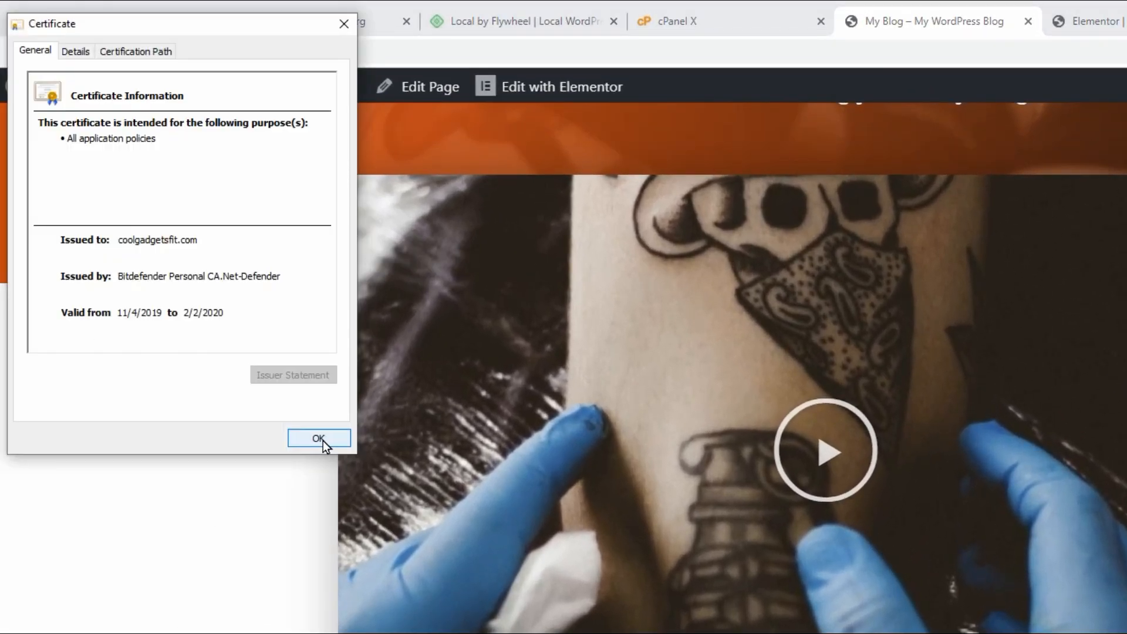
pyautogui.click(318, 438)
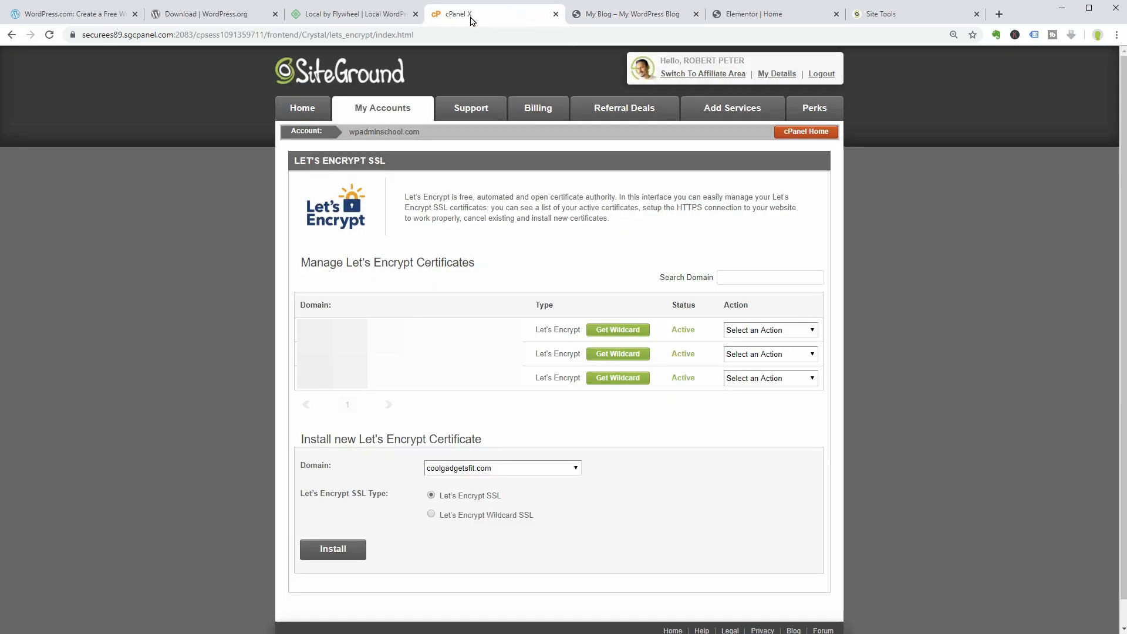
# Cancel the existing coolgadgetsfit.com certificate and check the blog page
pyautogui.click(771, 401)
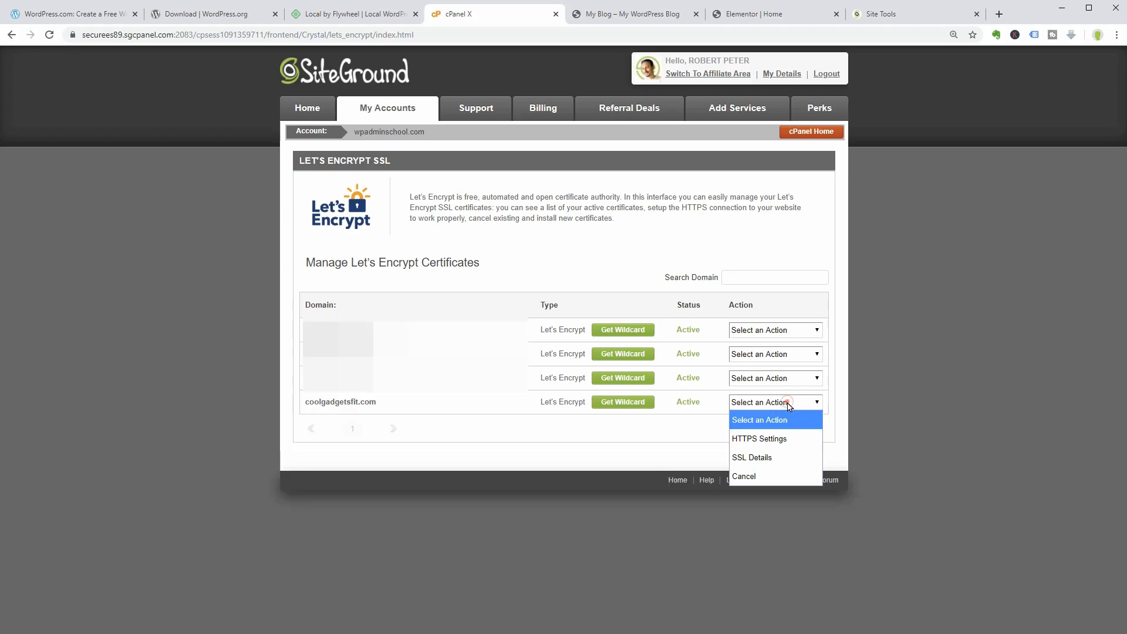
pyautogui.click(744, 475)
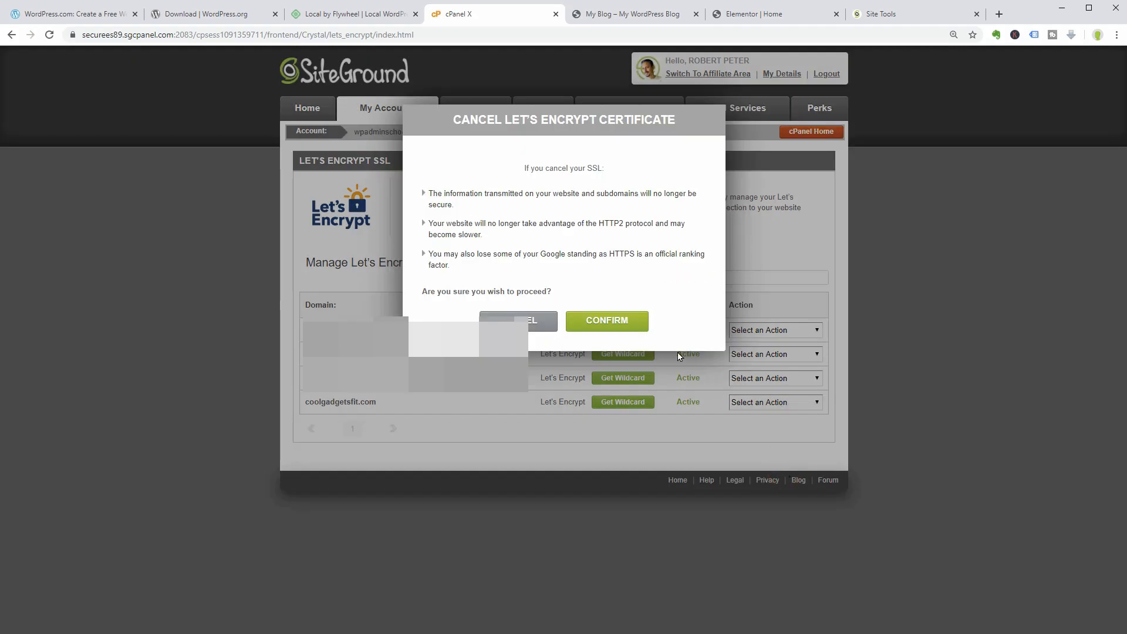
pyautogui.click(606, 320)
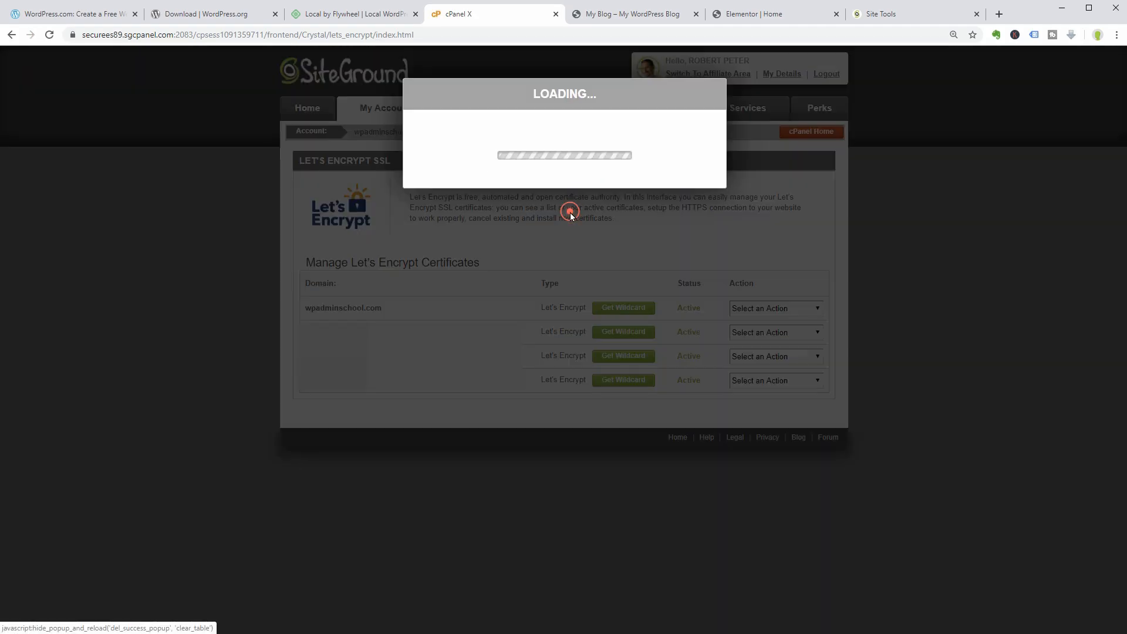
pyautogui.click(632, 14)
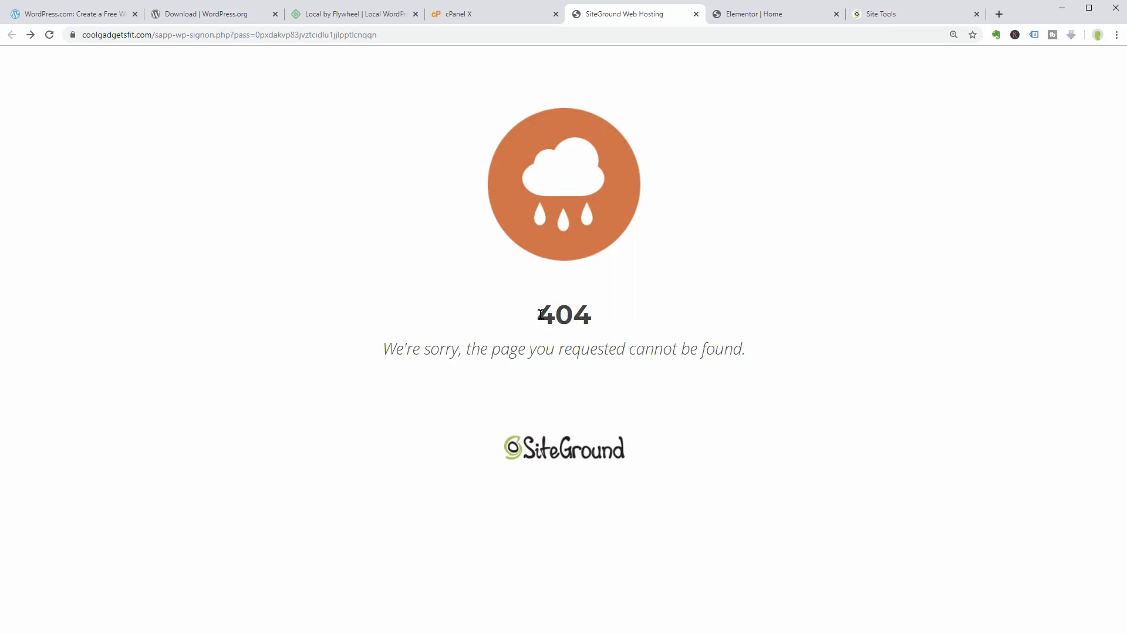
pyautogui.doubleClick(563, 315)
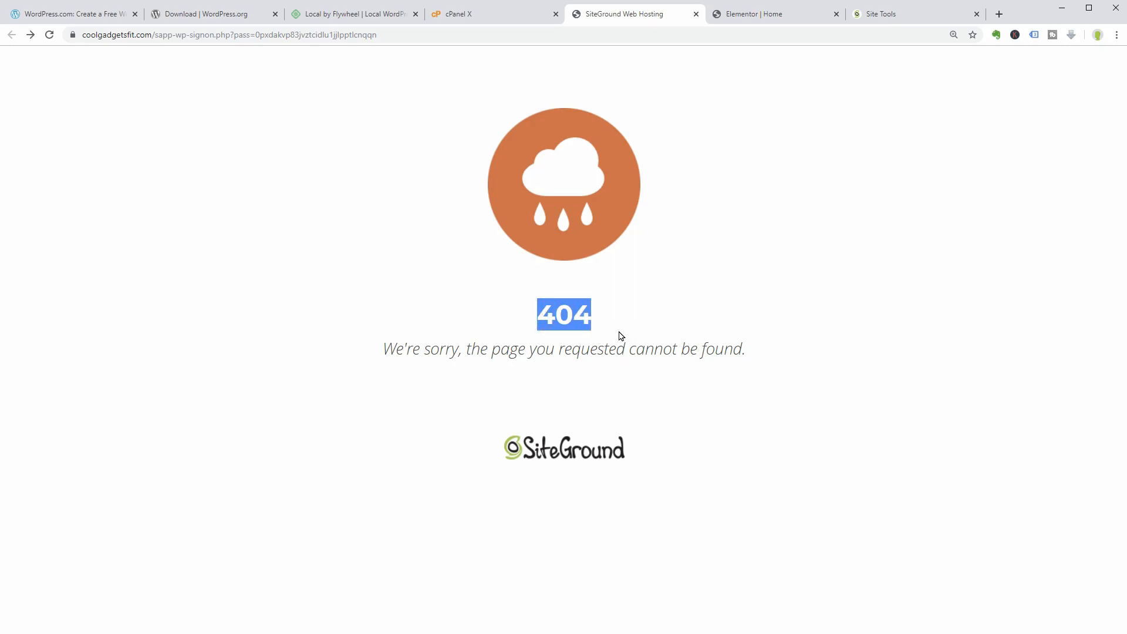
pyautogui.moveTo(613, 324)
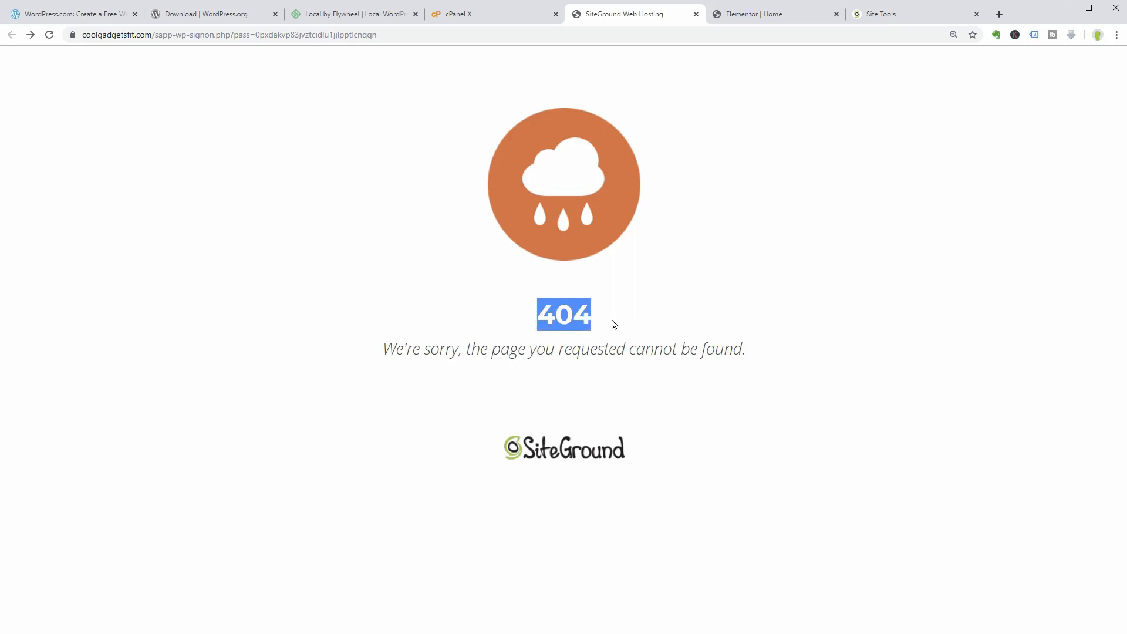
# Queue a fresh Let's Encrypt certificate for coolgadgetsfit.com and return to cPanel home
pyautogui.click(460, 15)
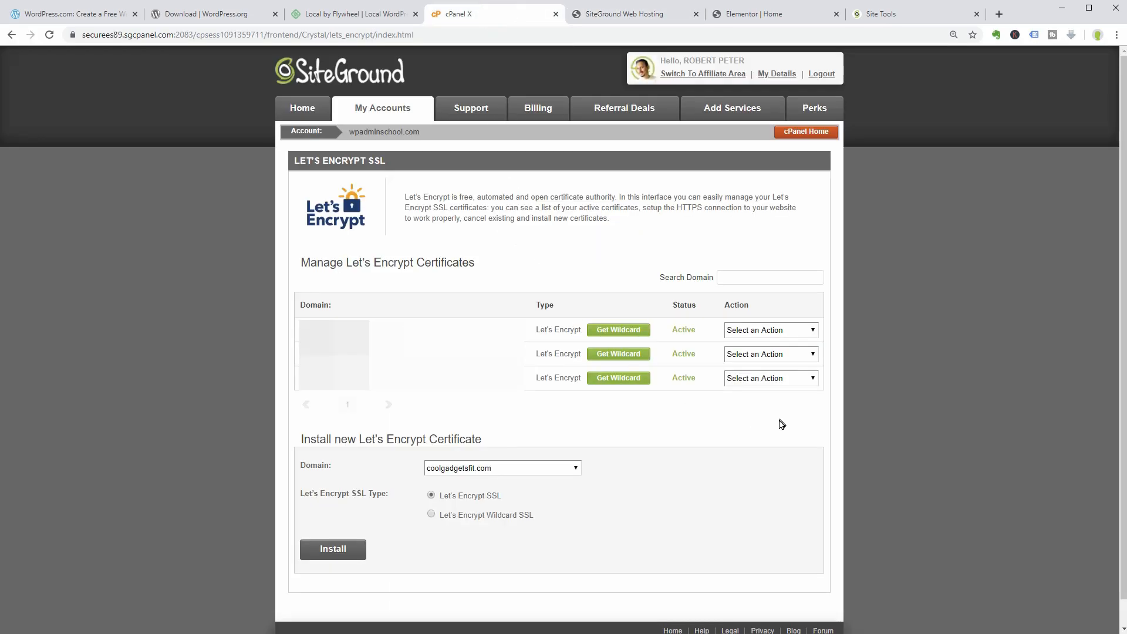
pyautogui.click(332, 548)
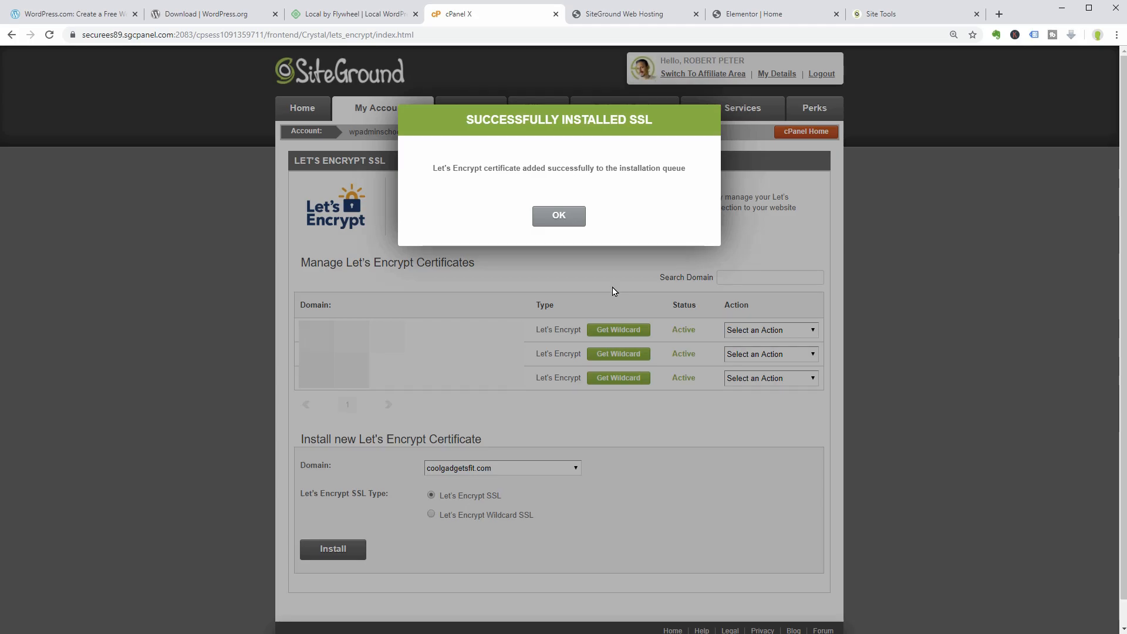
pyautogui.click(559, 215)
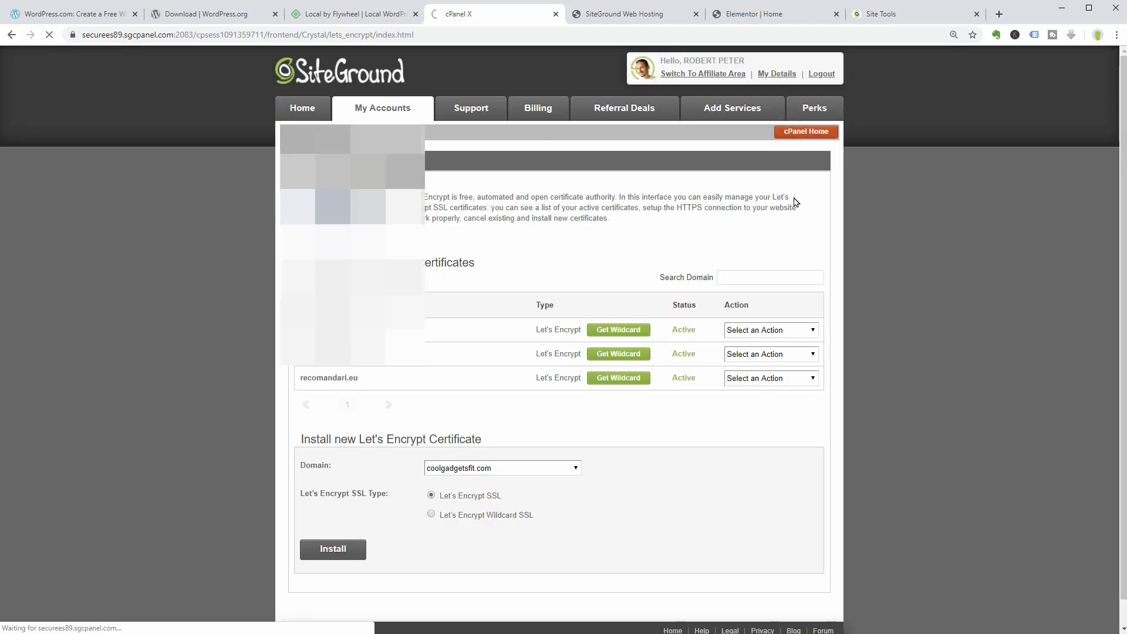
pyautogui.click(805, 132)
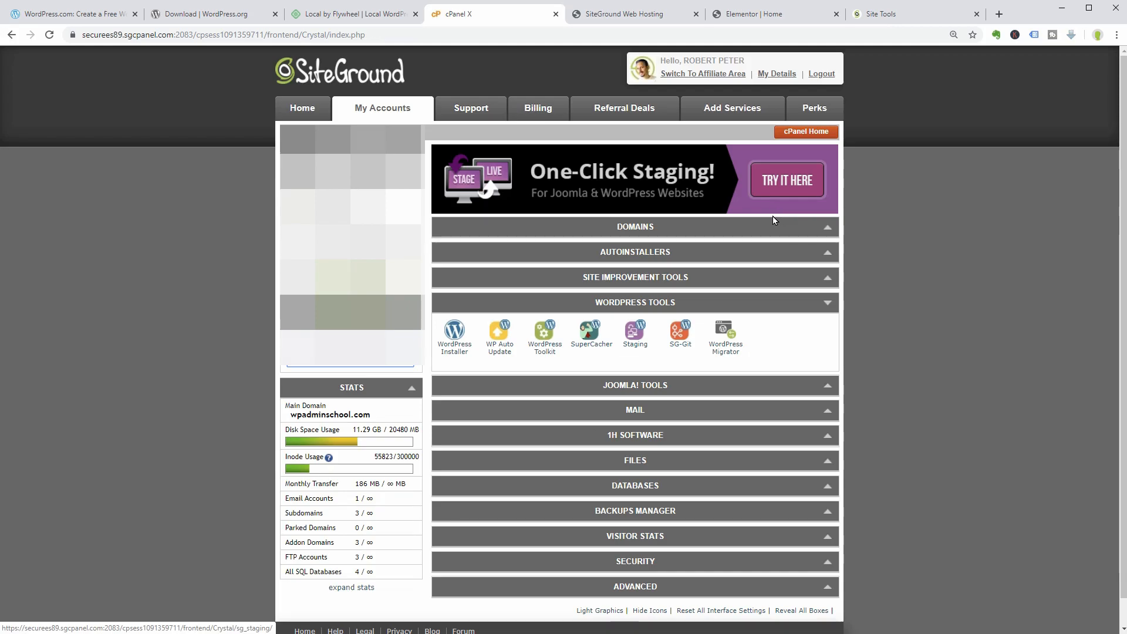
# Briefly open cPanel's File Manager, then switch over to SiteGround Site Tools
pyautogui.click(634, 460)
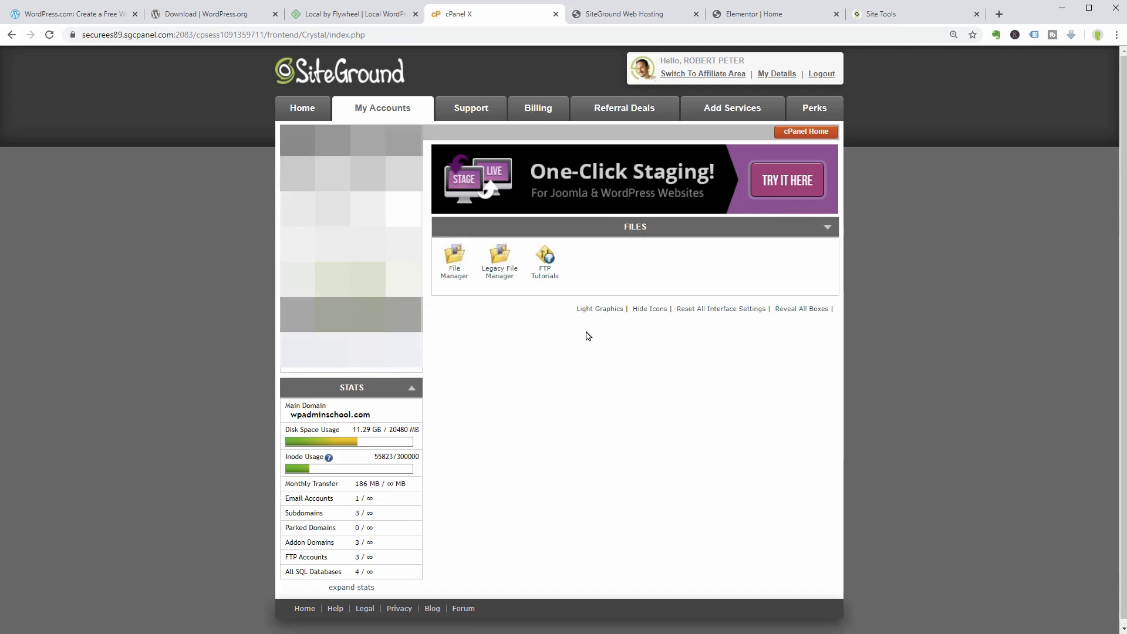
pyautogui.click(453, 258)
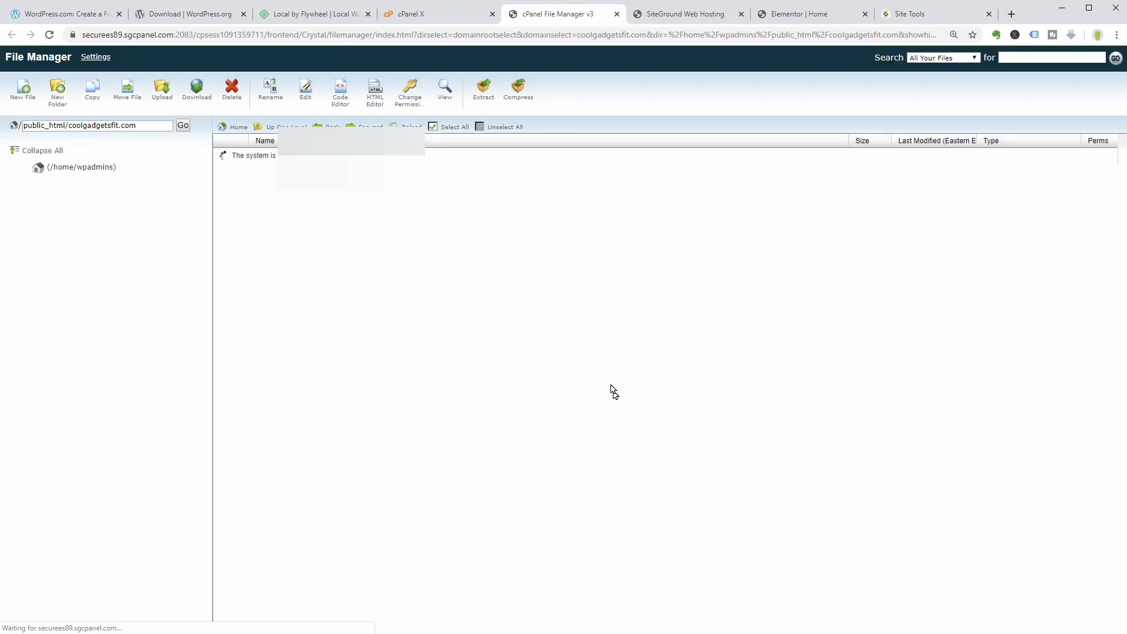
pyautogui.click(437, 14)
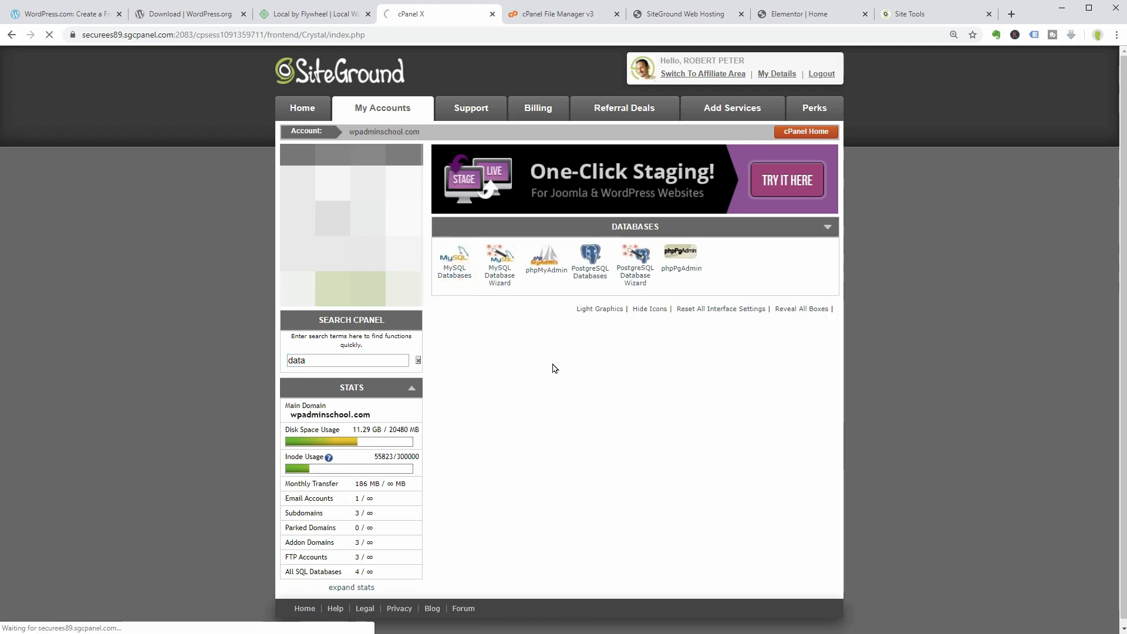
pyautogui.click(908, 14)
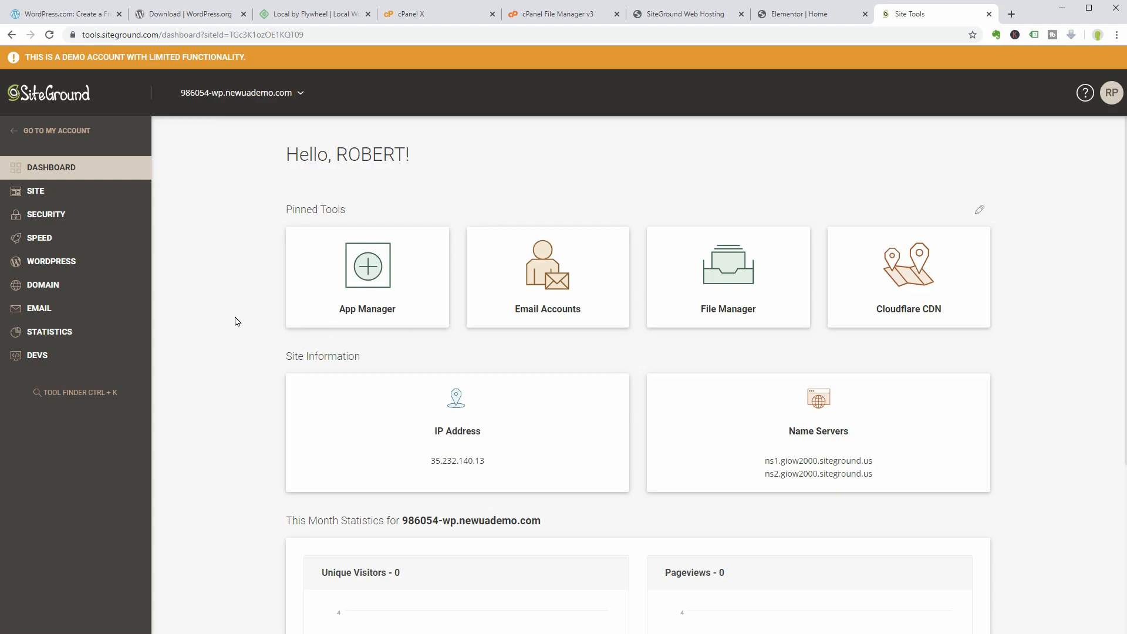
# Create the subdomain test.986054-wp.newuademo.com and go to WordPress Install & Manage
pyautogui.click(43, 284)
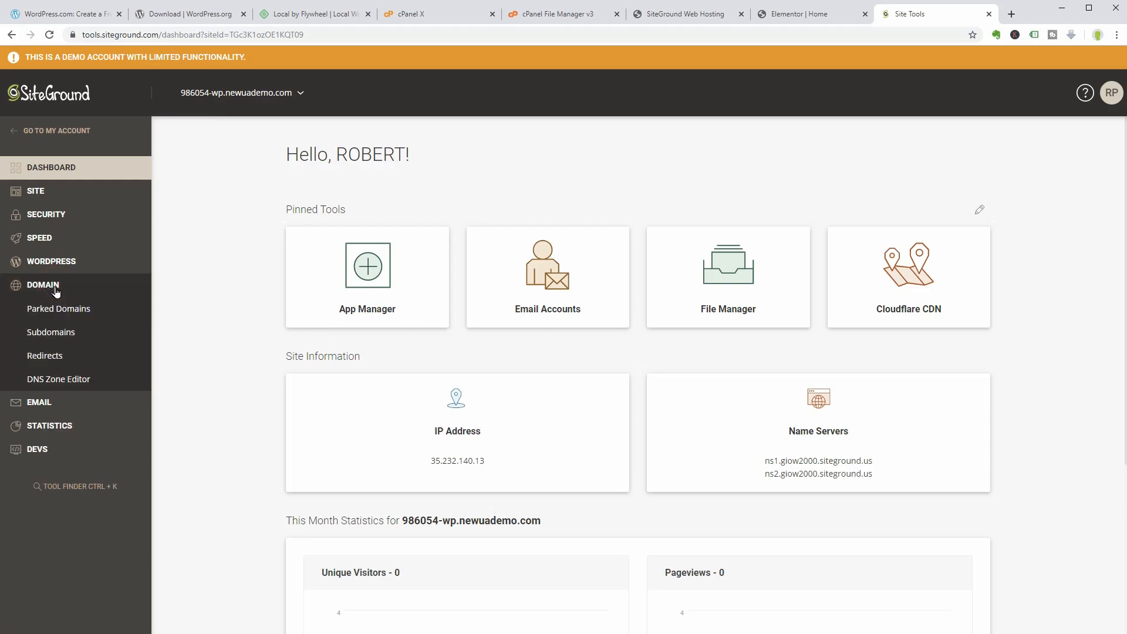
pyautogui.click(51, 332)
pyautogui.write('test')
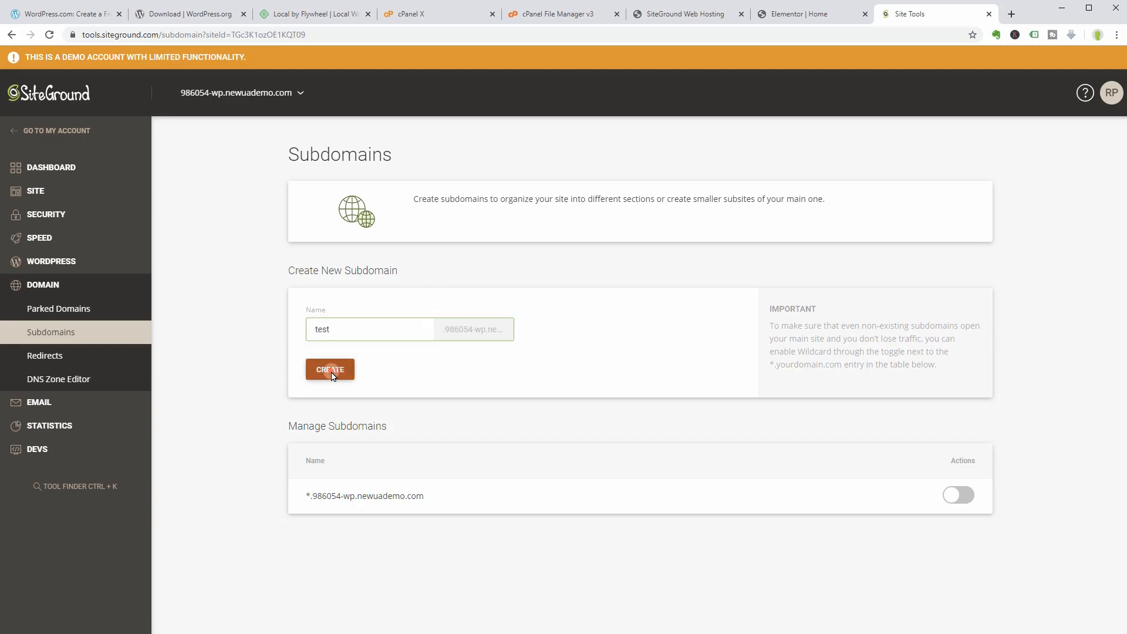
pyautogui.click(330, 370)
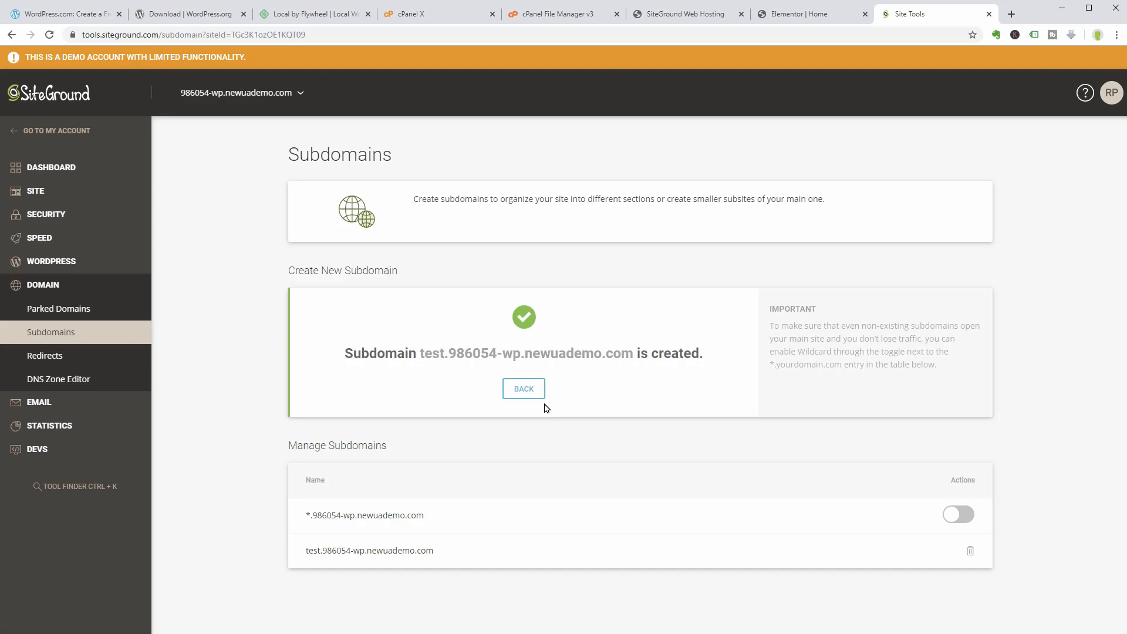
pyautogui.moveTo(97, 276)
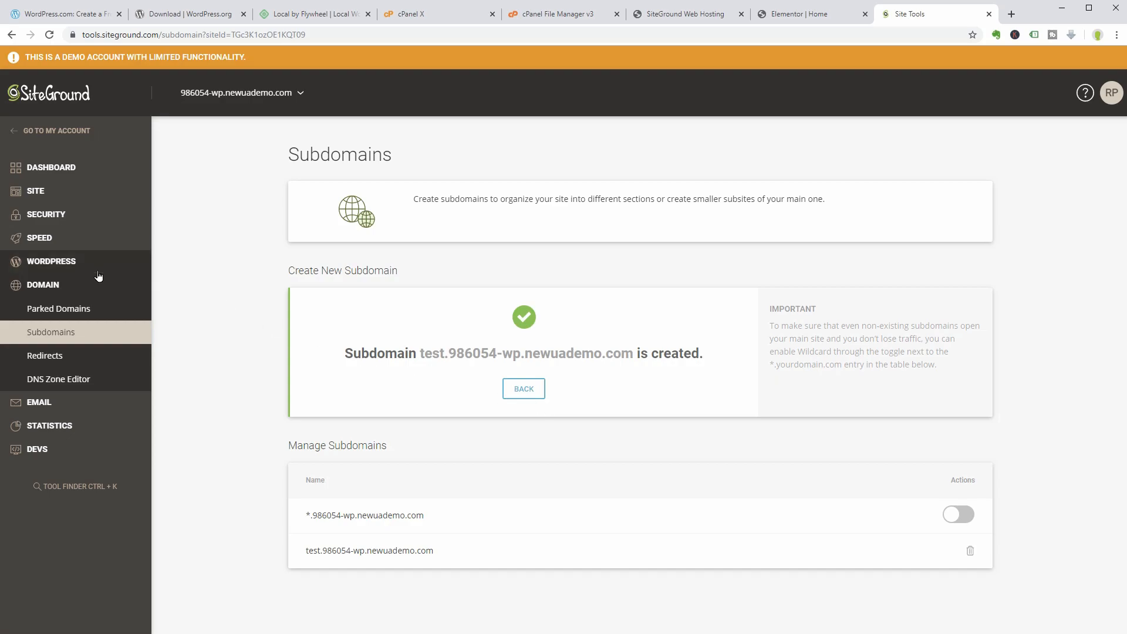
pyautogui.click(50, 261)
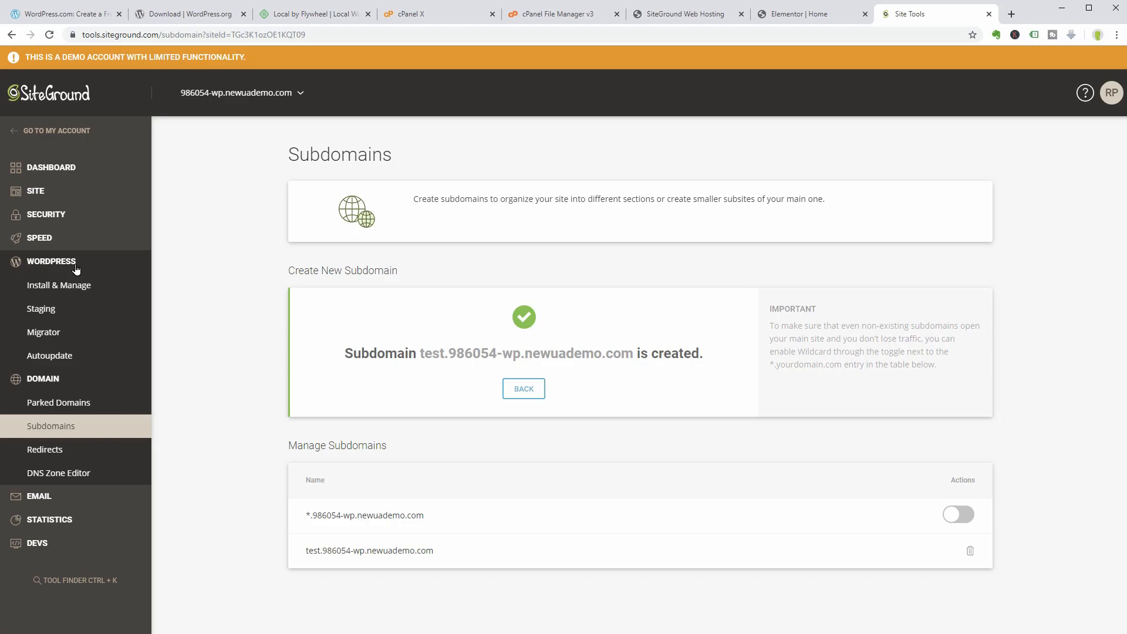
pyautogui.click(59, 284)
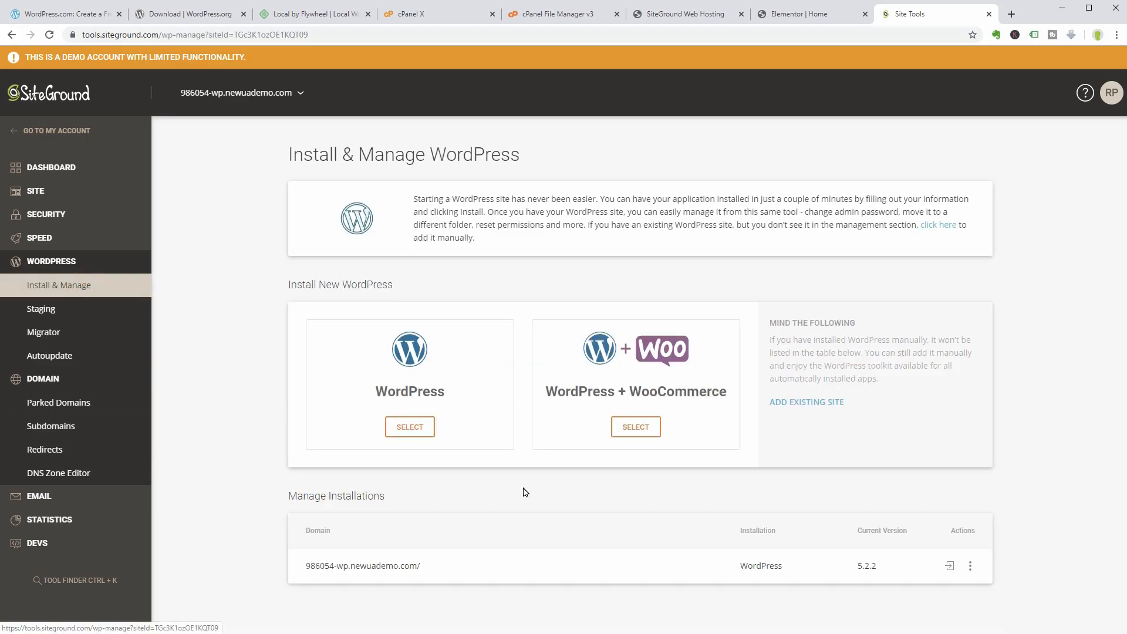
# Start a plain WordPress install on test.986054-wp.newuademo.com with username admin
pyautogui.click(409, 426)
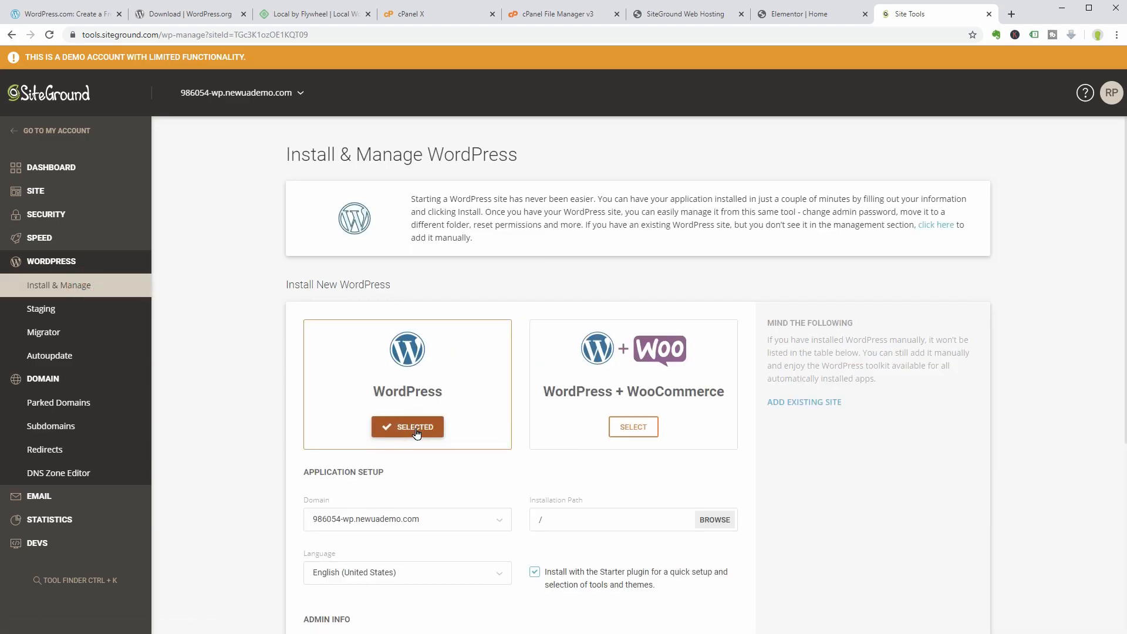
pyautogui.click(408, 519)
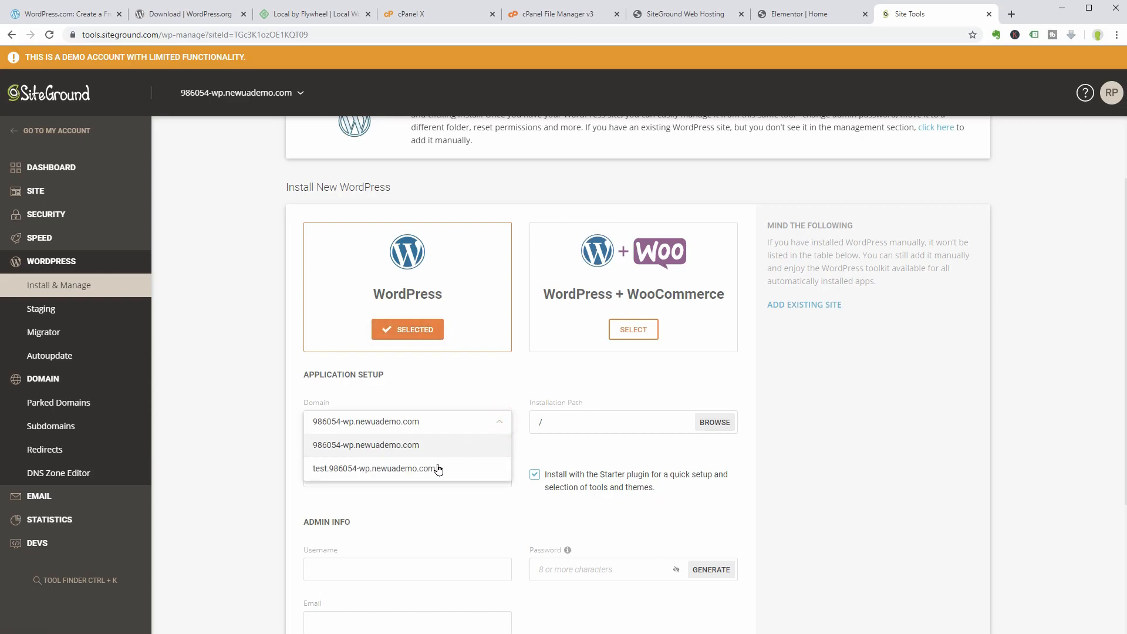
pyautogui.click(374, 468)
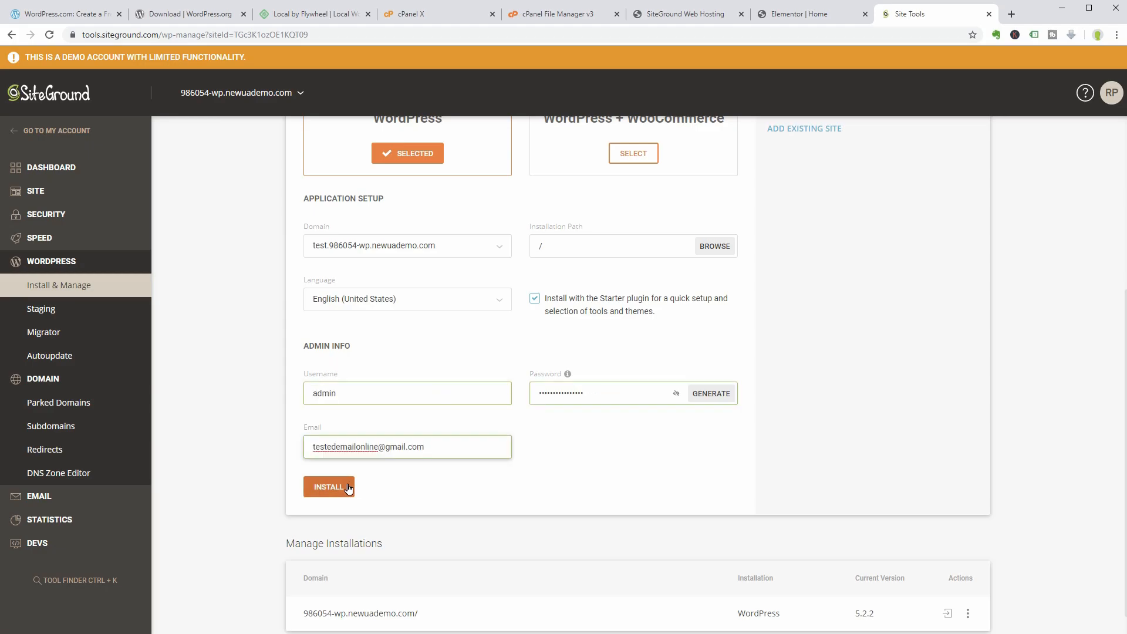
pyautogui.click(328, 486)
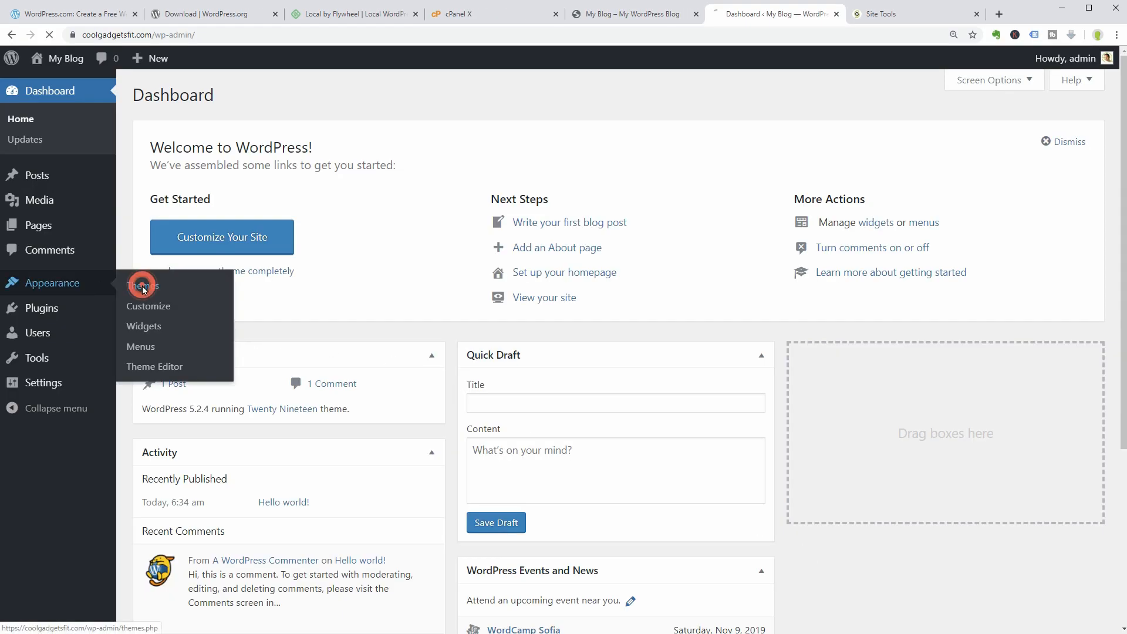
# Install and activate Neve from Themes and scroll through its starter-site library
pyautogui.click(143, 286)
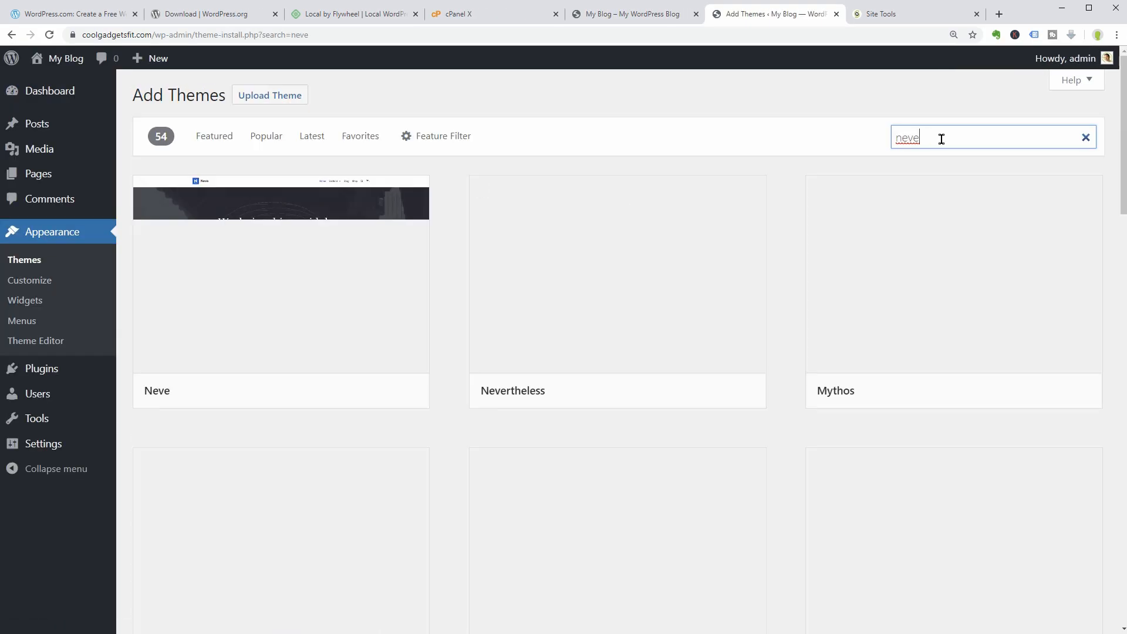
pyautogui.click(324, 390)
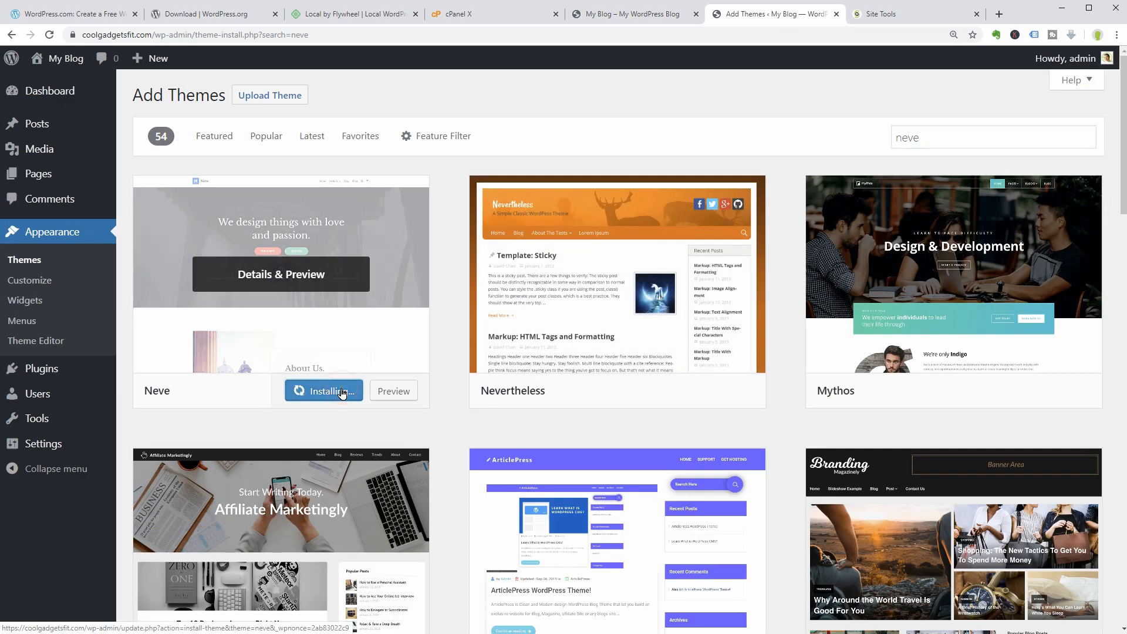
pyautogui.click(323, 390)
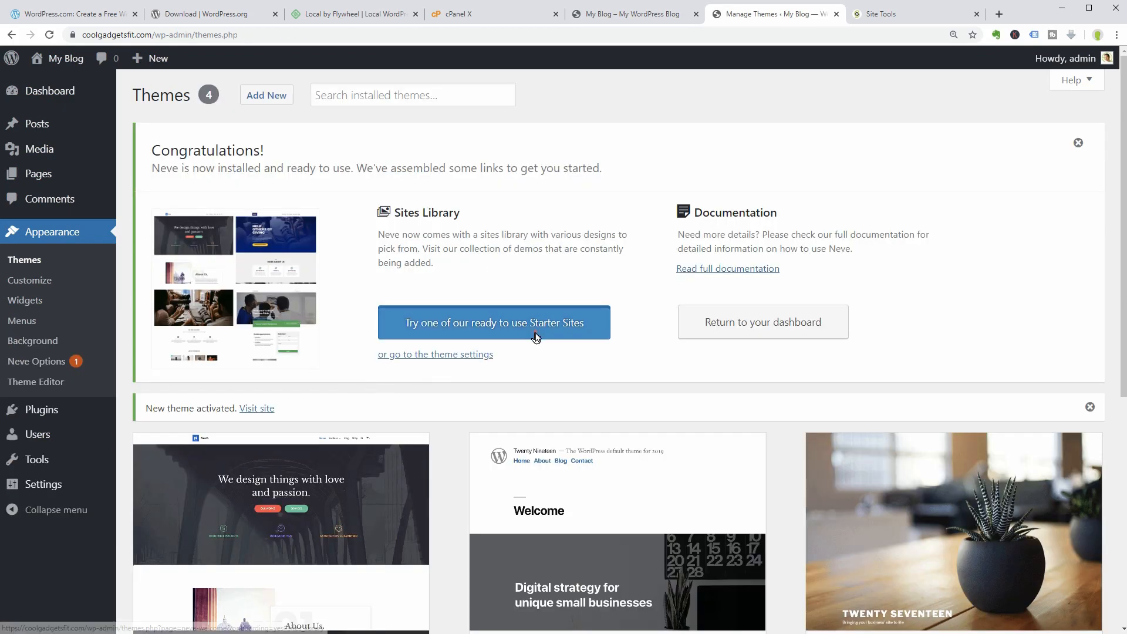
pyautogui.click(493, 322)
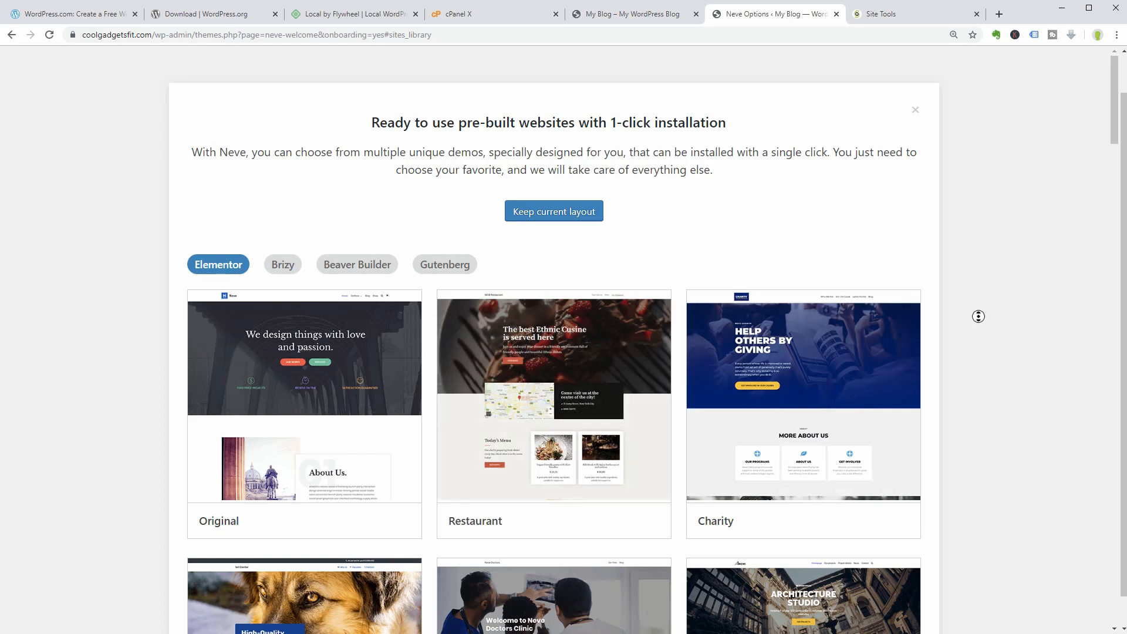
pyautogui.scroll(-3)
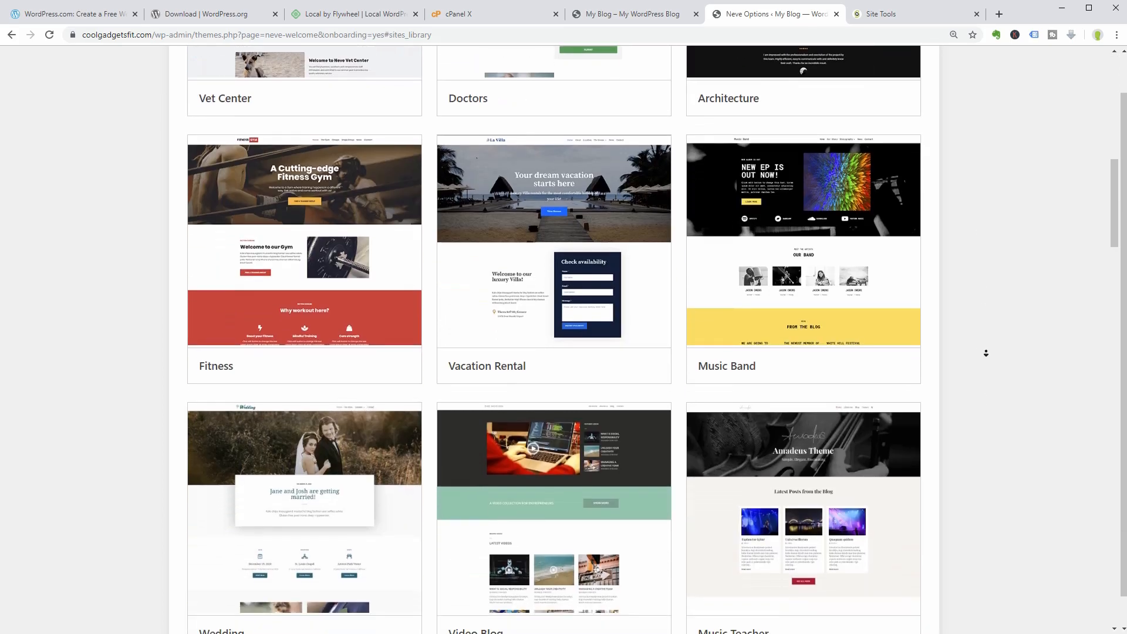
pyautogui.scroll(-3)
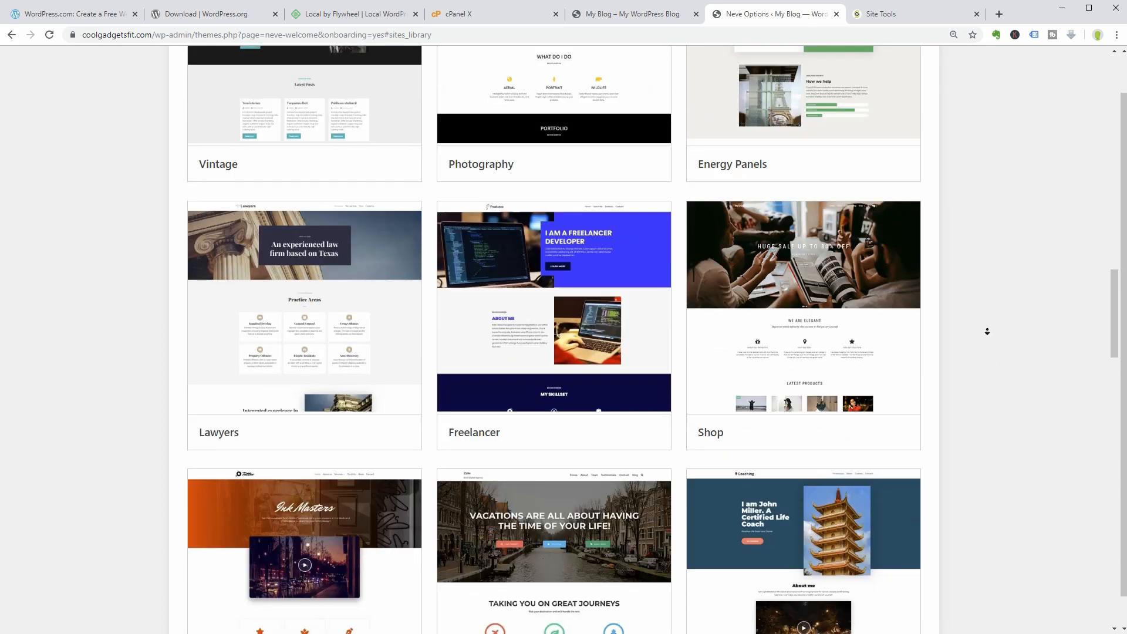
pyautogui.scroll(-3)
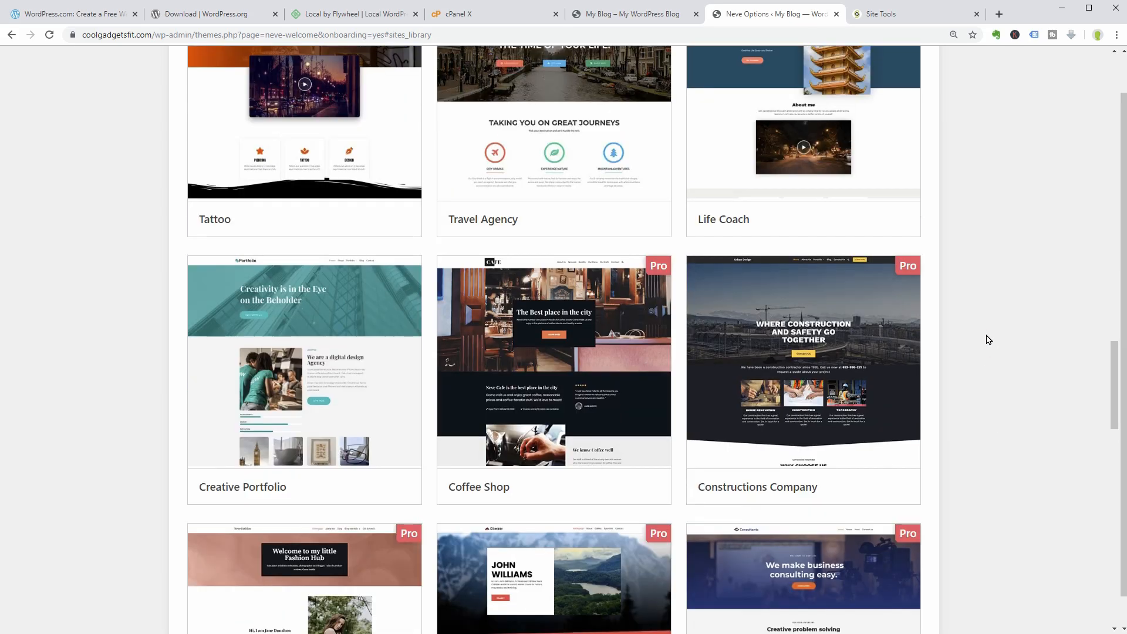